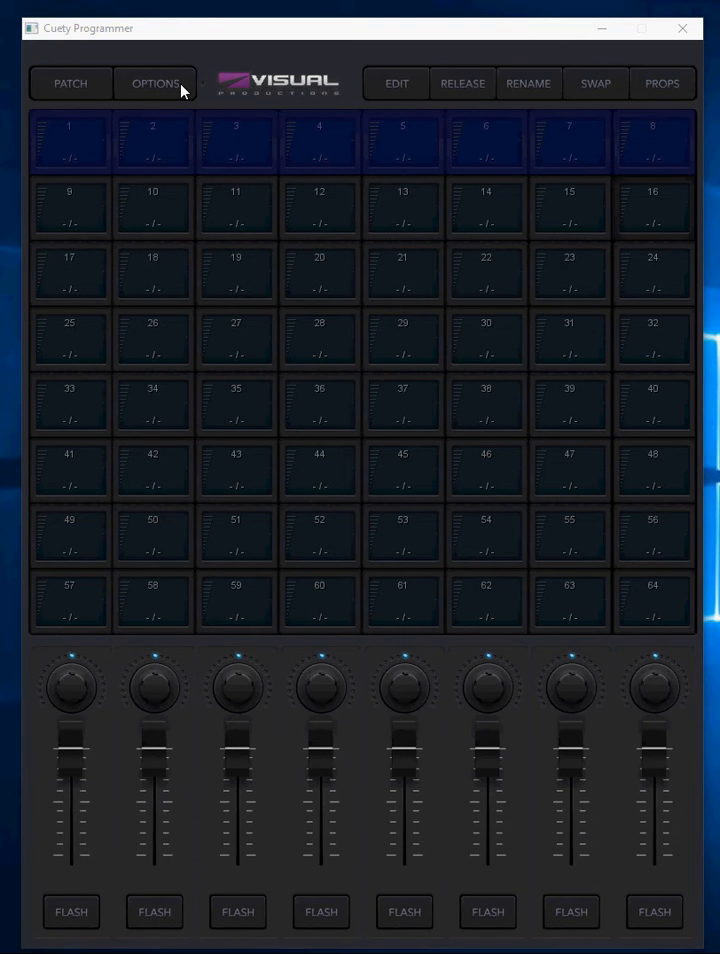
# View the Options page with the connected E-Touch 2 device, then go to the fixture Patch view
pyautogui.click(156, 84)
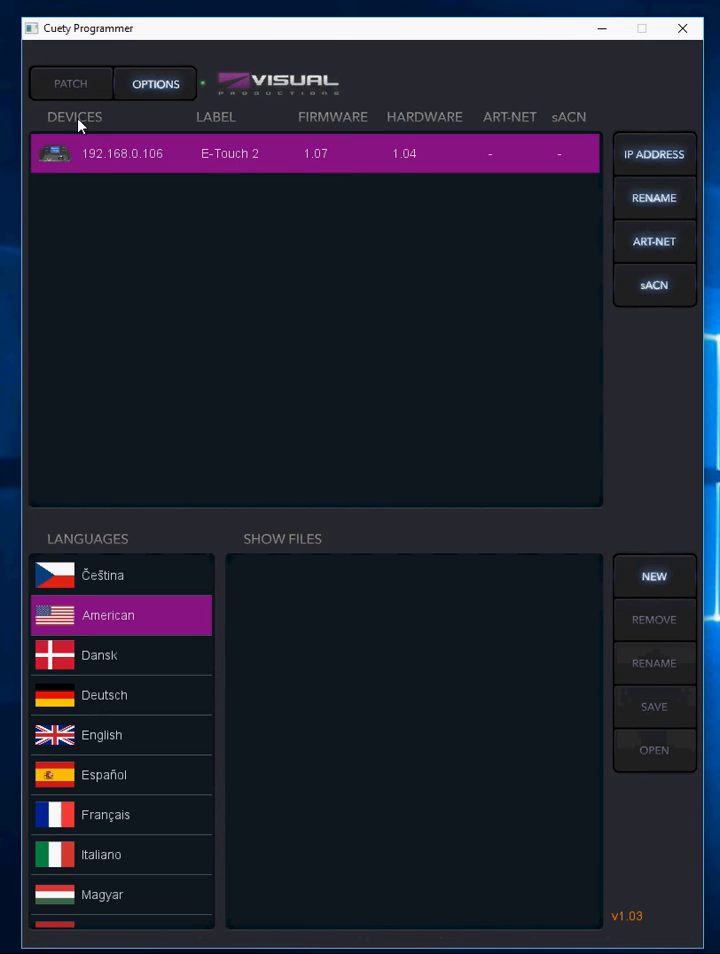
pyautogui.click(70, 84)
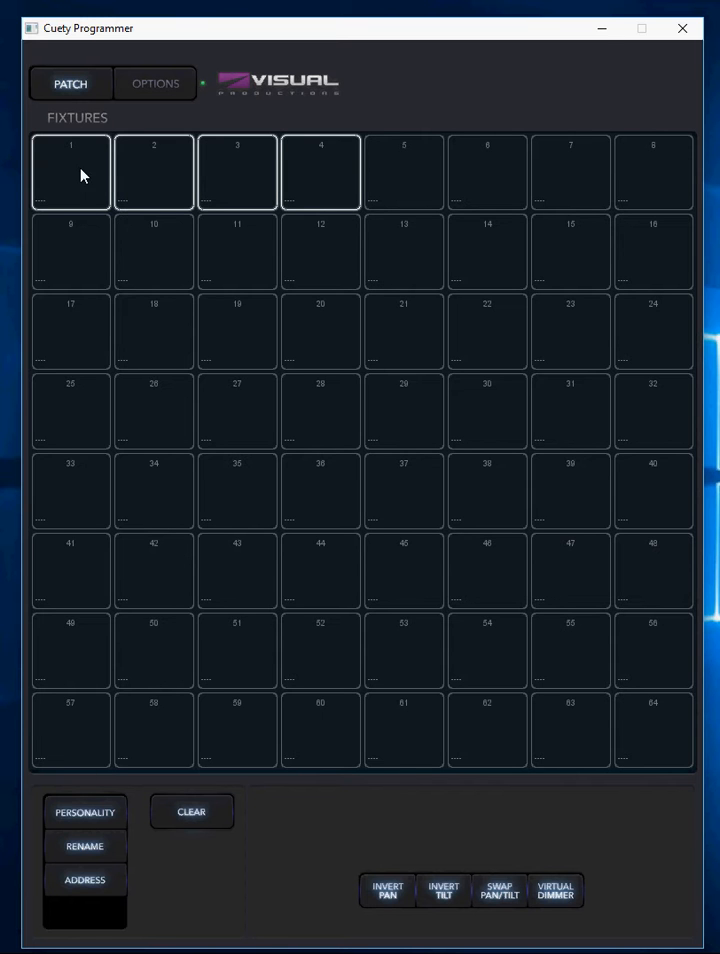
pyautogui.moveTo(364, 170)
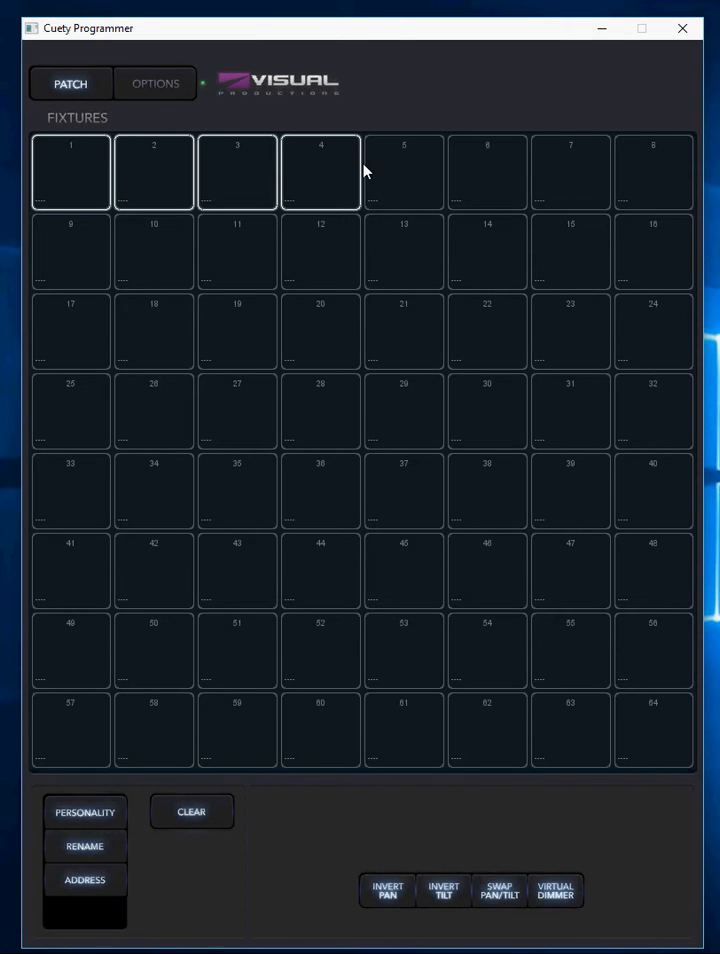
pyautogui.moveTo(128, 680)
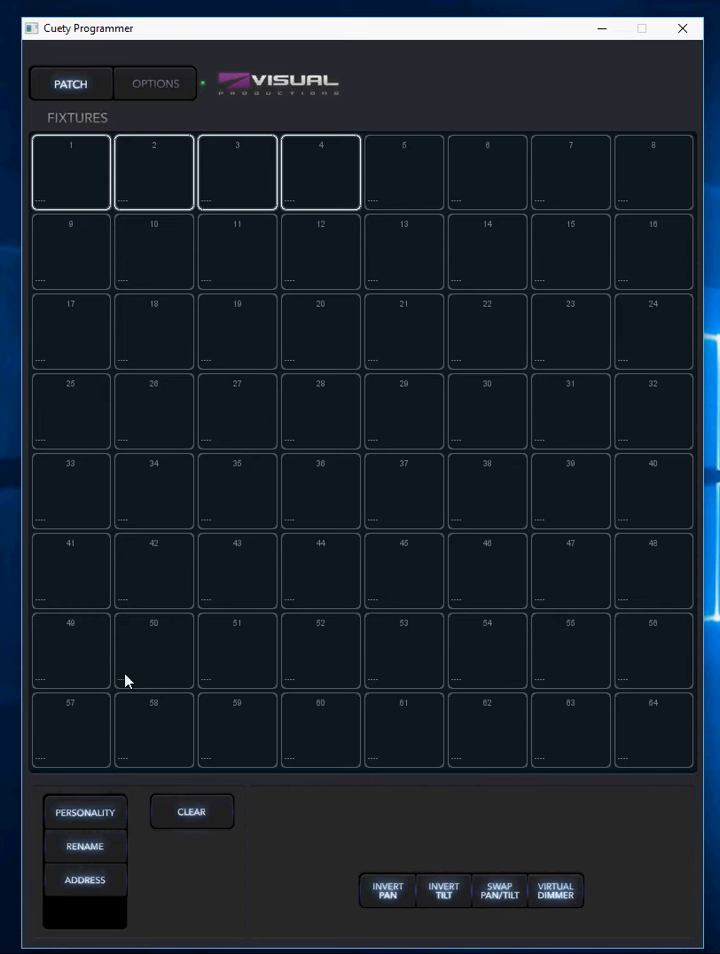
# Patch fixtures 1–4 as Rush PAR 1 RGBW in 7-channel mode from the personality library
pyautogui.click(84, 812)
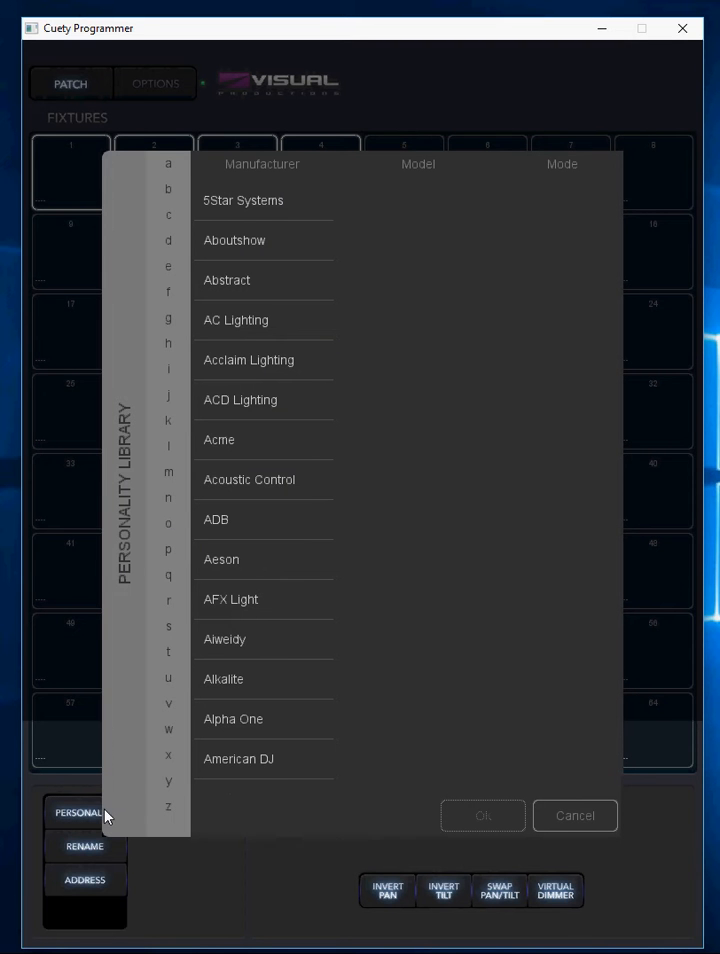
pyautogui.moveTo(216, 318)
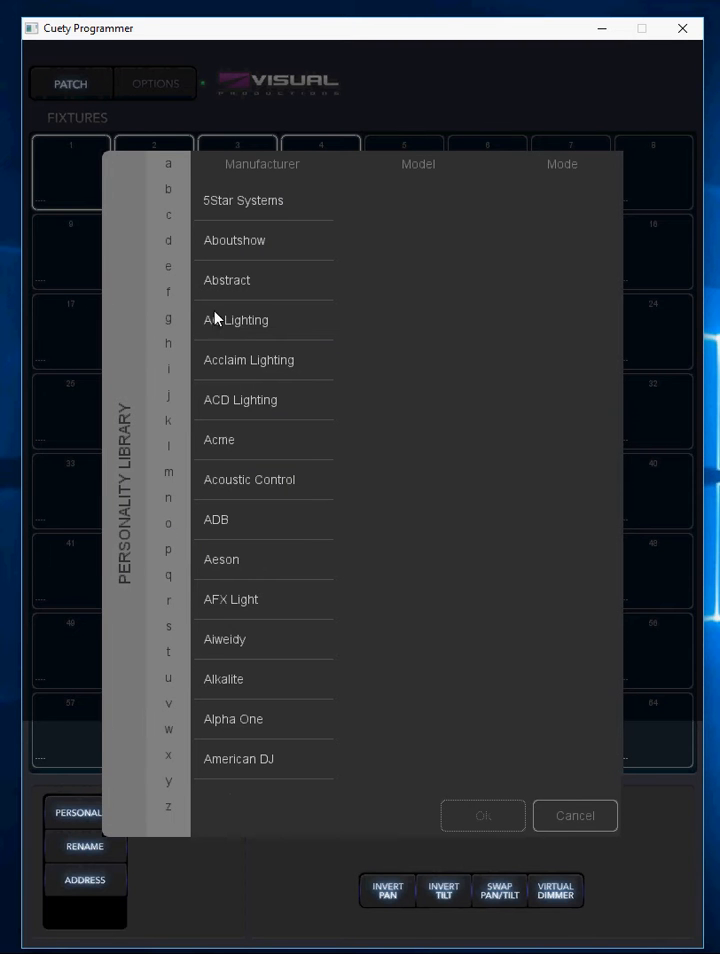
pyautogui.click(168, 600)
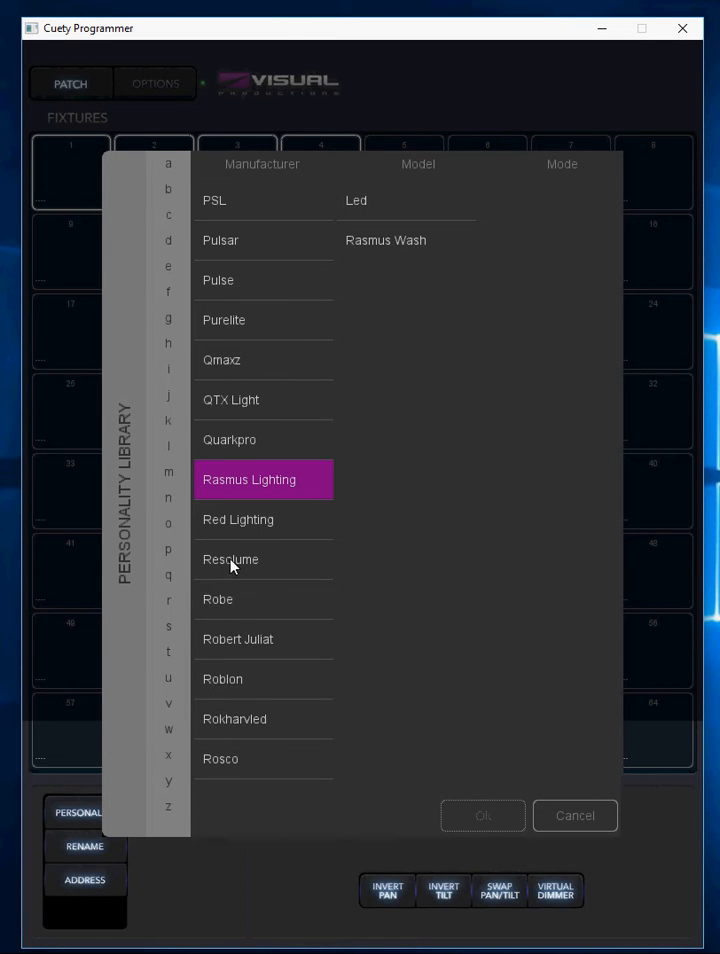
pyautogui.scroll(-3)
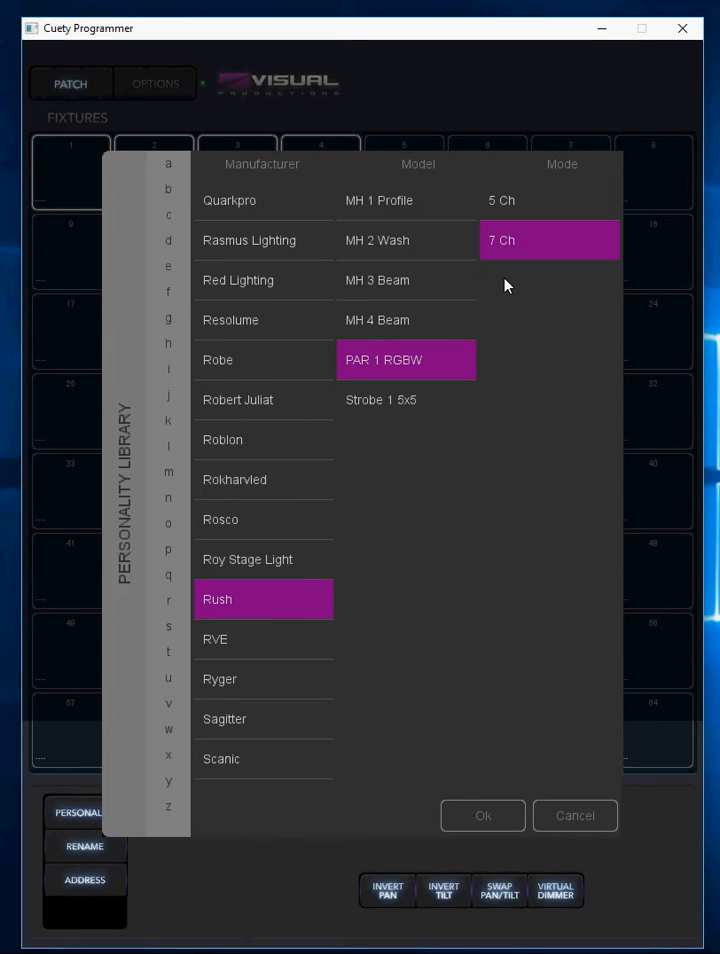
pyautogui.click(482, 816)
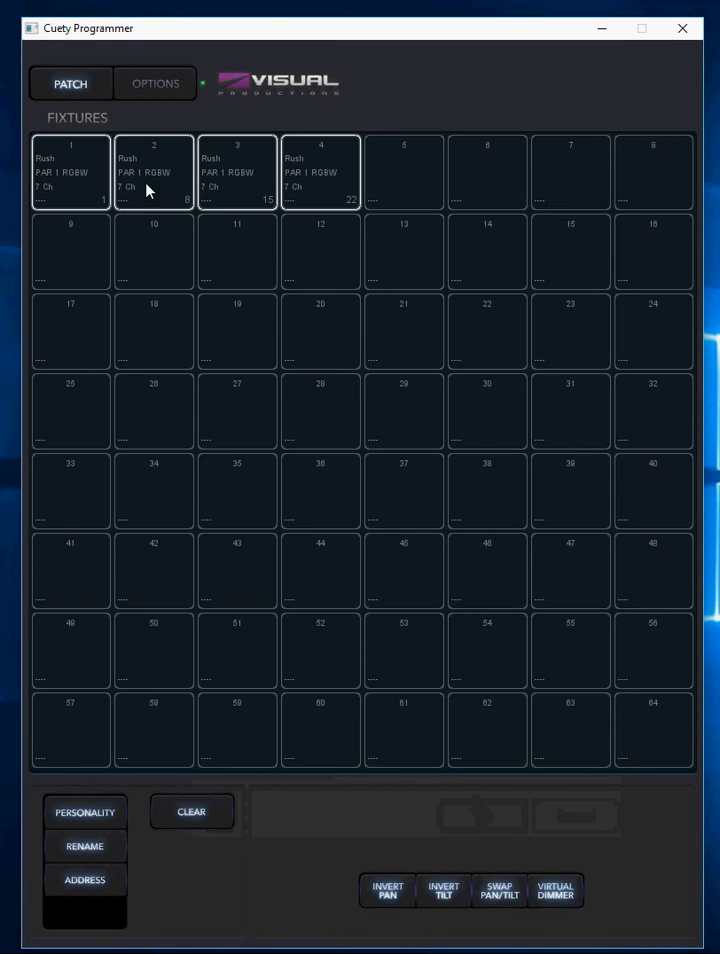
pyautogui.moveTo(96, 218)
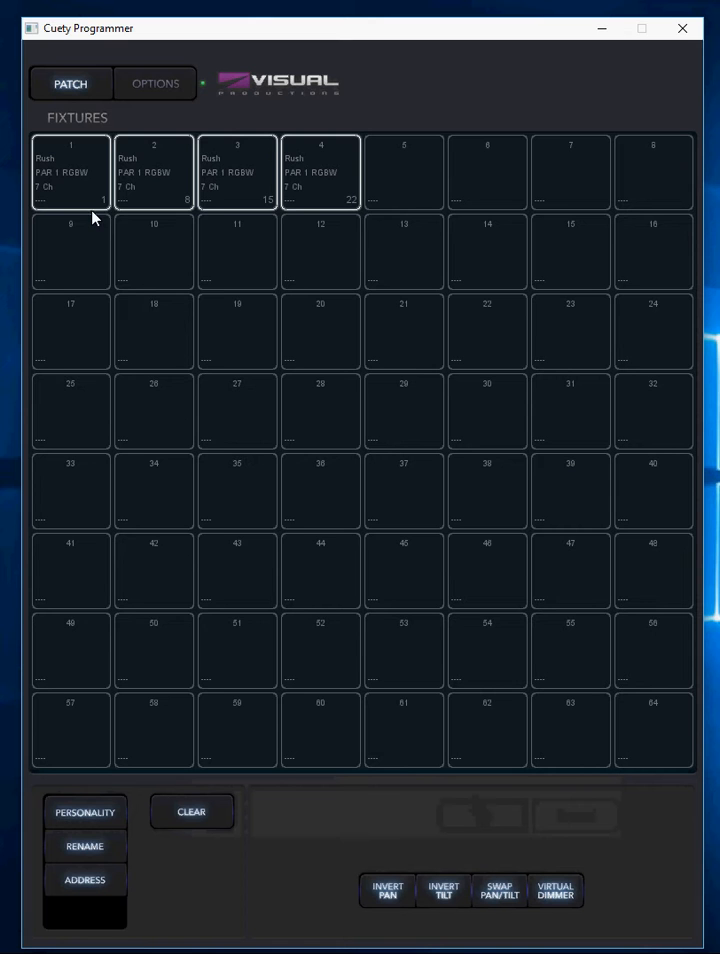
pyautogui.moveTo(276, 210)
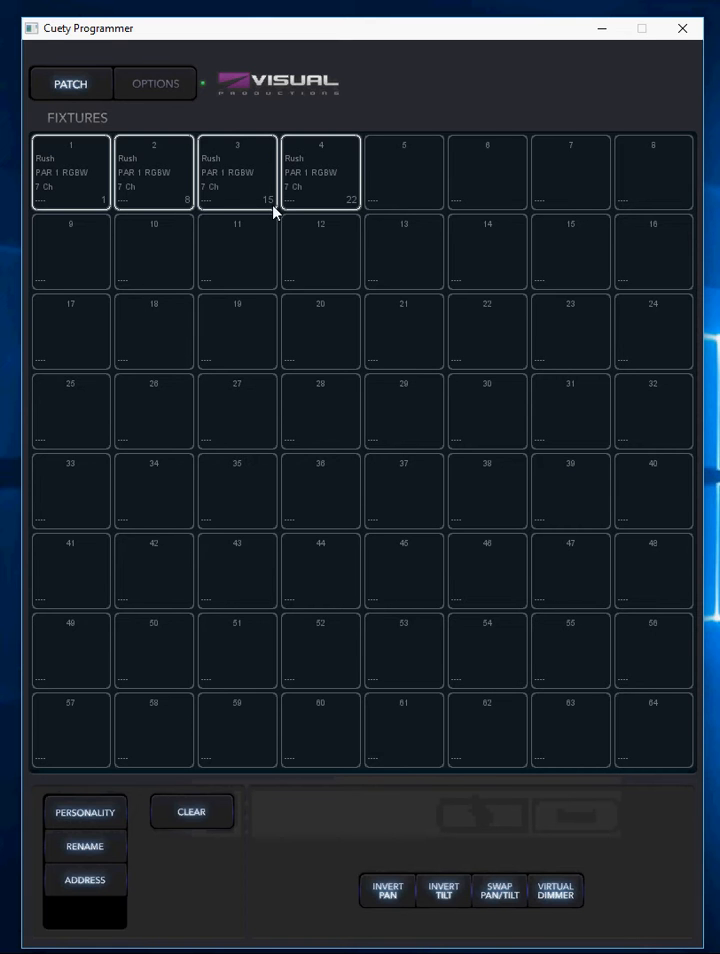
pyautogui.moveTo(260, 204)
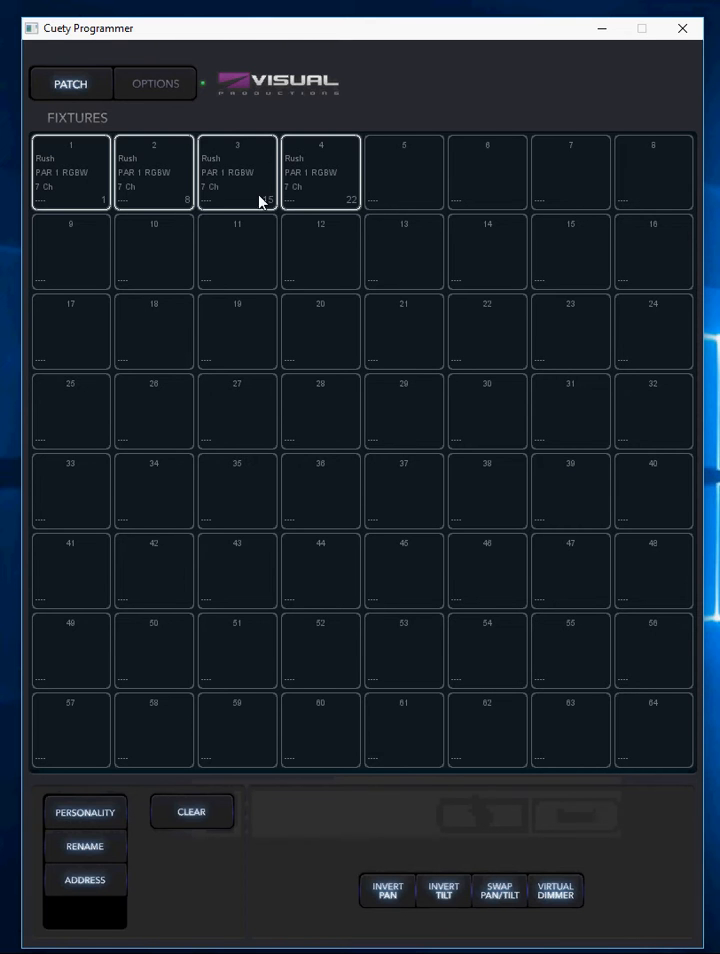
# Clear fixtures 2–4, check fixture 1's start address dialog and cancel, keeping address 001
pyautogui.click(320, 170)
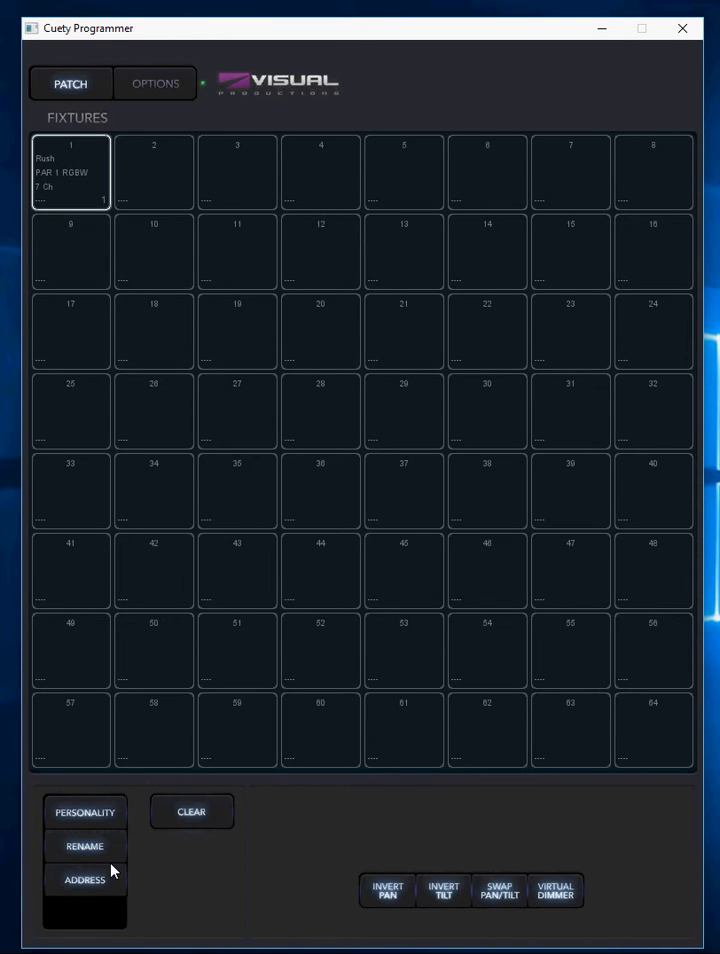
pyautogui.click(84, 880)
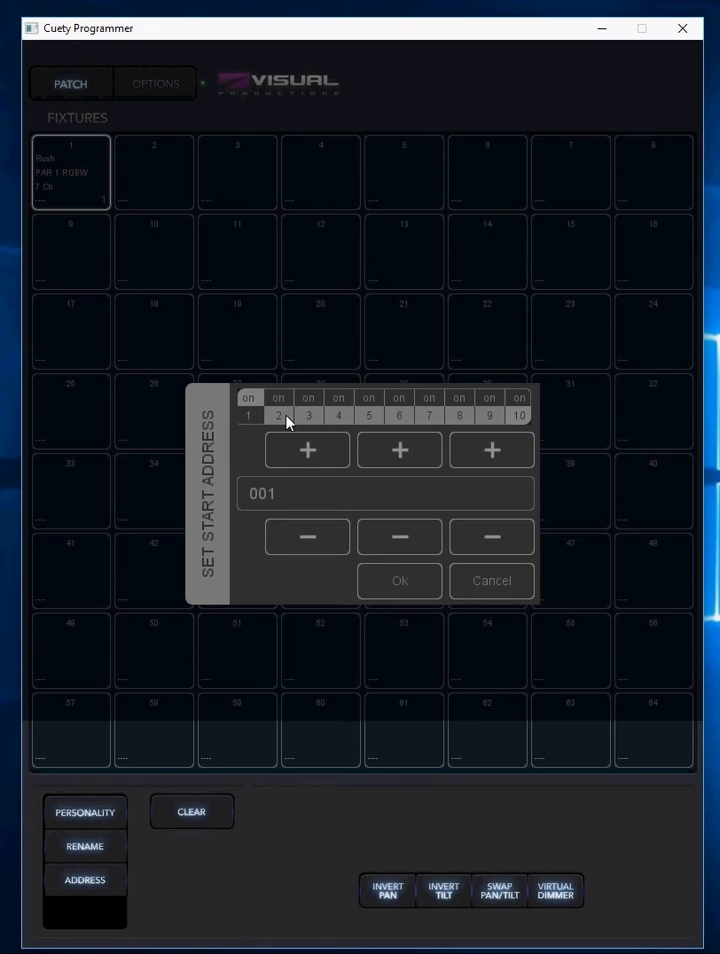
pyautogui.click(280, 404)
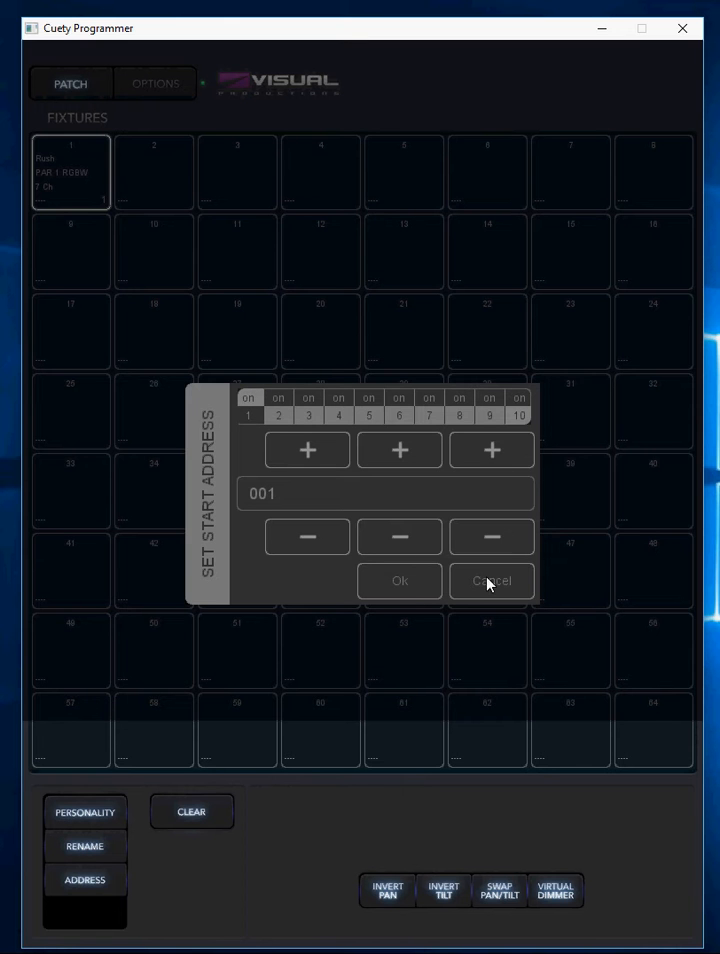
pyautogui.click(490, 580)
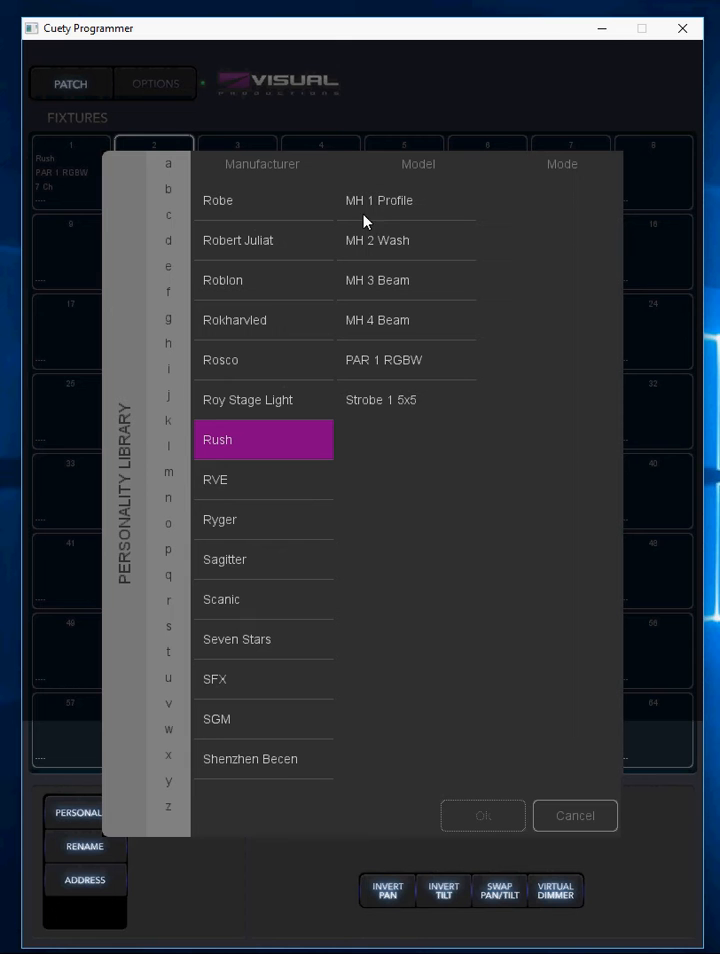
pyautogui.moveTo(388, 350)
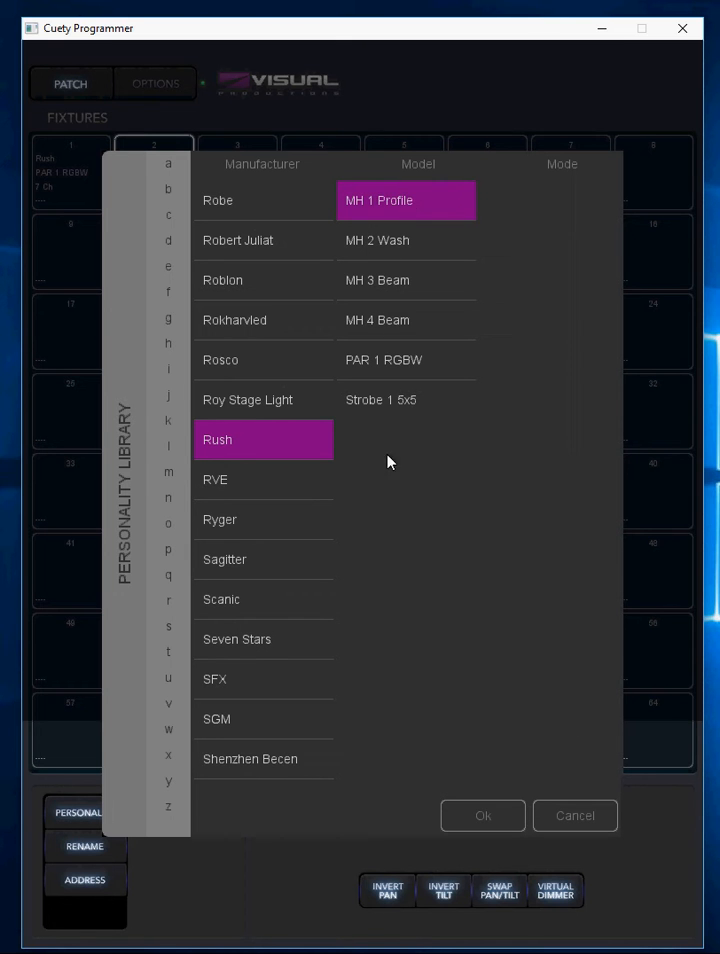
# Pick Rush MH 1 Profile, then choose American DJ's 5P Hex model in the personality library
pyautogui.click(482, 816)
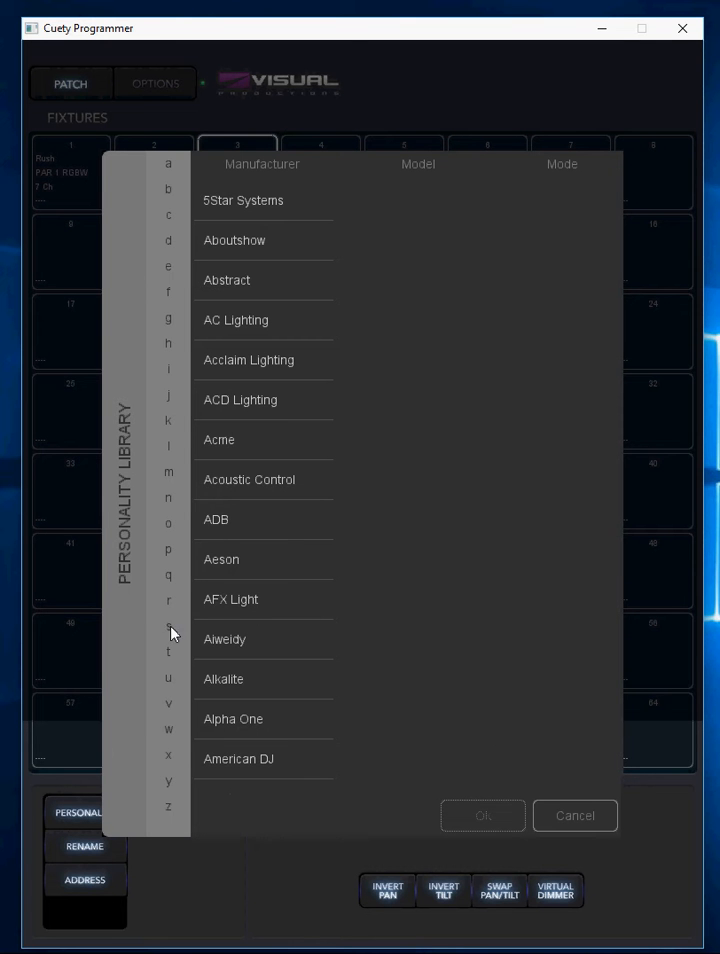
pyautogui.click(238, 758)
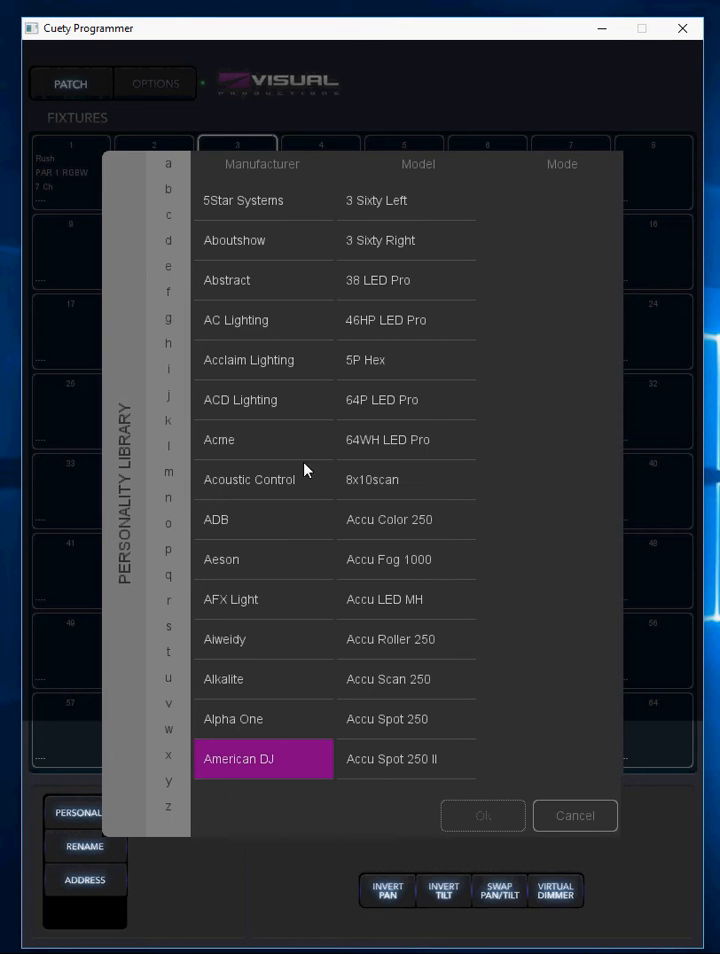
pyautogui.moveTo(294, 312)
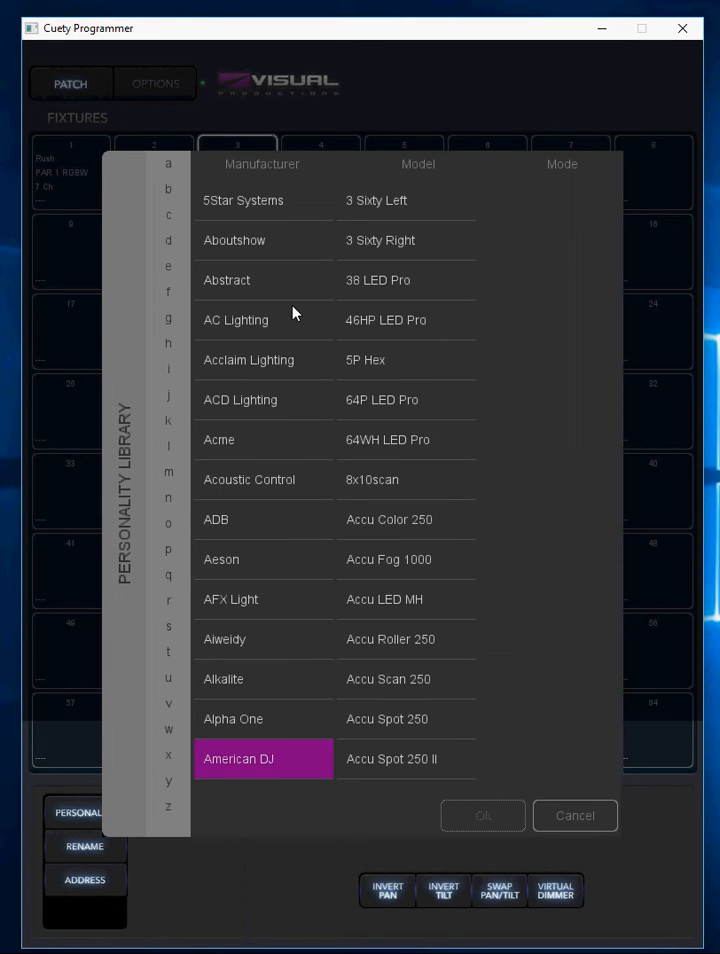
pyautogui.click(366, 360)
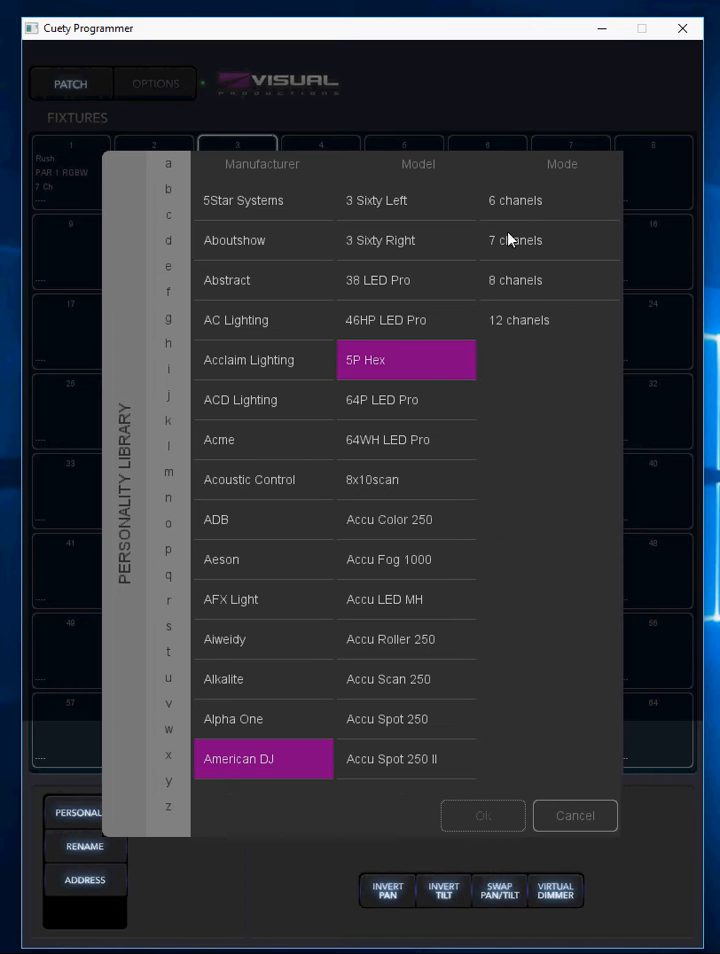
pyautogui.moveTo(518, 238)
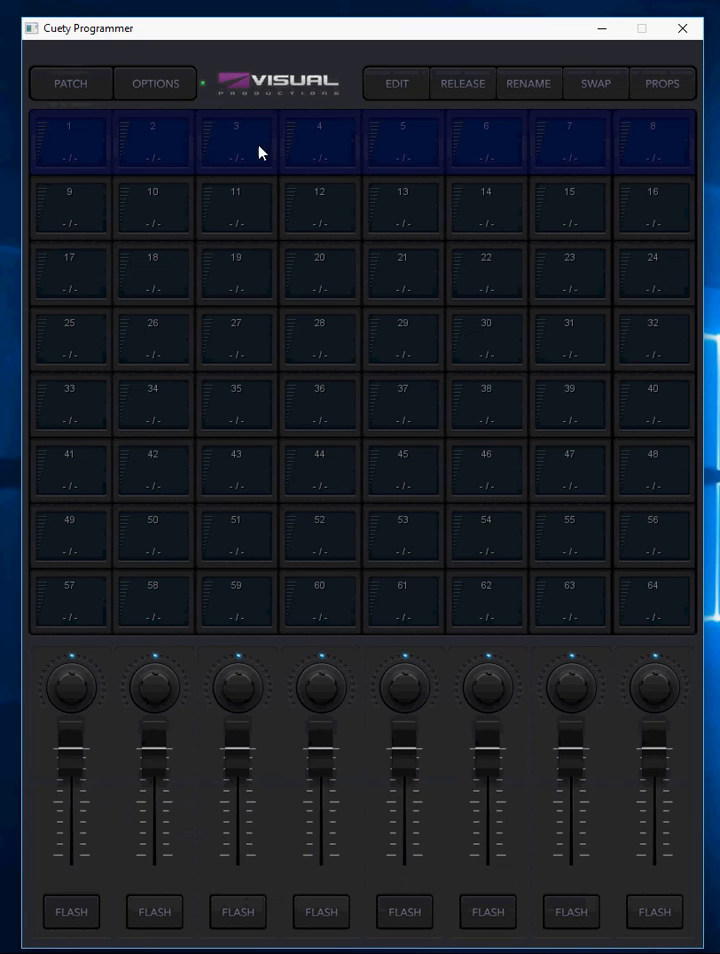
pyautogui.moveTo(196, 284)
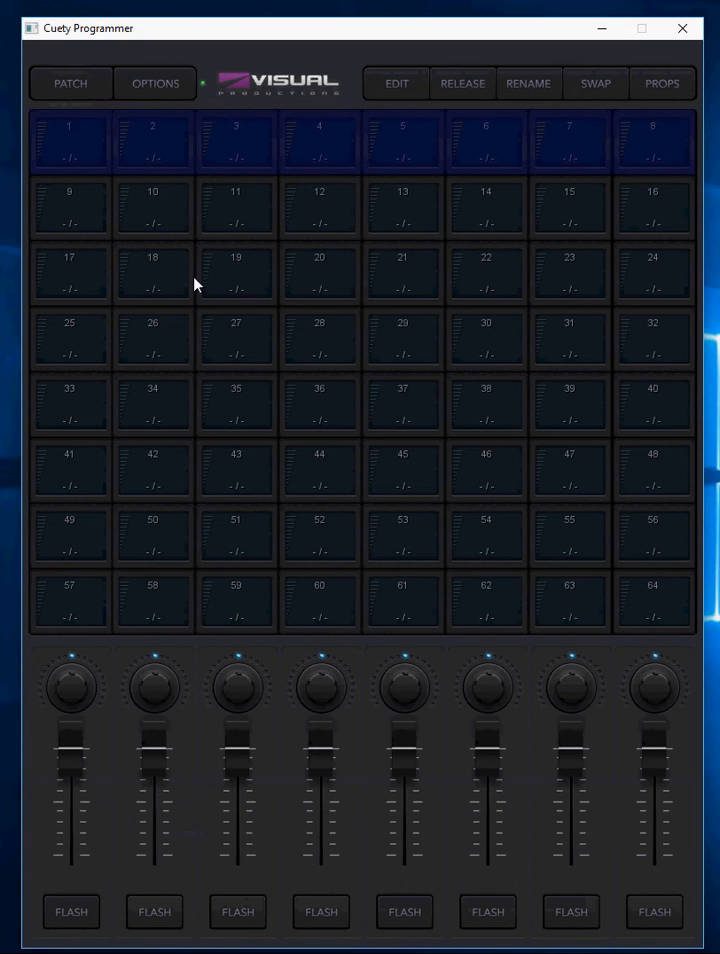
pyautogui.moveTo(258, 316)
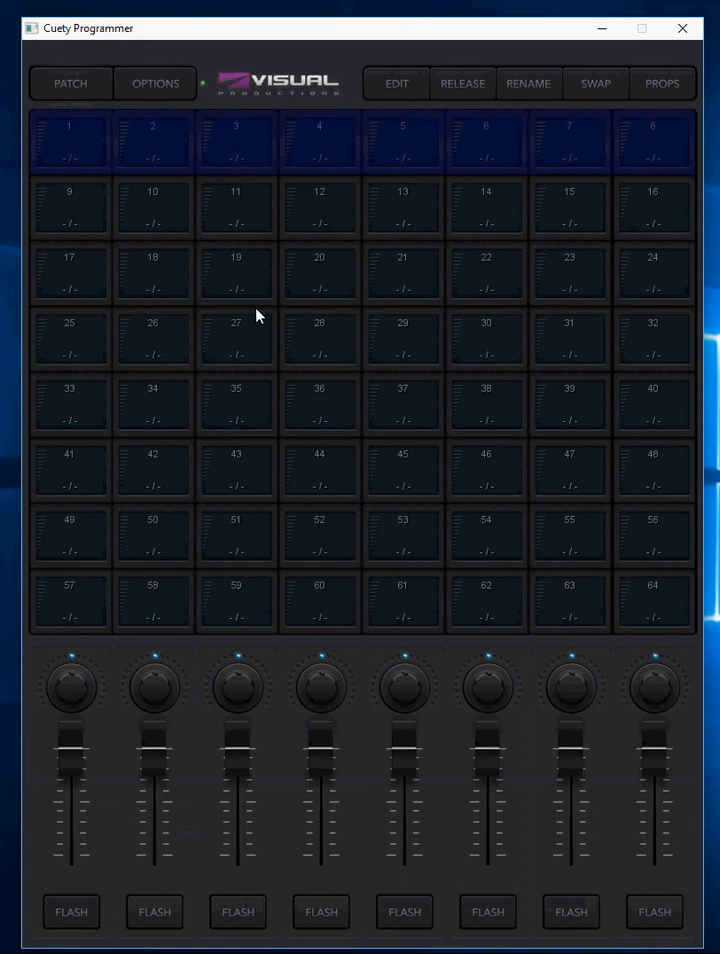
pyautogui.moveTo(616, 596)
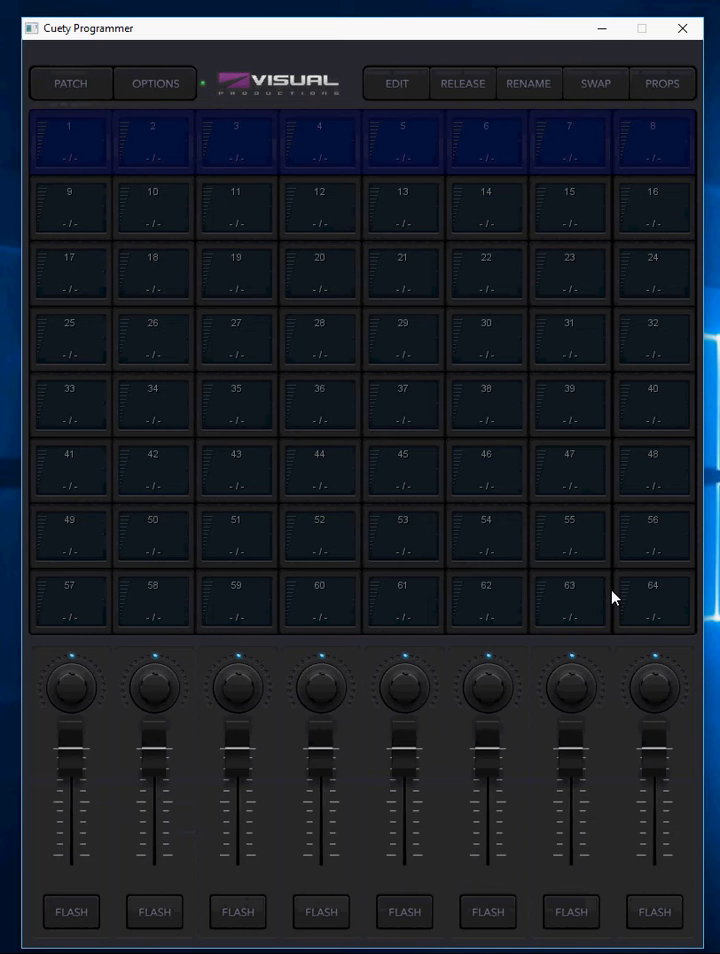
pyautogui.moveTo(244, 216)
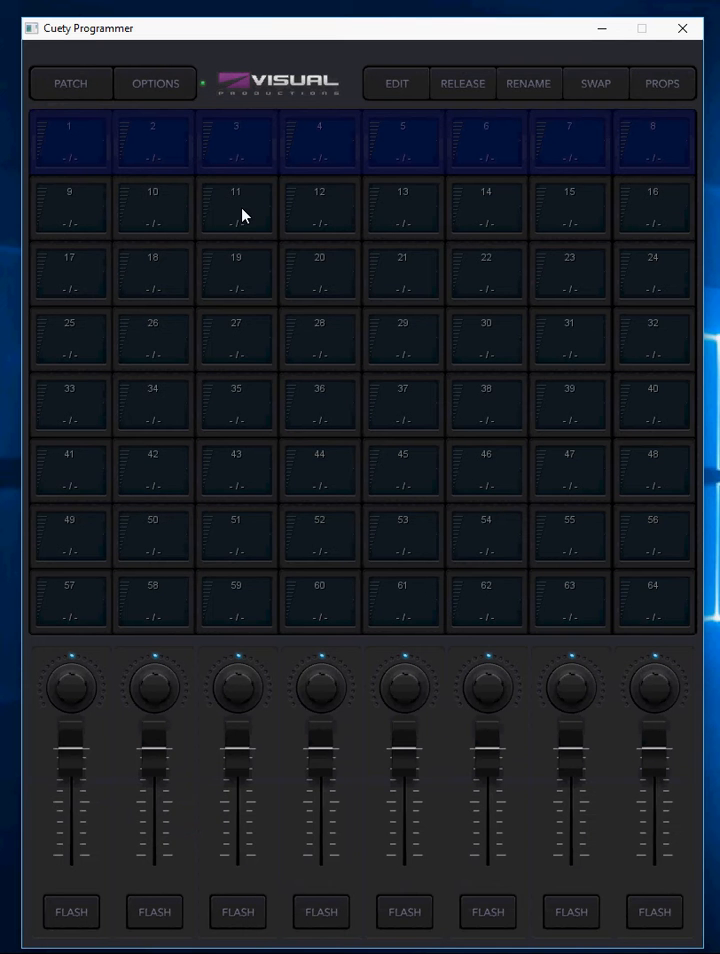
pyautogui.click(244, 212)
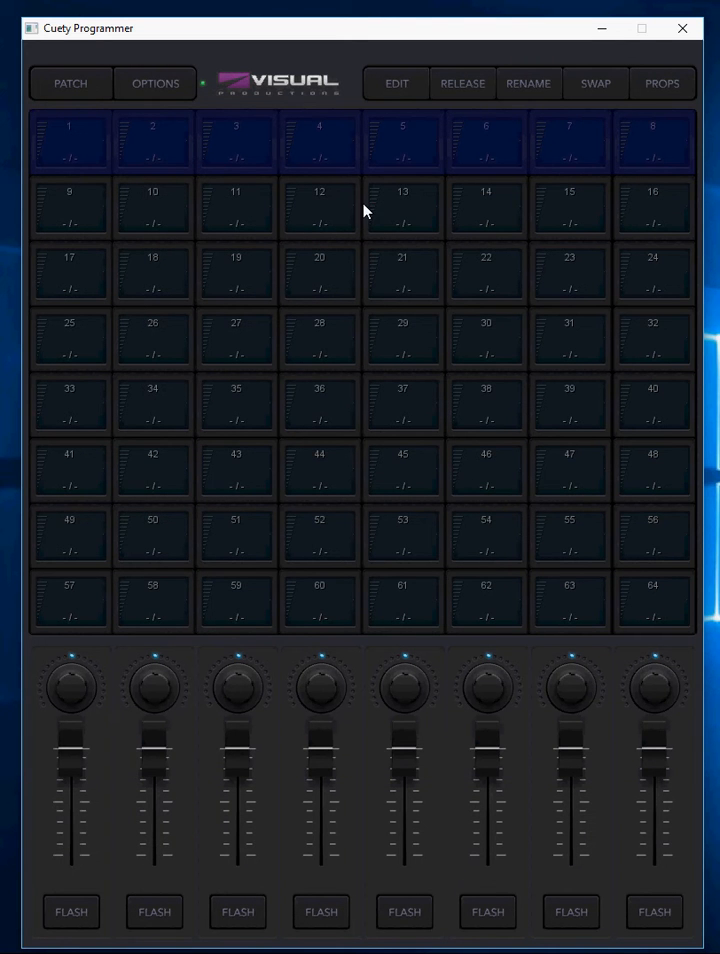
pyautogui.moveTo(364, 320)
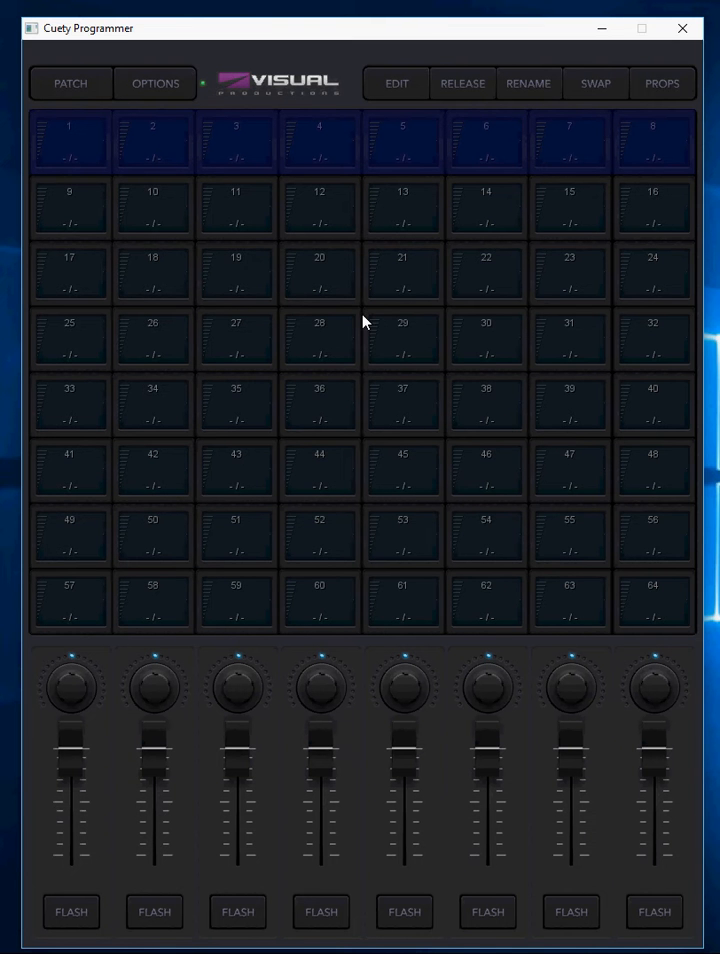
pyautogui.moveTo(370, 348)
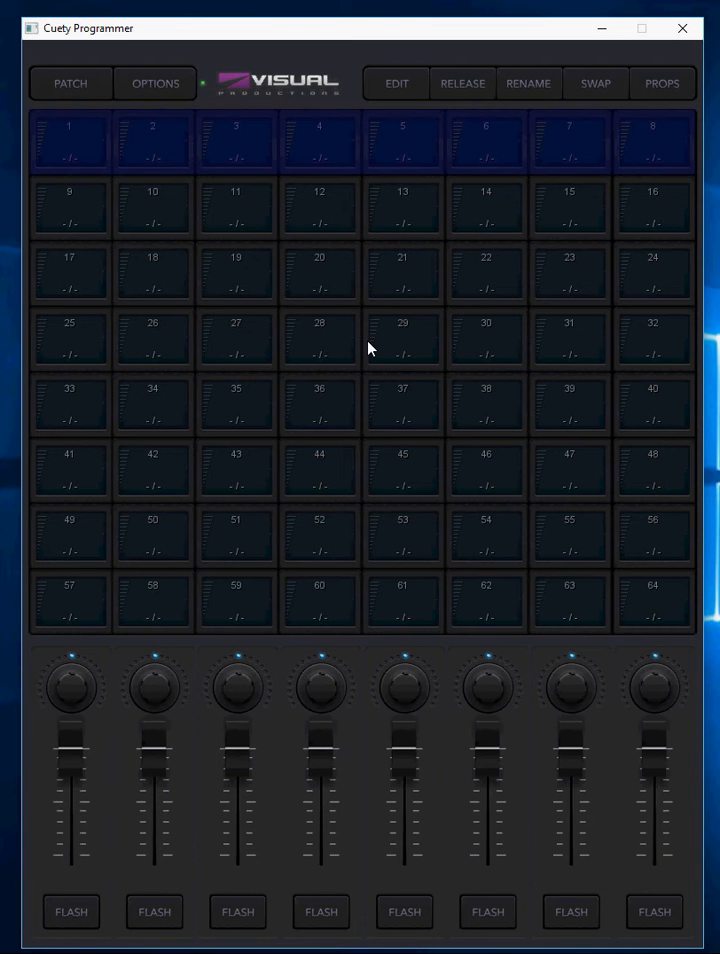
pyautogui.moveTo(406, 98)
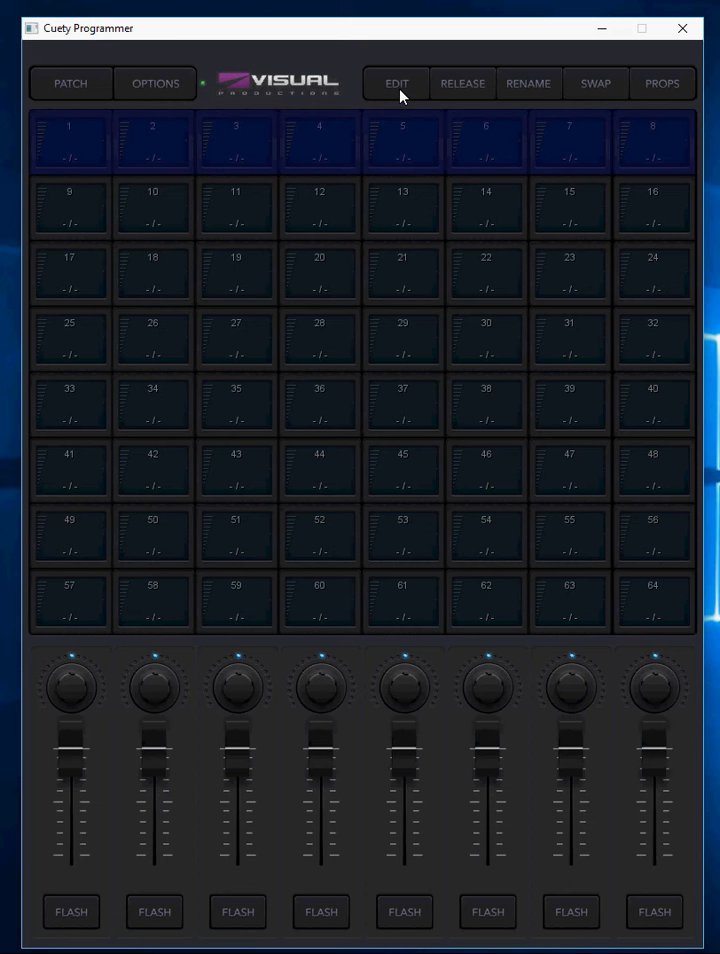
# Enter the playback editor and try selecting fixtures 2 and 3, ending with none selected
pyautogui.click(396, 84)
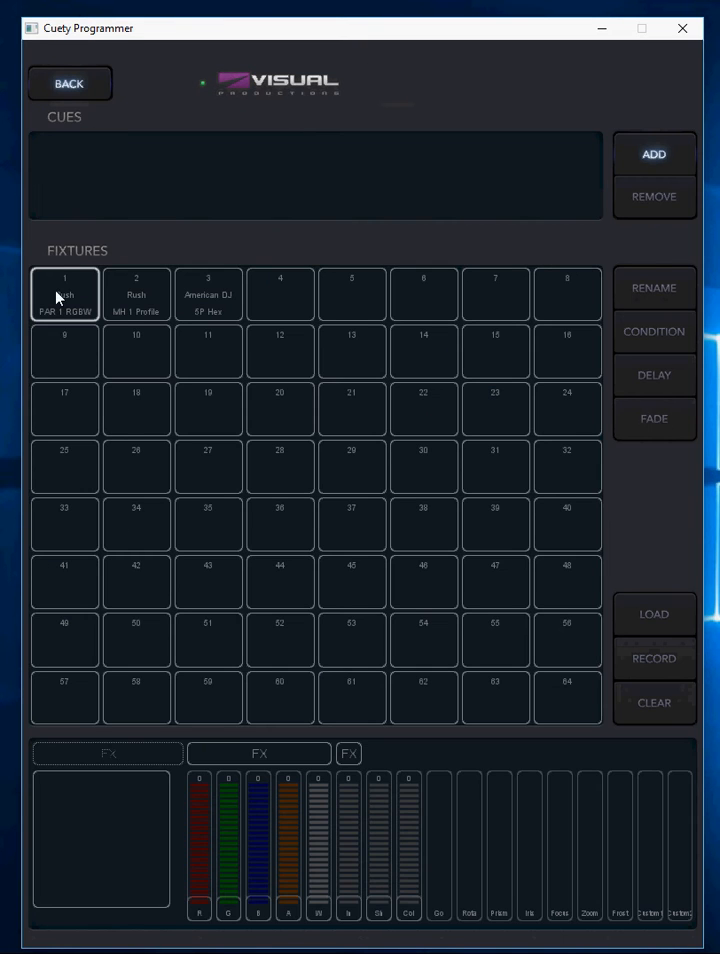
pyautogui.moveTo(98, 294)
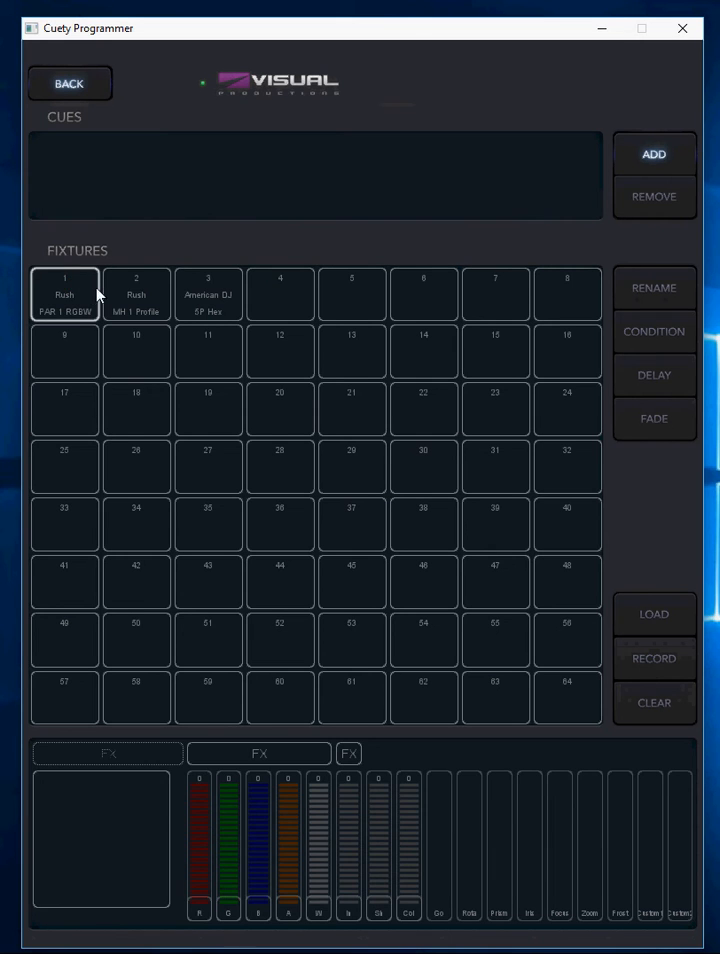
pyautogui.click(136, 294)
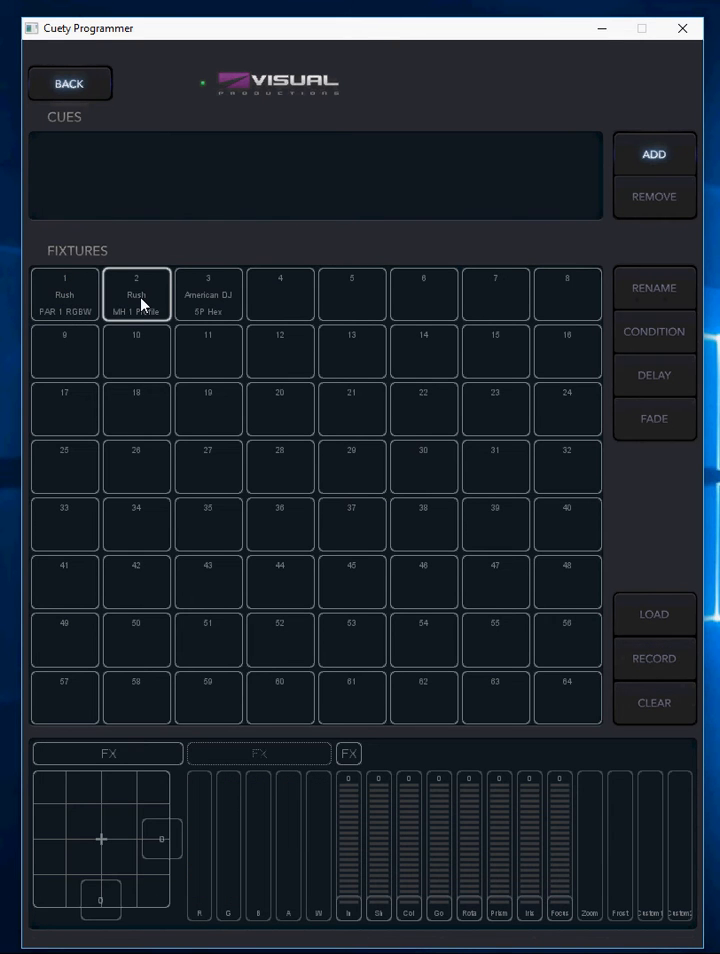
pyautogui.moveTo(138, 304)
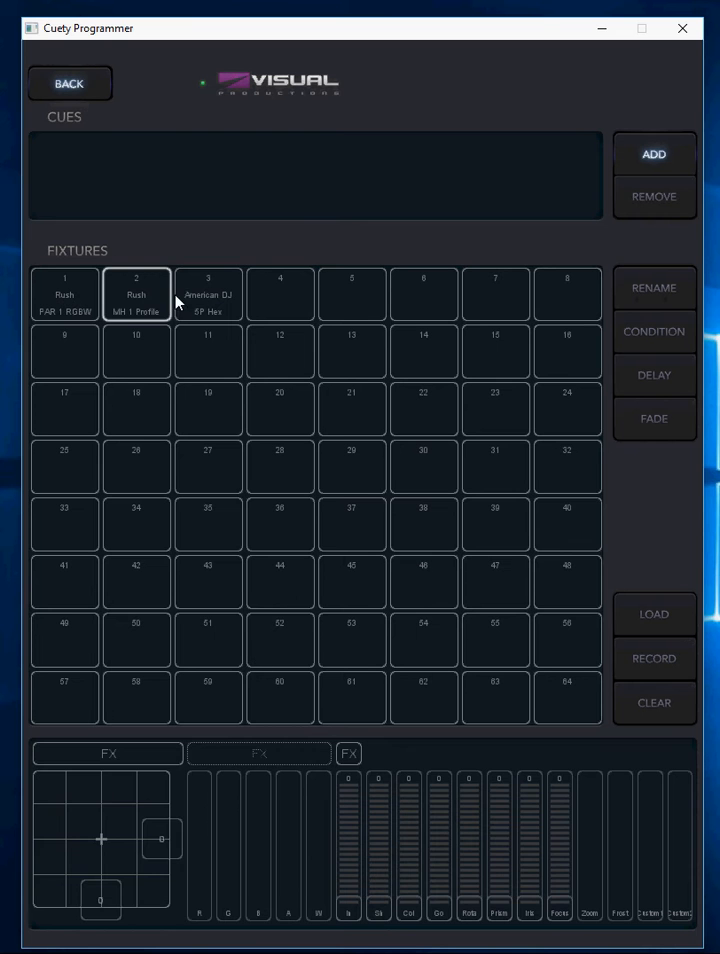
pyautogui.click(208, 294)
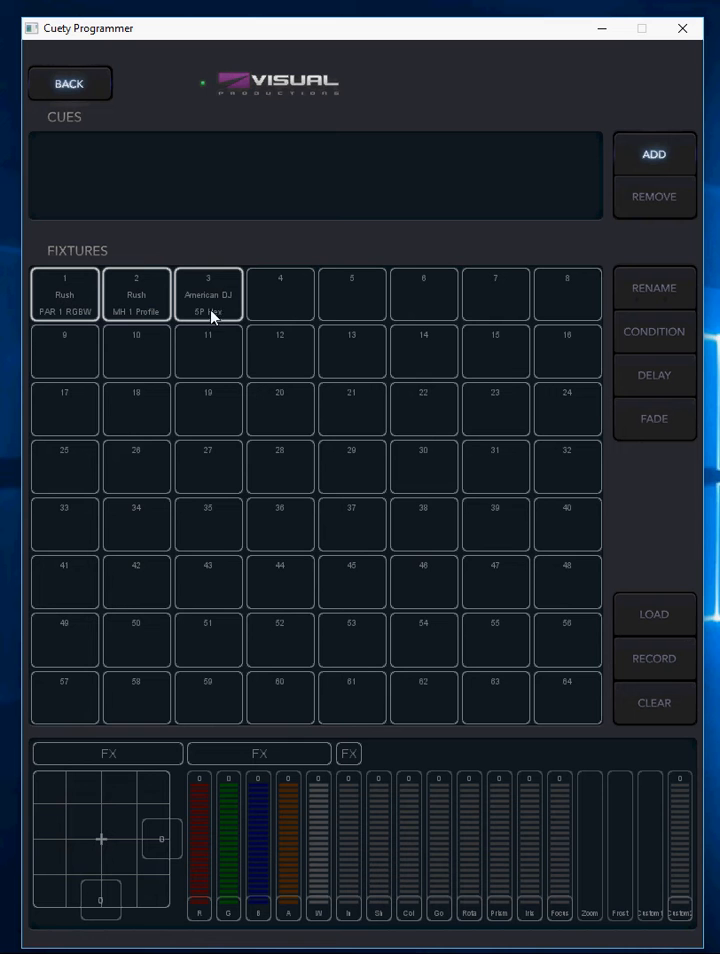
pyautogui.moveTo(84, 304)
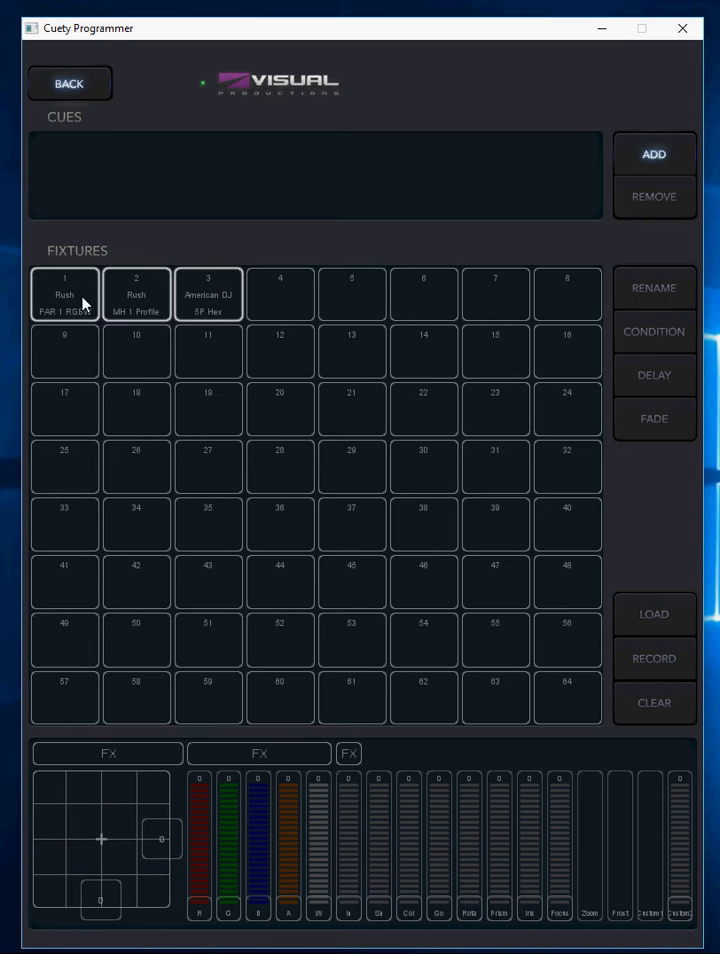
pyautogui.click(136, 292)
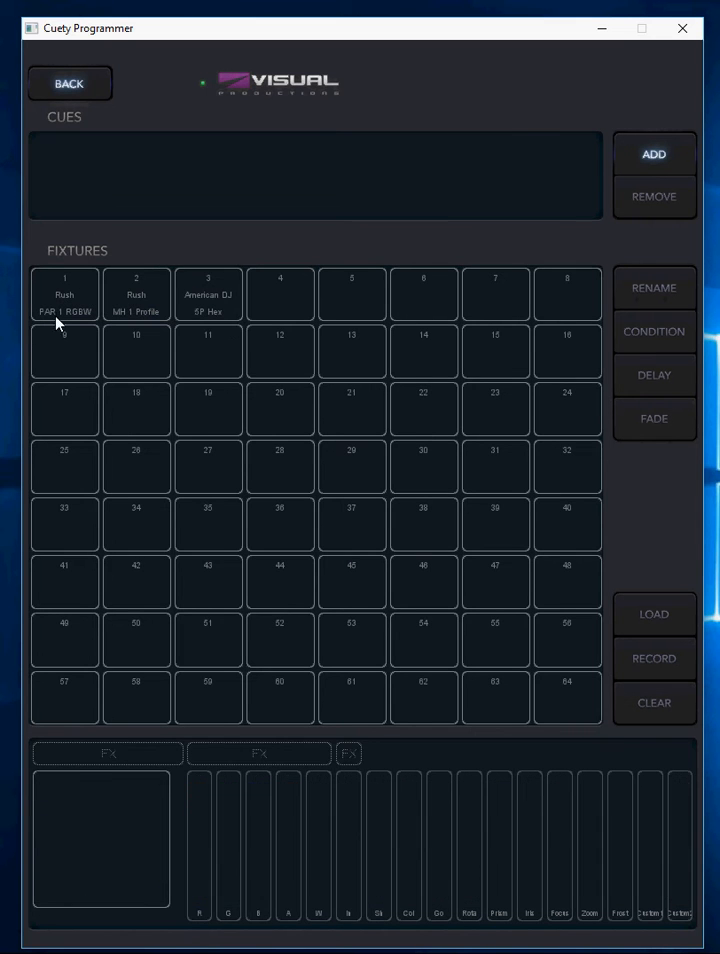
# Set fixture 1's red and blue channels to full, then move on to fixture 2
pyautogui.click(64, 292)
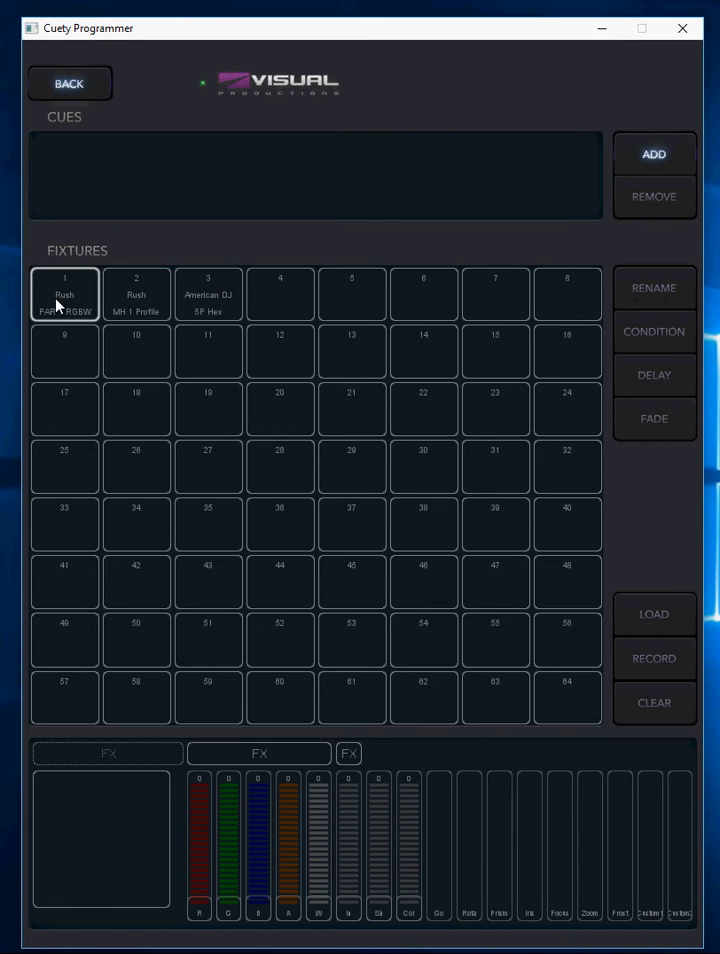
pyautogui.moveTo(200, 900); pyautogui.dragTo(200, 784)
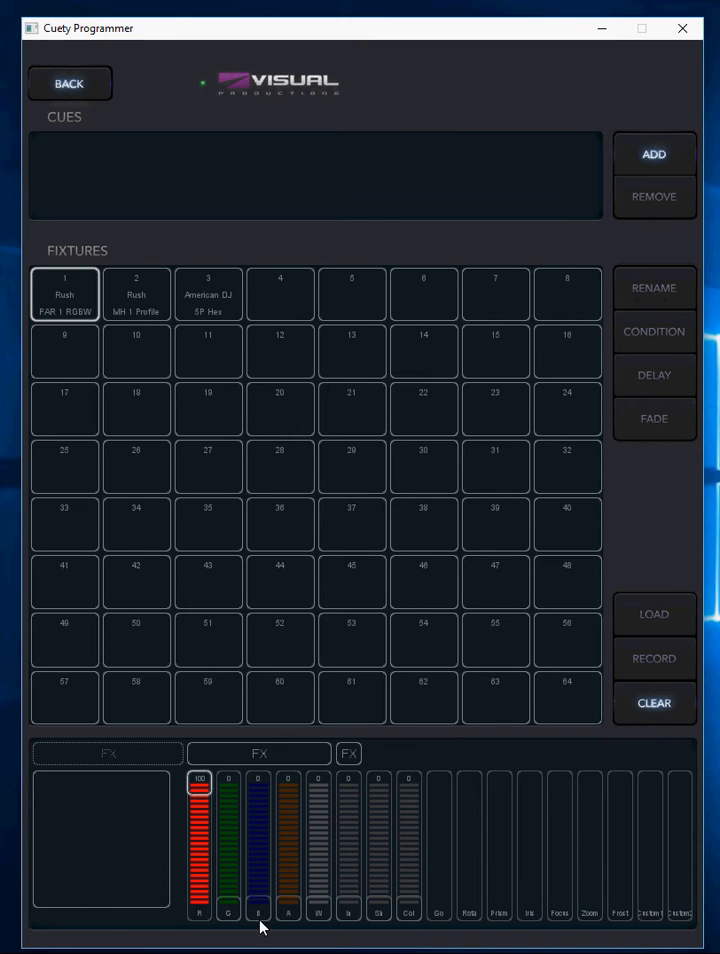
pyautogui.moveTo(258, 904); pyautogui.dragTo(258, 840)
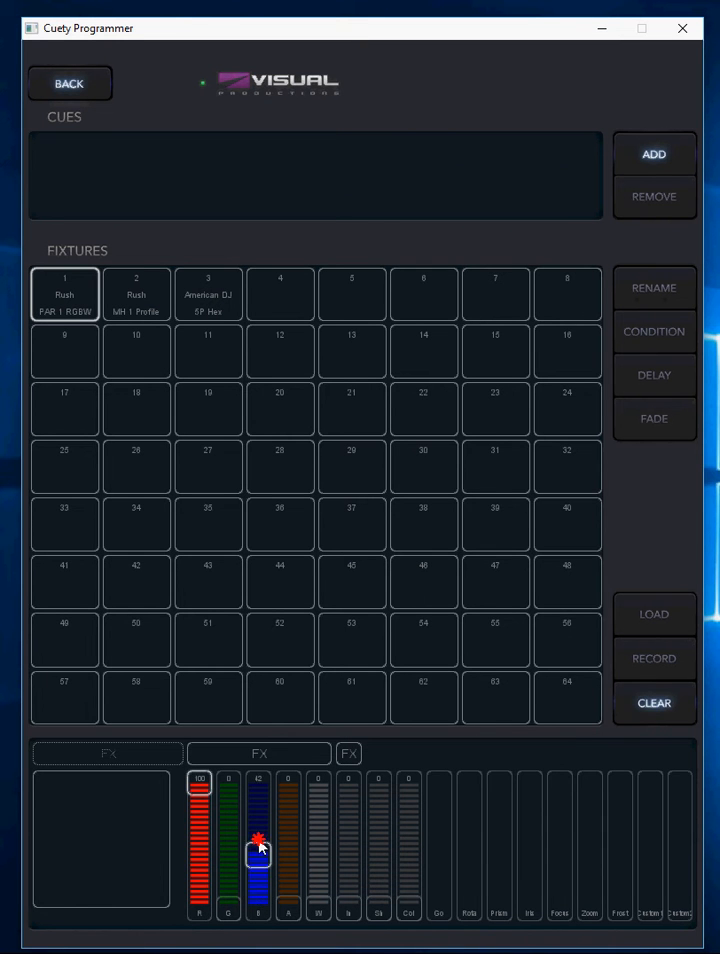
pyautogui.moveTo(256, 850); pyautogui.dragTo(256, 778)
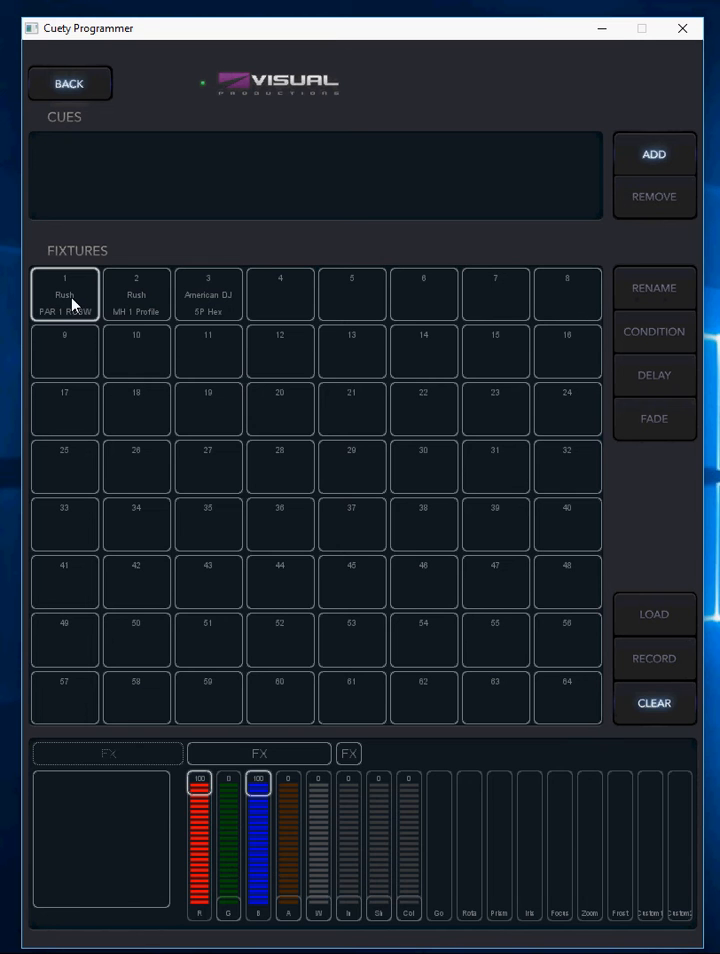
pyautogui.click(136, 292)
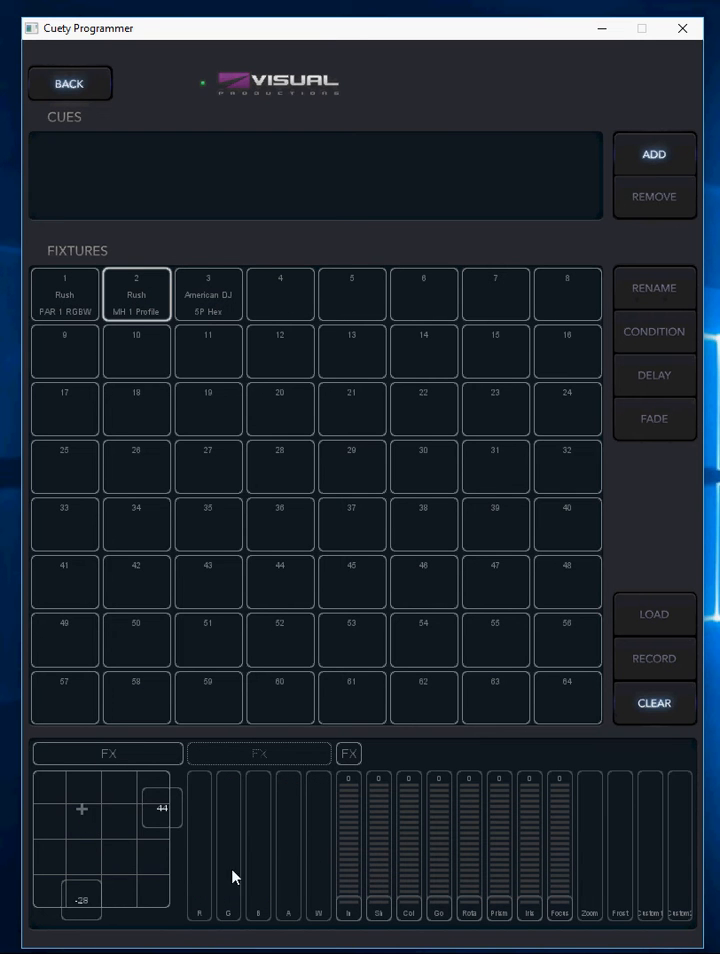
pyautogui.moveTo(446, 890)
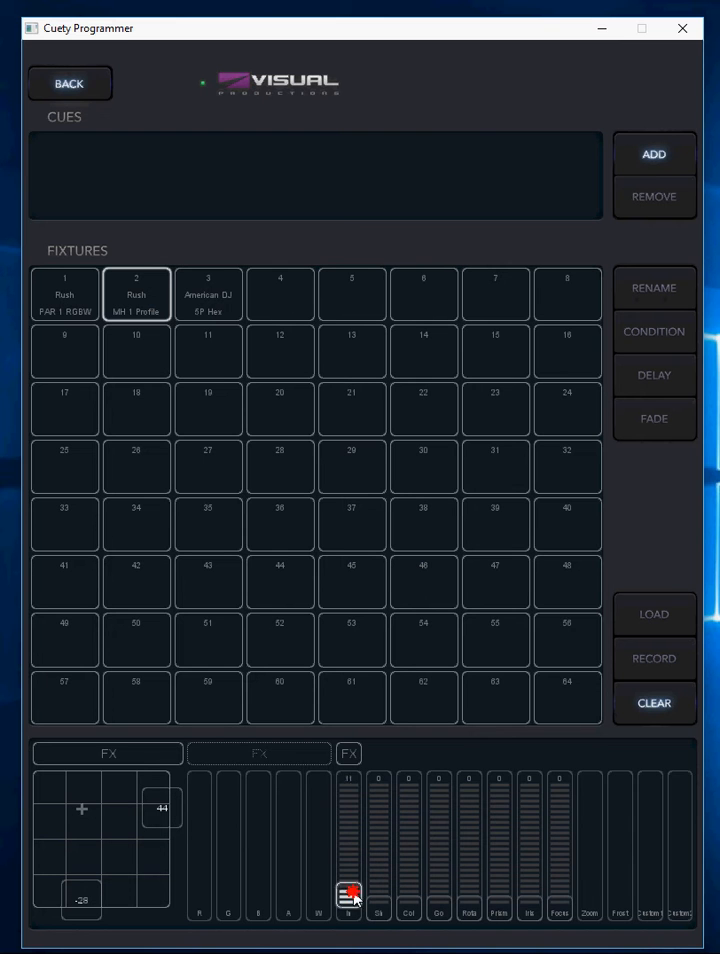
# Raise fixture 2's first two channel faders to full and nudge a third channel
pyautogui.moveTo(348, 892); pyautogui.dragTo(348, 780)
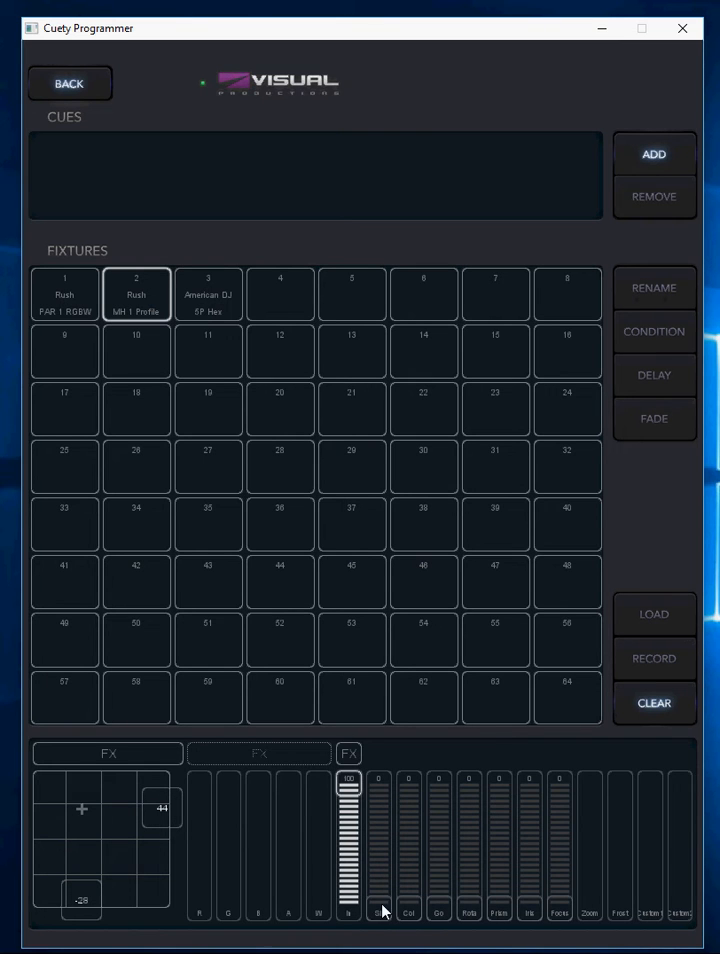
pyautogui.moveTo(378, 904); pyautogui.dragTo(378, 778)
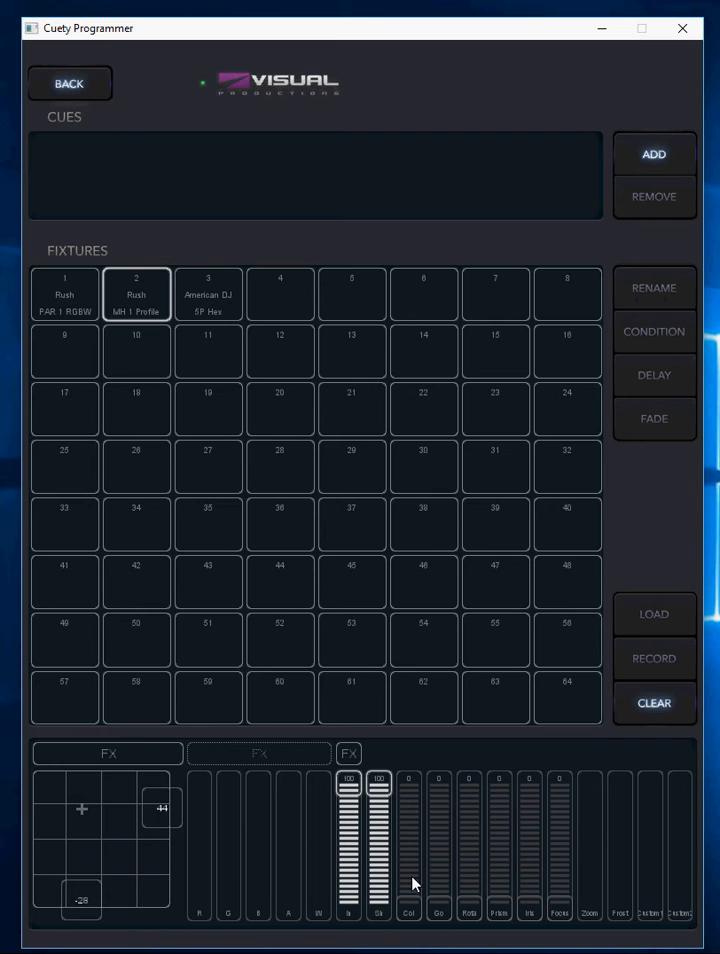
pyautogui.moveTo(560, 900); pyautogui.dragTo(560, 856)
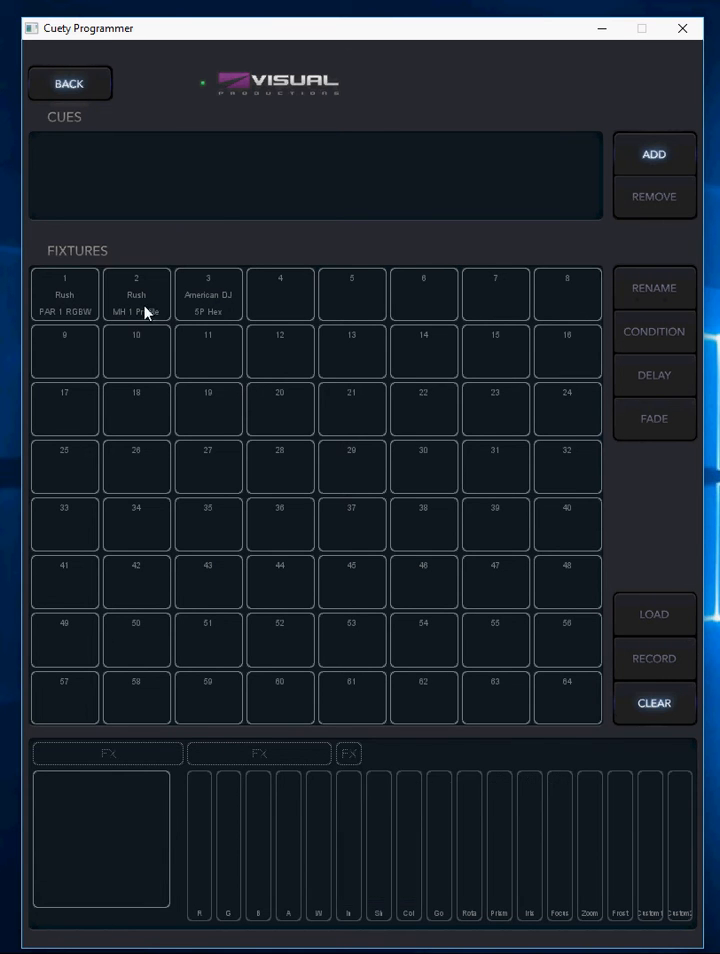
# Set fixture 3's green level and a second colour channel
pyautogui.click(208, 292)
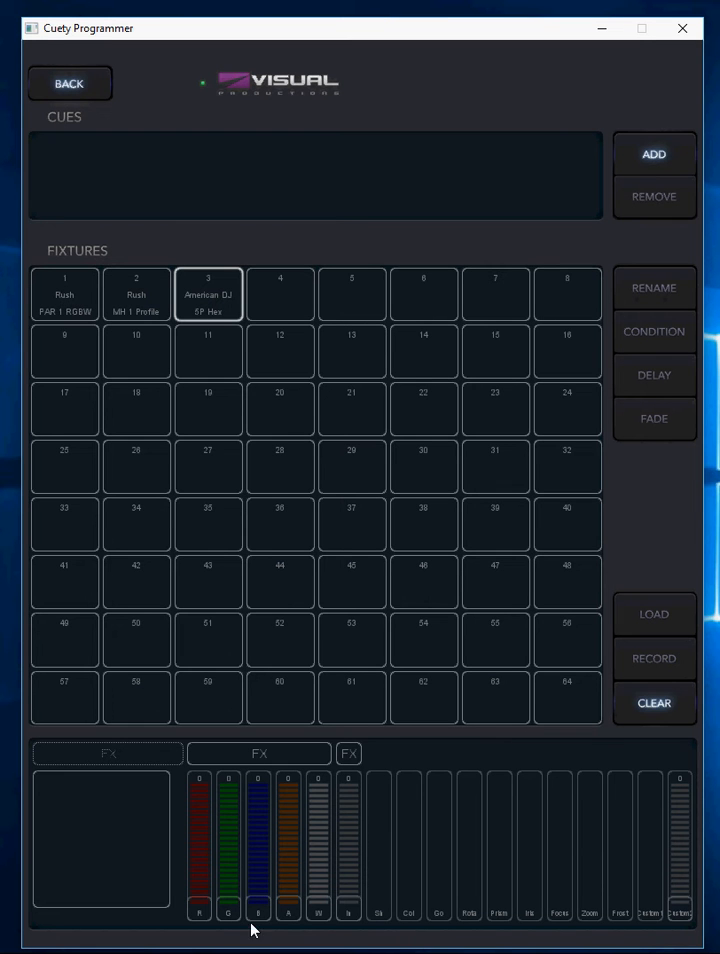
pyautogui.moveTo(228, 904); pyautogui.dragTo(228, 782)
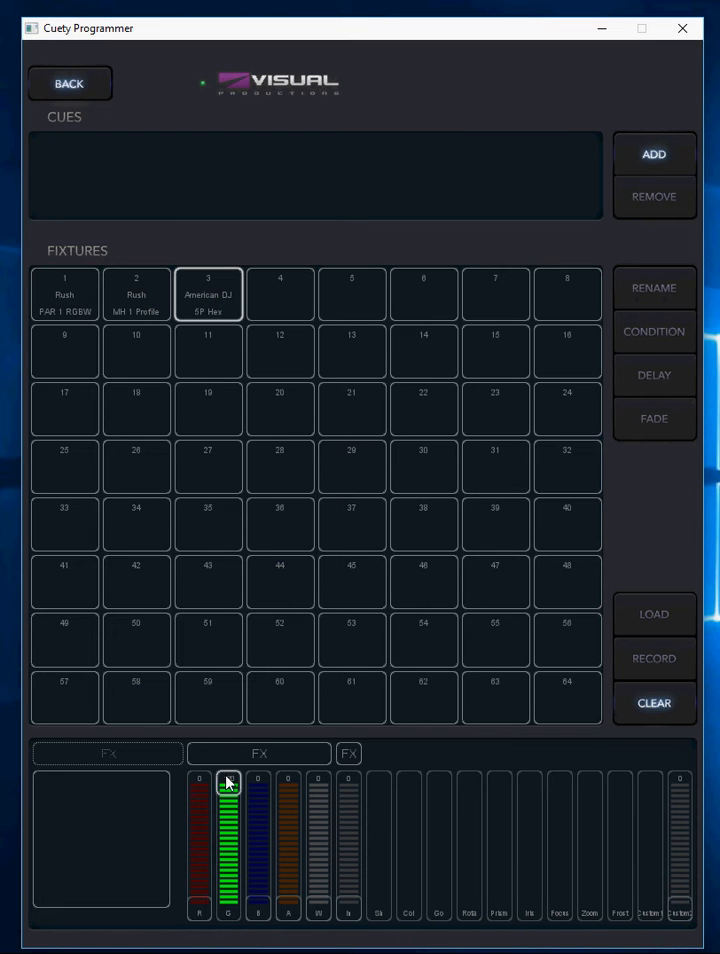
pyautogui.moveTo(258, 900); pyautogui.dragTo(258, 784)
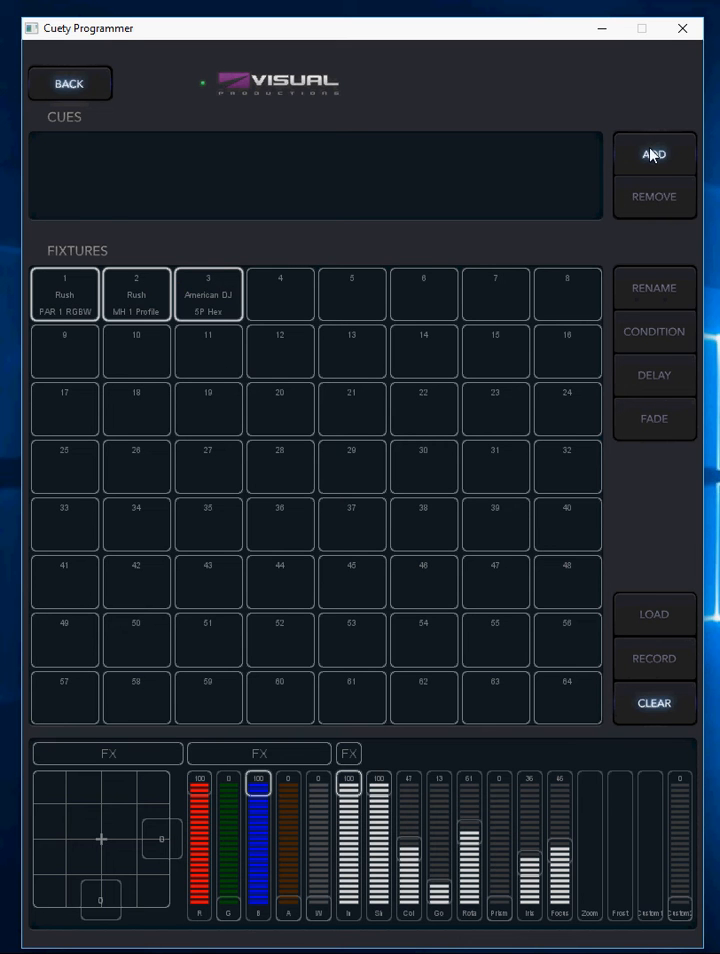
# Add cue 1, record the three fixtures' levels into it, and add cue 2
pyautogui.click(654, 152)
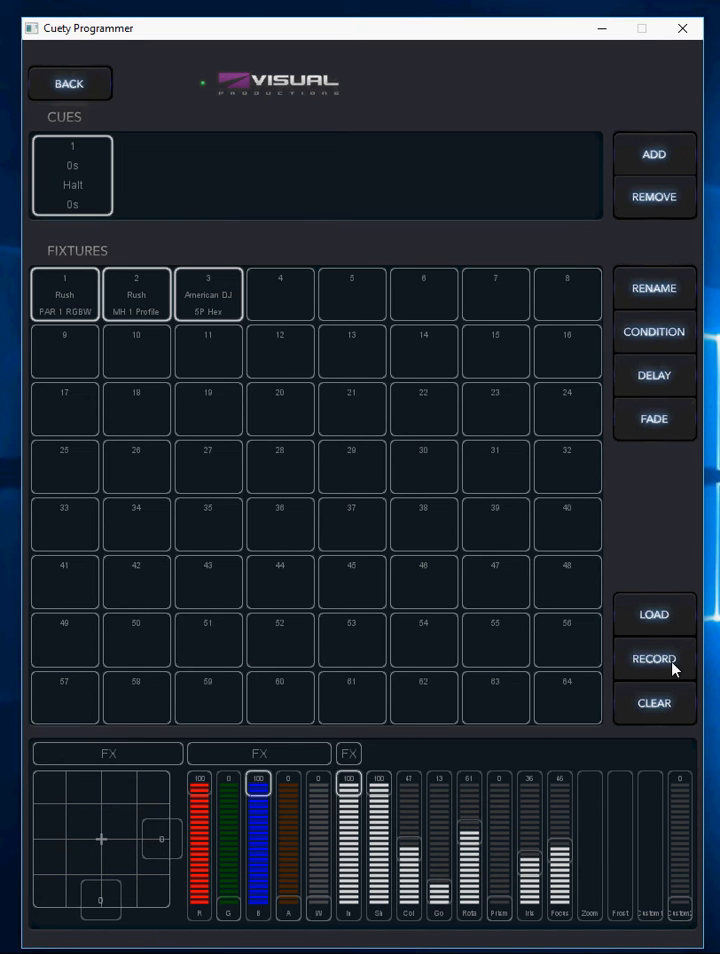
pyautogui.click(654, 658)
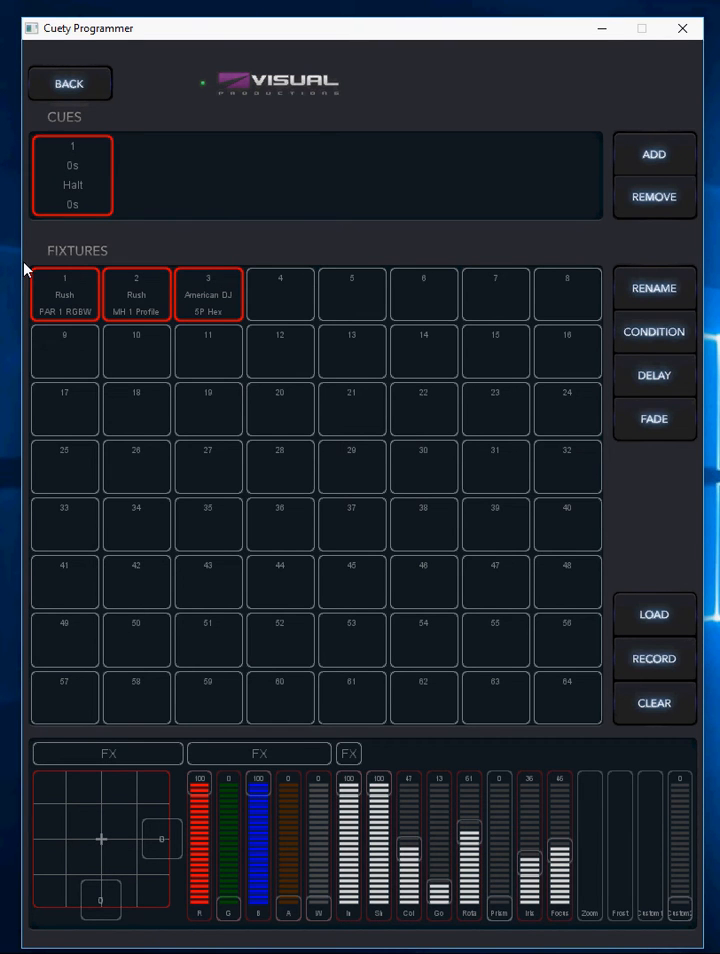
pyautogui.moveTo(88, 192)
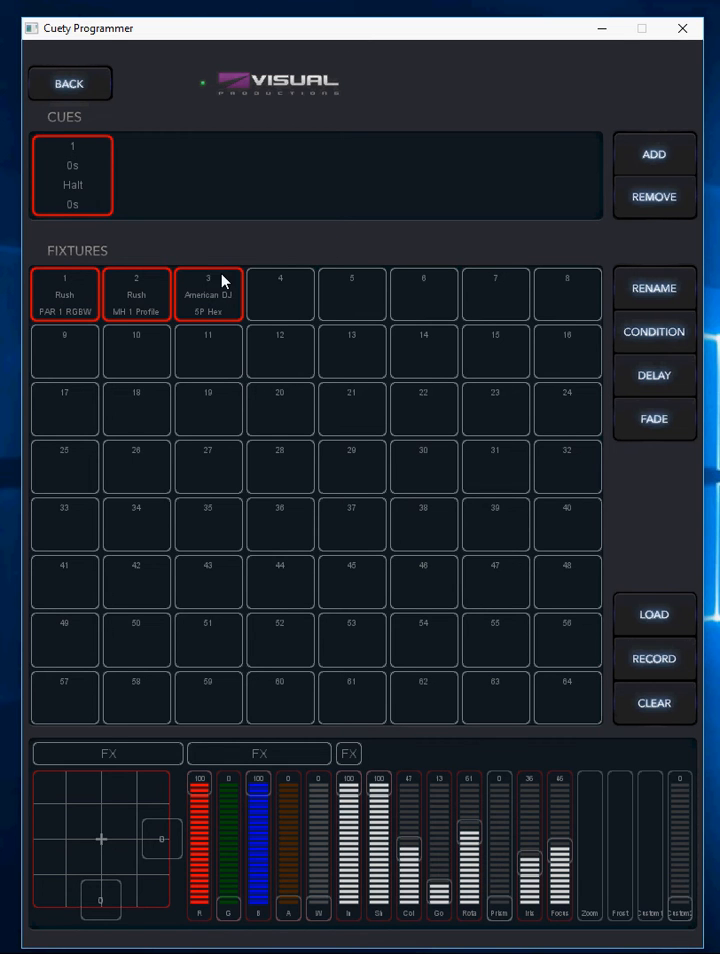
pyautogui.click(652, 704)
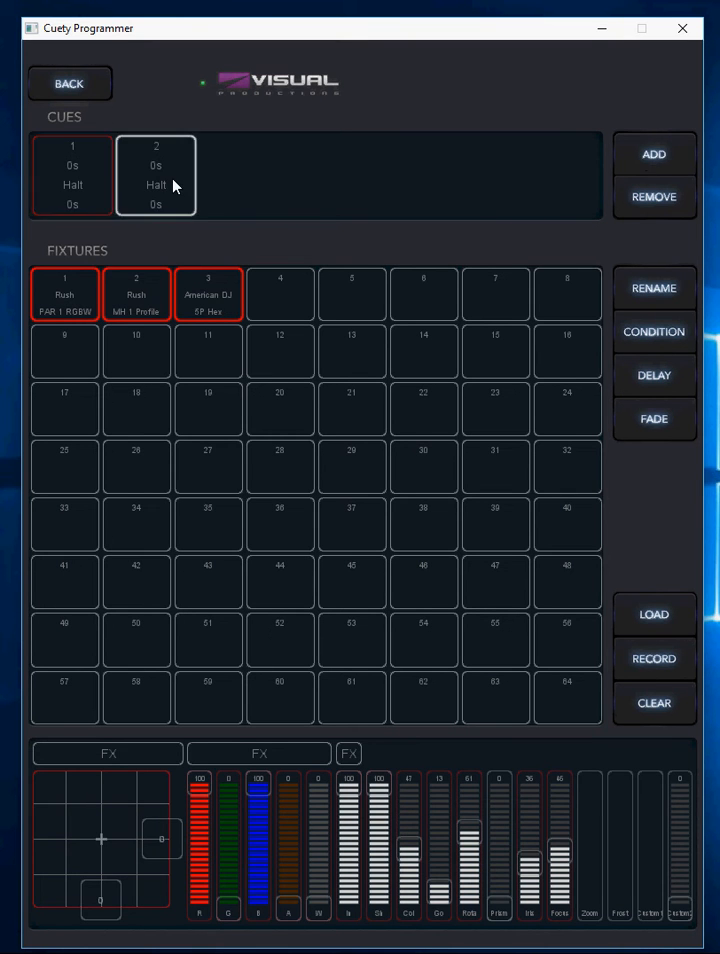
# In cue 2, change fixture 1's colour to full green and adjust fixtures 2 and 3's levels
pyautogui.click(72, 176)
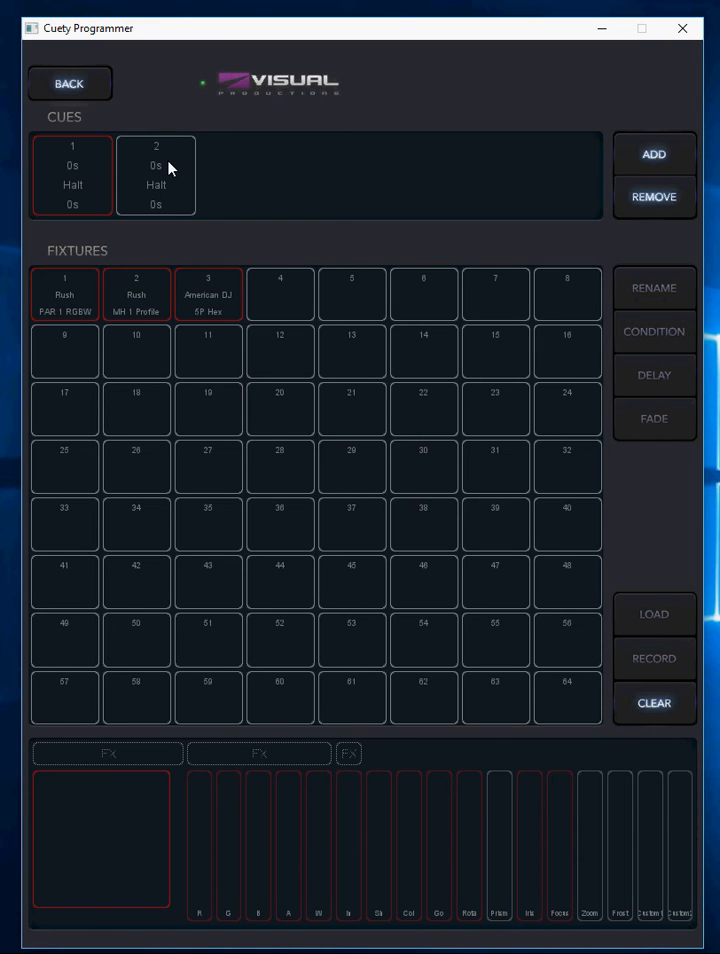
pyautogui.click(64, 292)
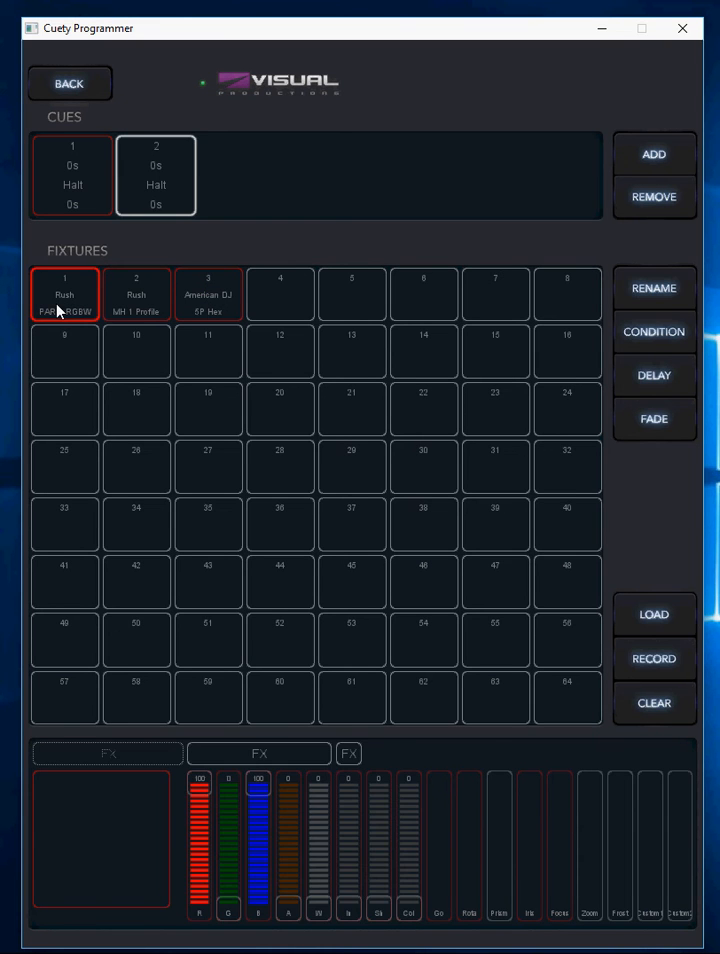
pyautogui.moveTo(198, 782); pyautogui.dragTo(198, 910)
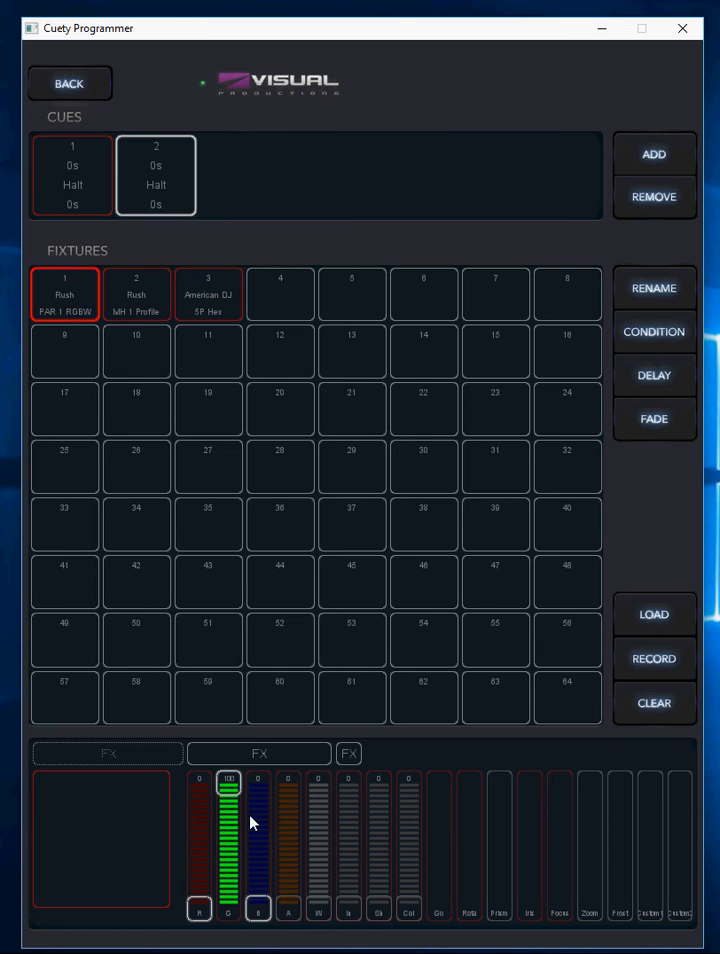
pyautogui.moveTo(296, 836)
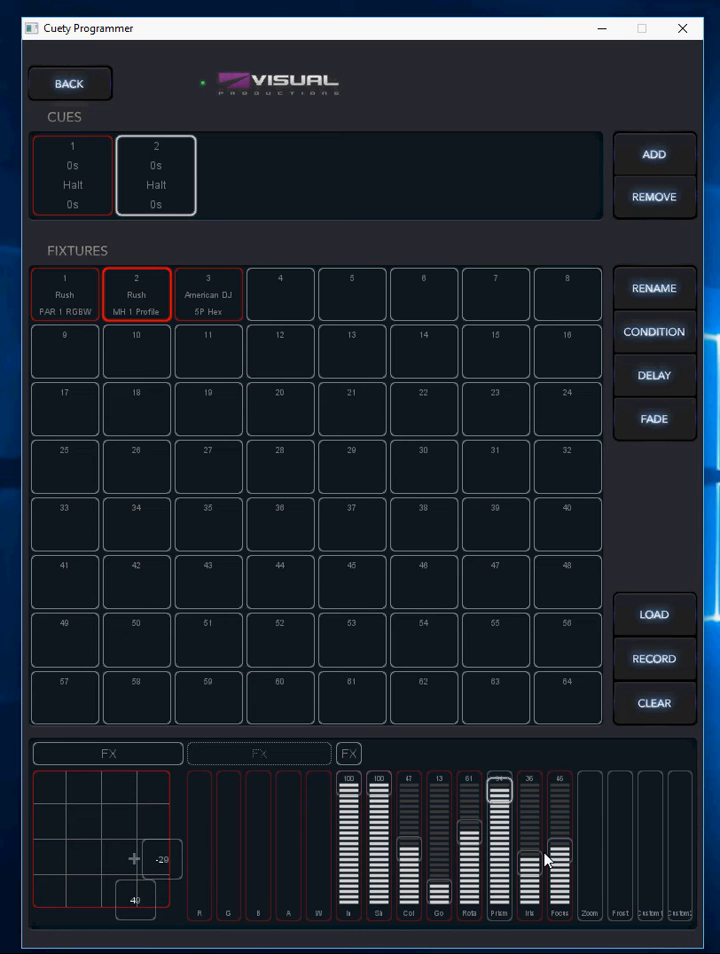
pyautogui.moveTo(560, 870); pyautogui.dragTo(560, 820)
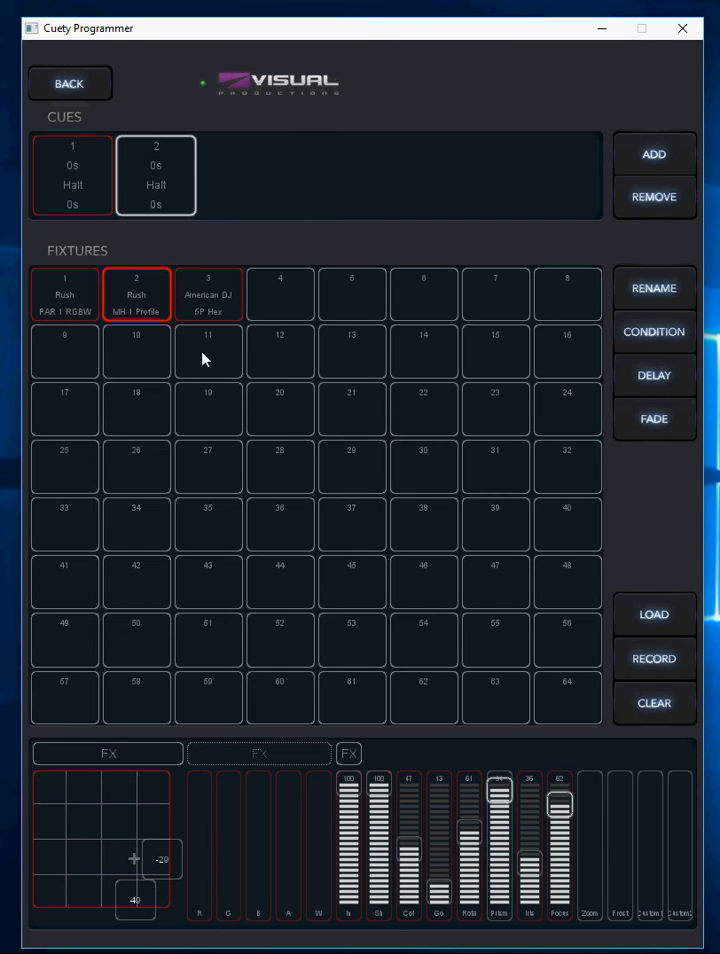
pyautogui.click(208, 292)
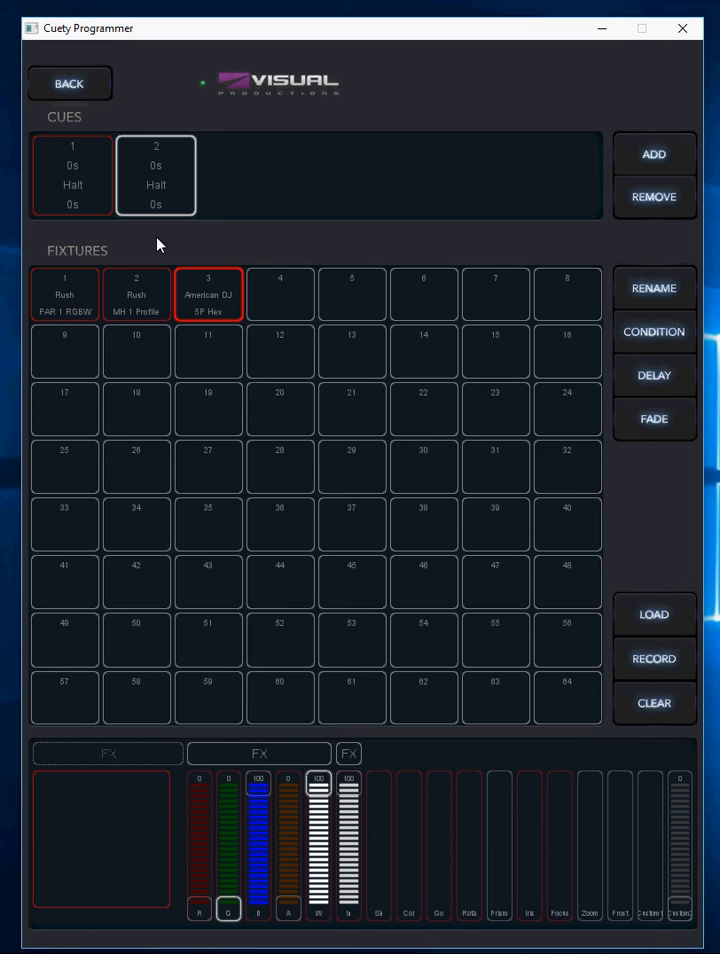
pyautogui.click(208, 292)
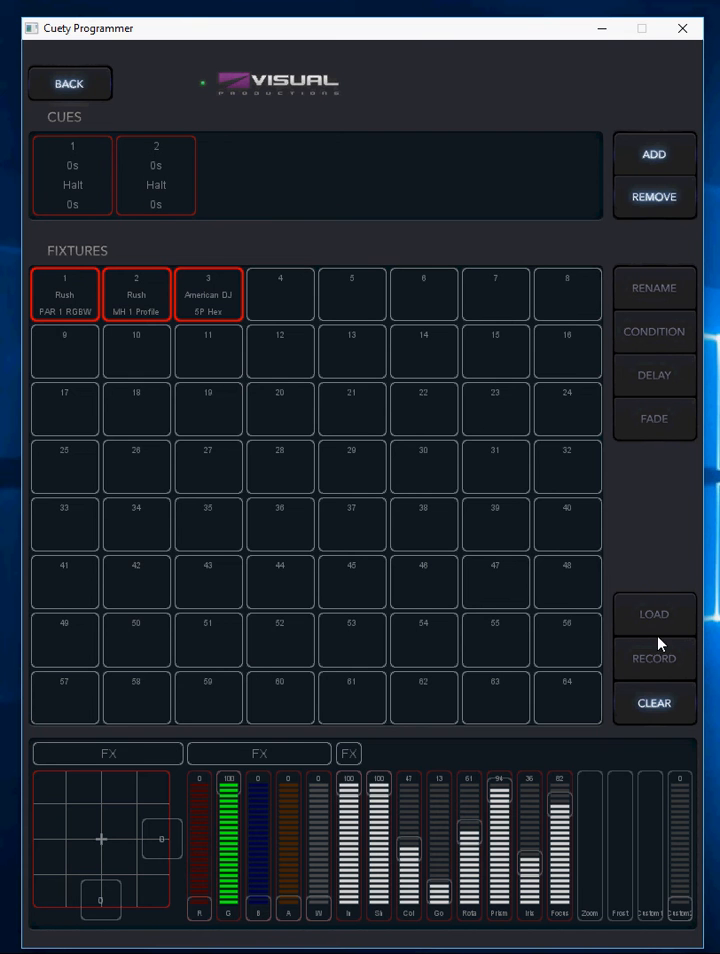
# Record the levels into cue 2, then review the fixtures stored in cues 1 and 2
pyautogui.click(654, 704)
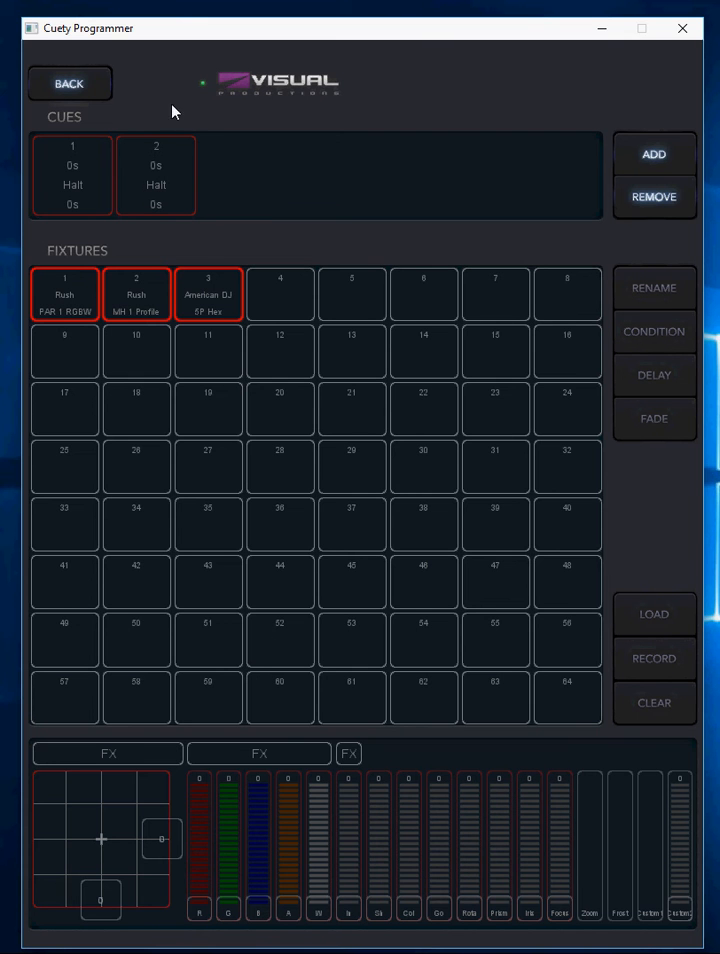
pyautogui.click(72, 176)
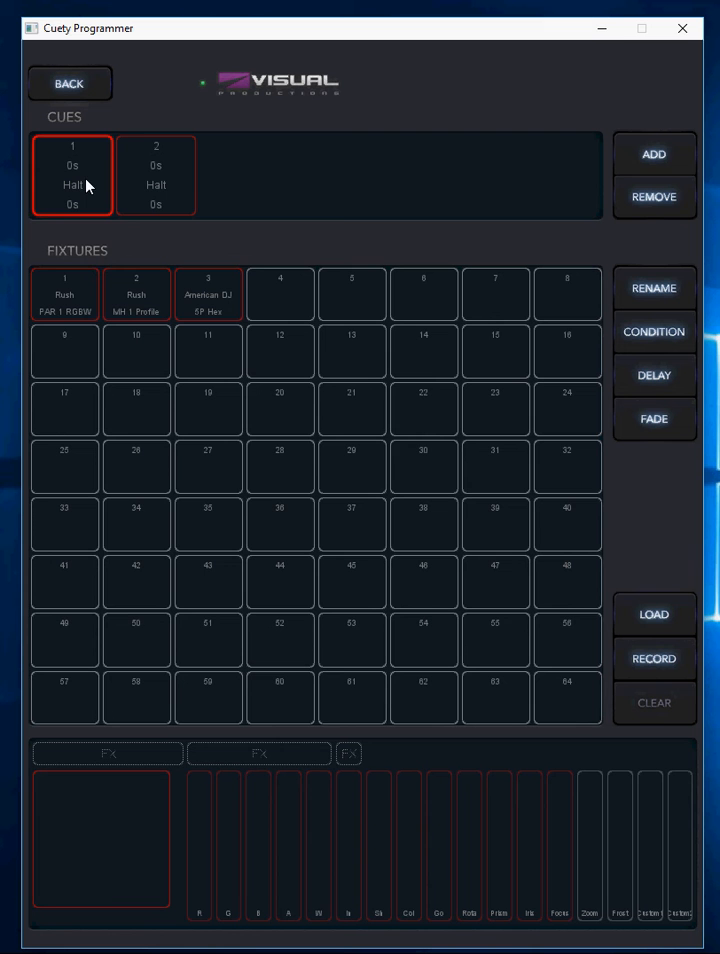
pyautogui.click(64, 294)
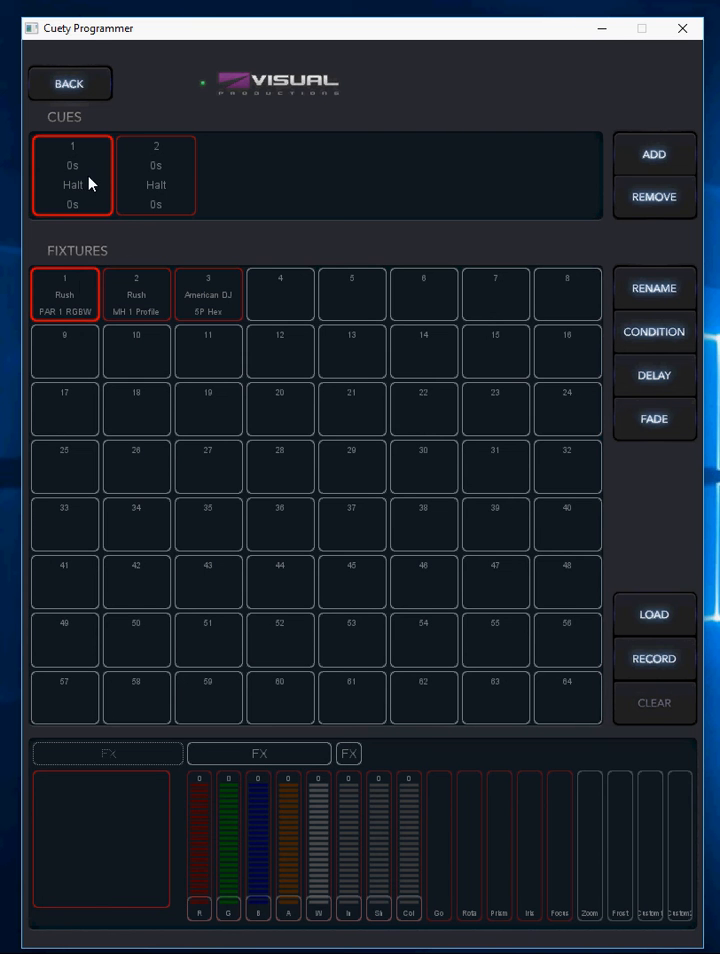
pyautogui.click(156, 176)
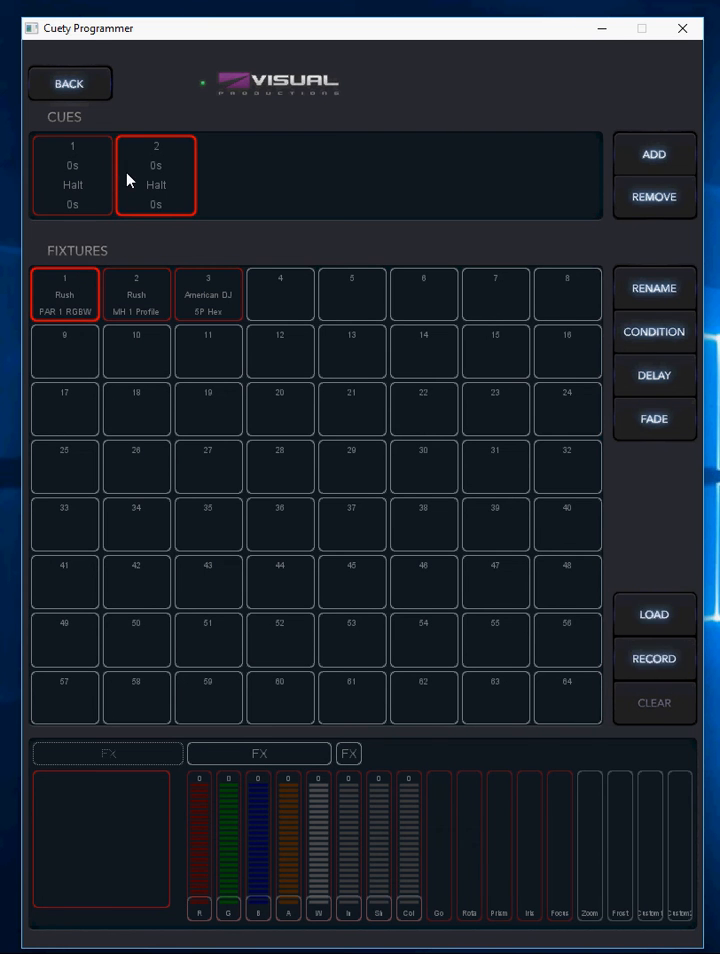
pyautogui.click(136, 294)
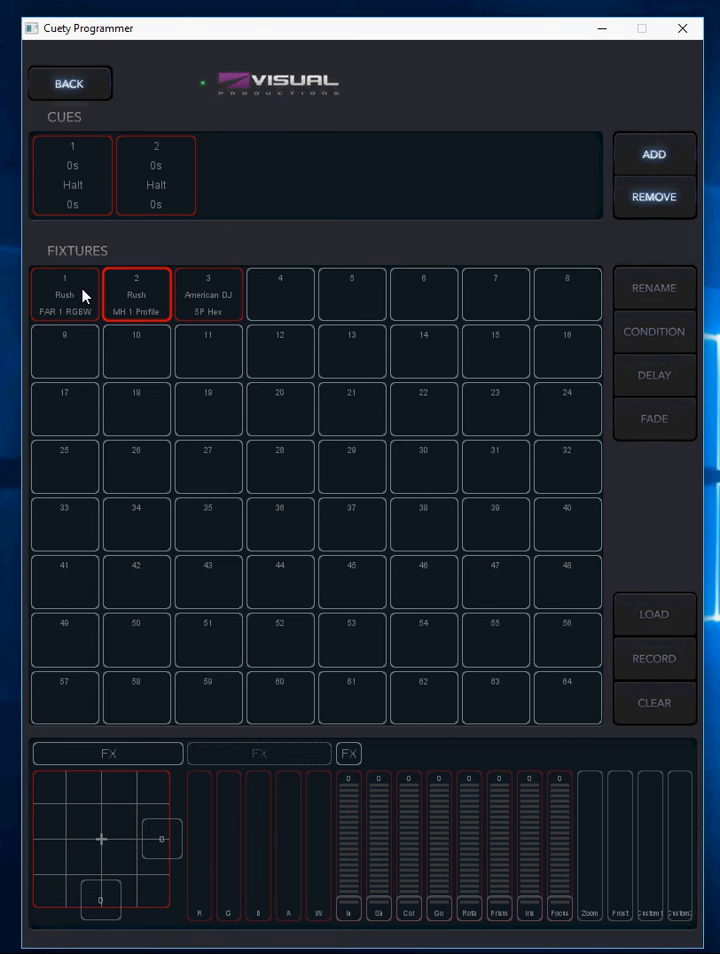
pyautogui.click(208, 292)
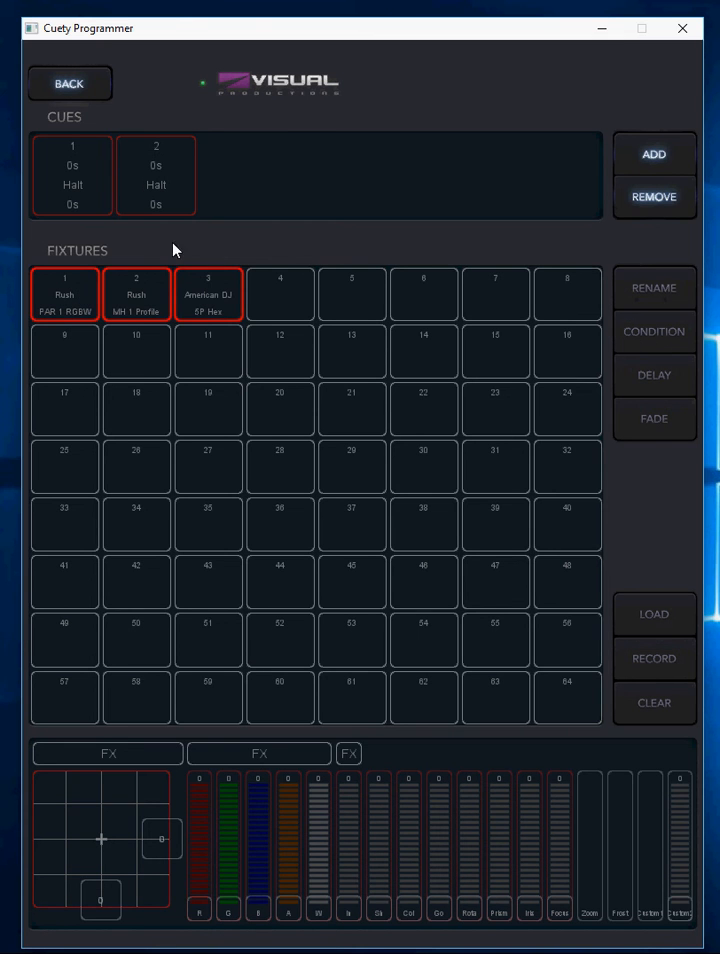
# Select cue 2 and cue 1 together for editing
pyautogui.click(156, 176)
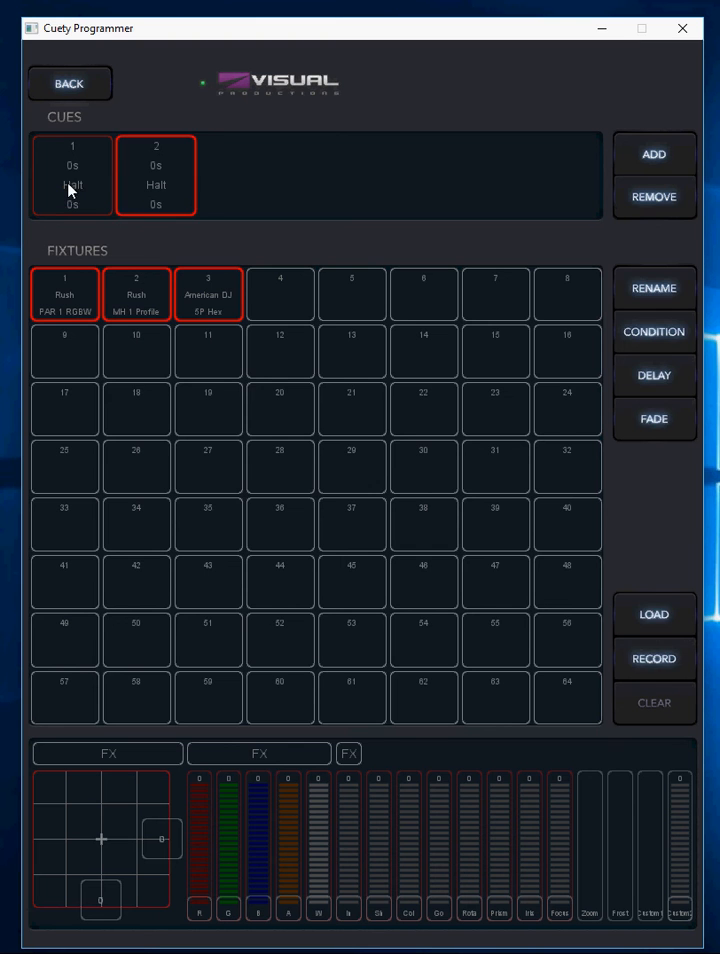
pyautogui.click(136, 292)
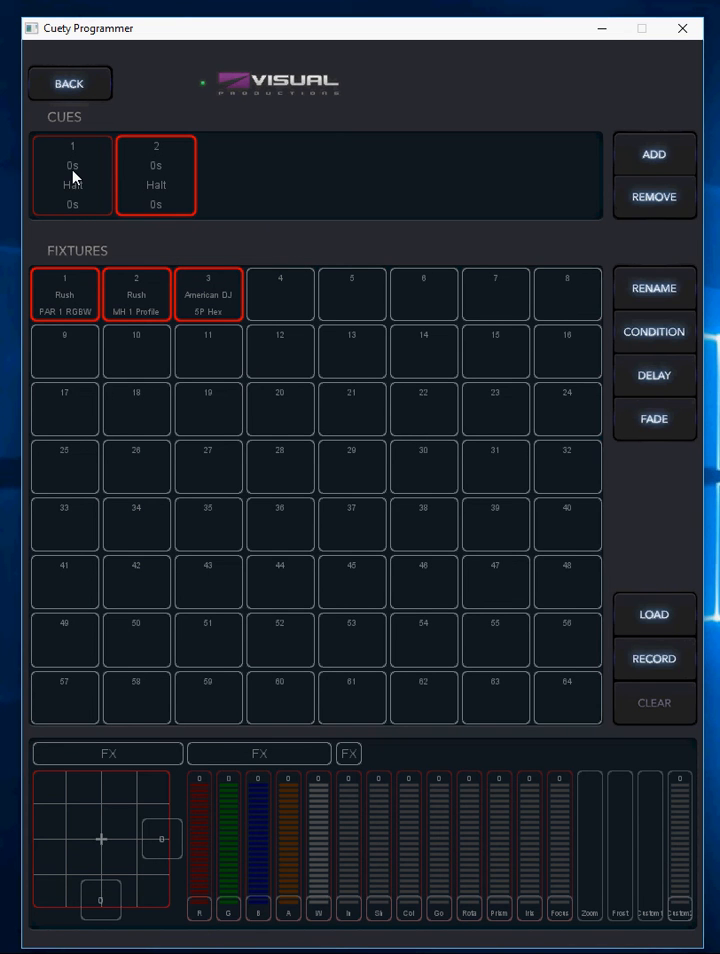
pyautogui.click(72, 176)
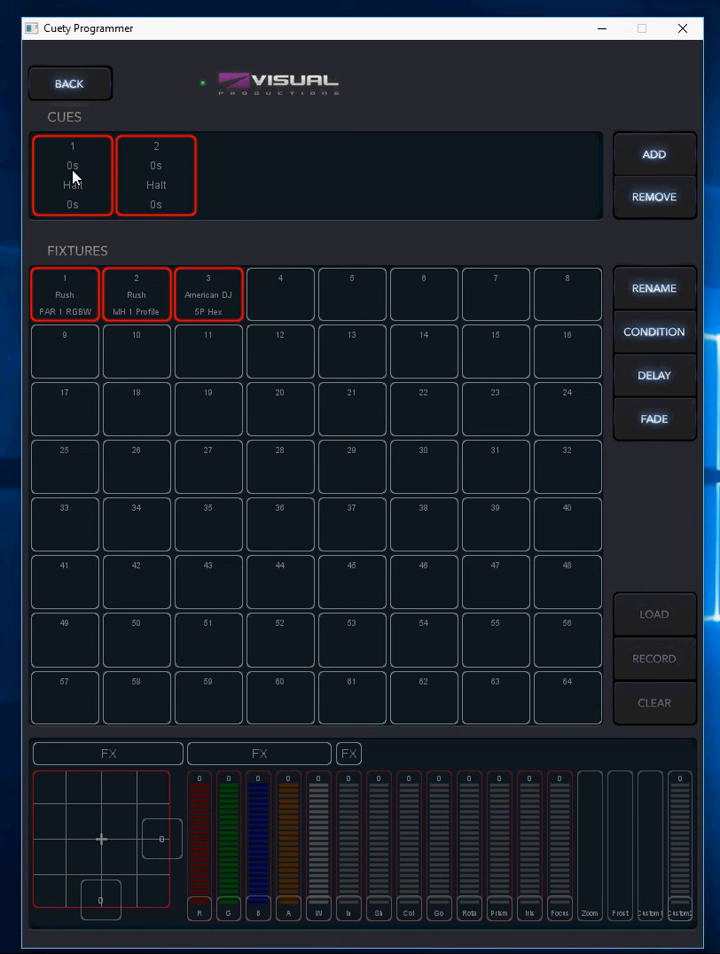
pyautogui.moveTo(174, 168)
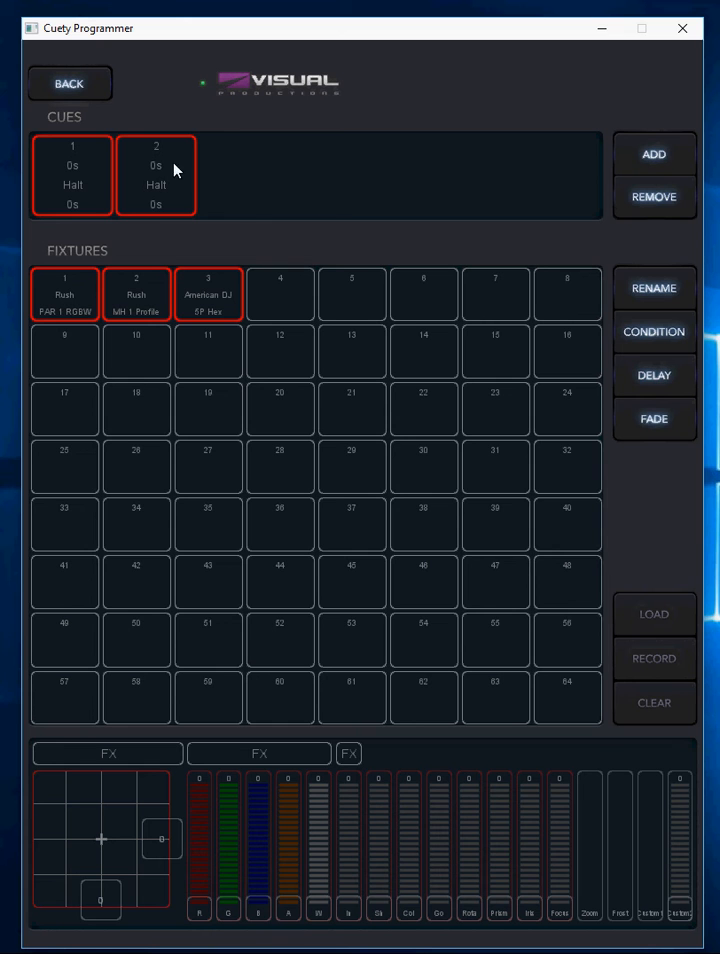
pyautogui.moveTo(576, 248)
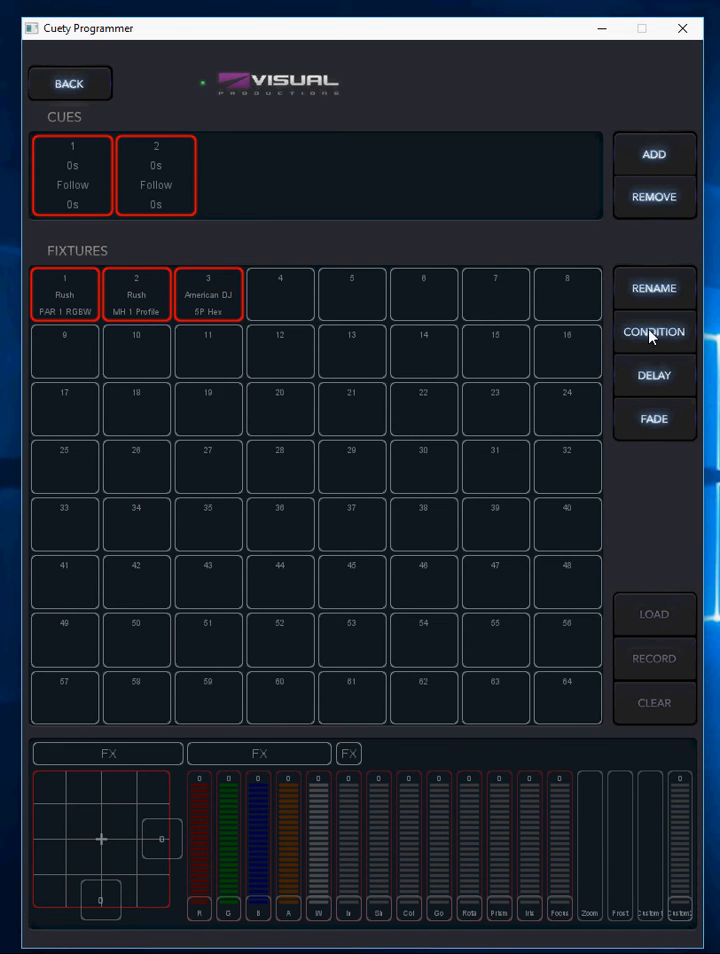
pyautogui.click(654, 332)
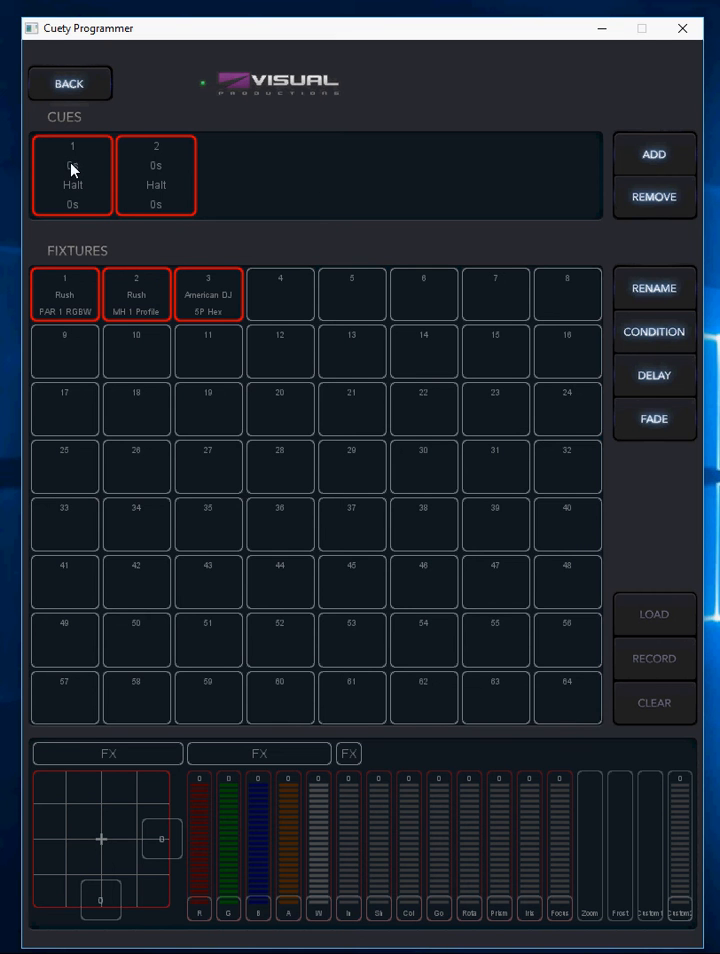
pyautogui.moveTo(614, 388)
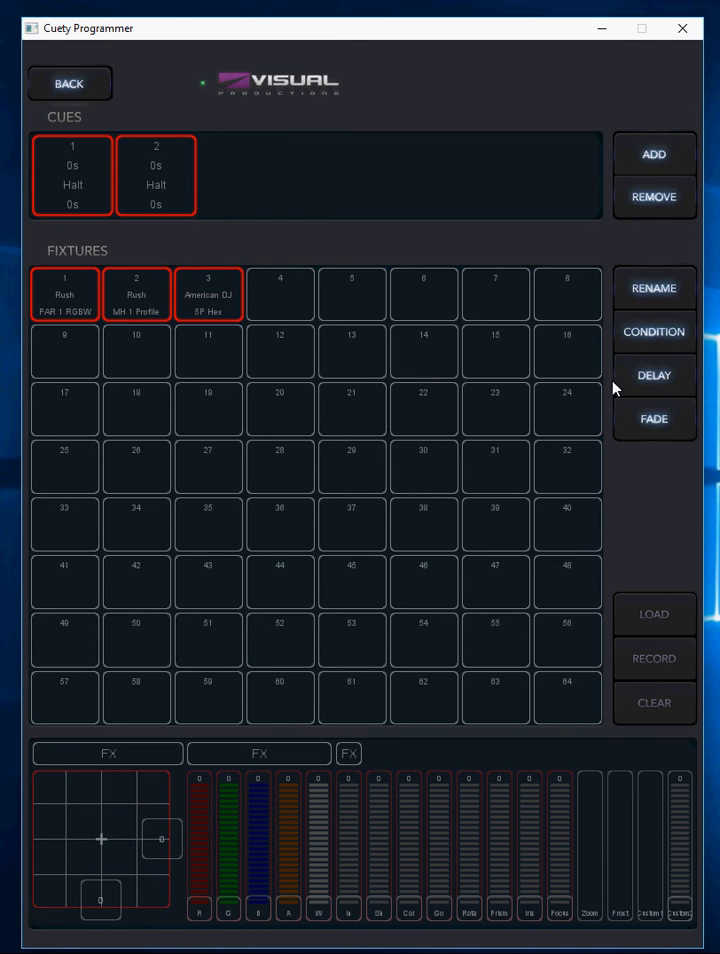
pyautogui.moveTo(70, 176)
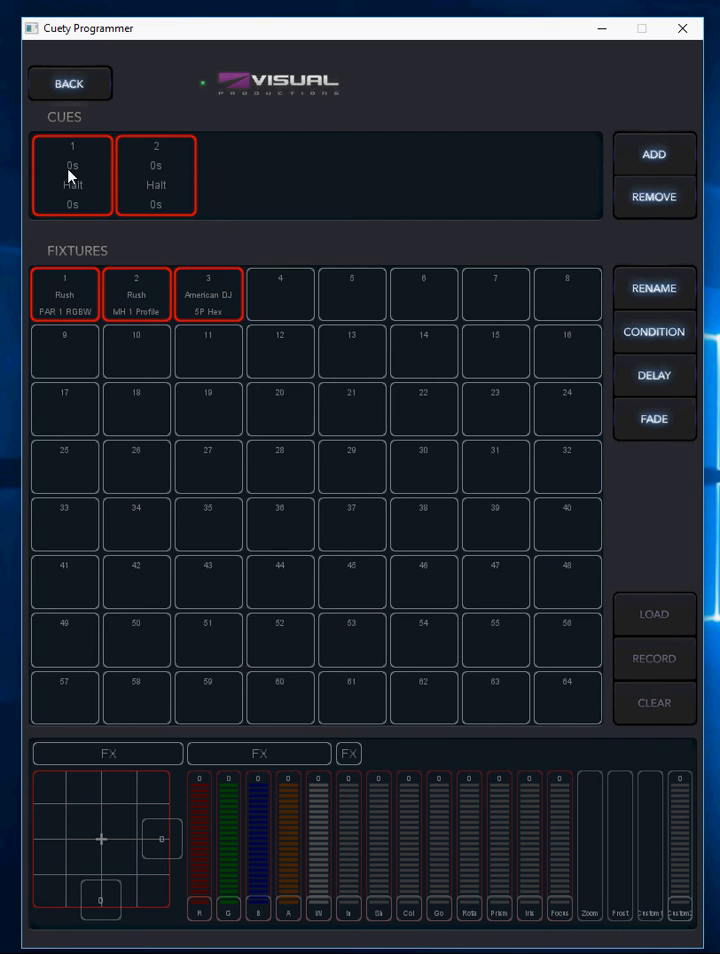
pyautogui.moveTo(78, 222)
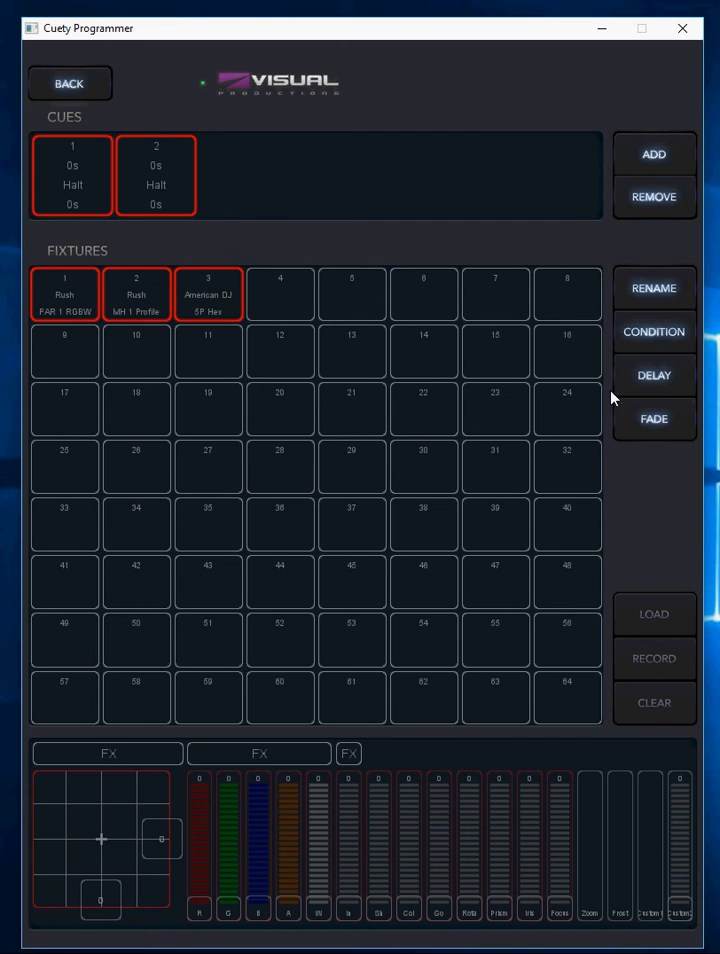
# Give both cues a five-second delay and verify it
pyautogui.click(652, 376)
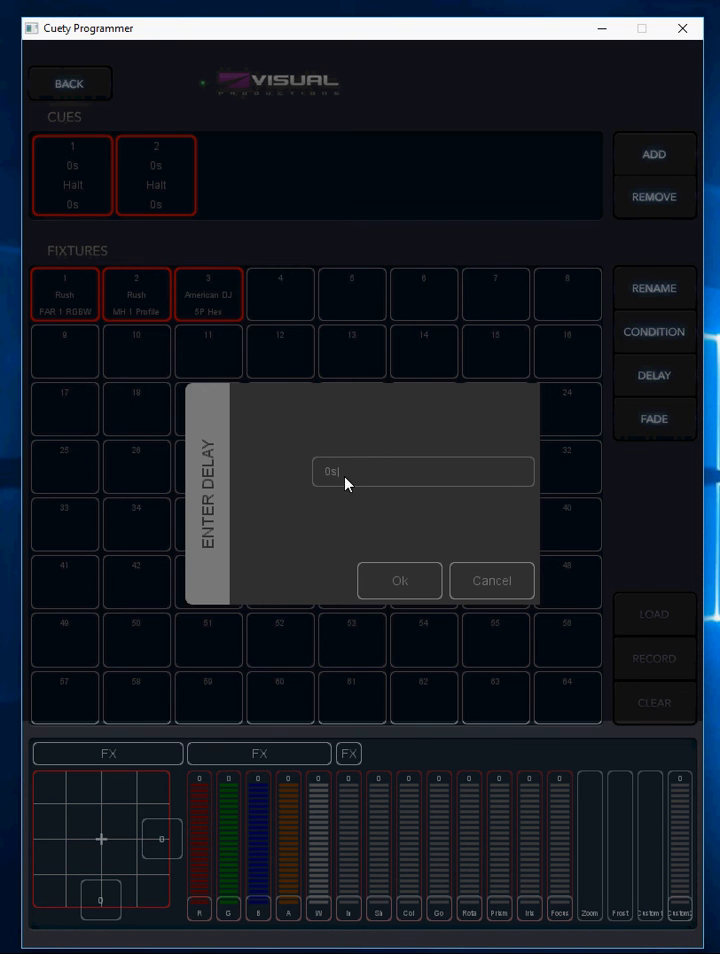
pyautogui.click(424, 472)
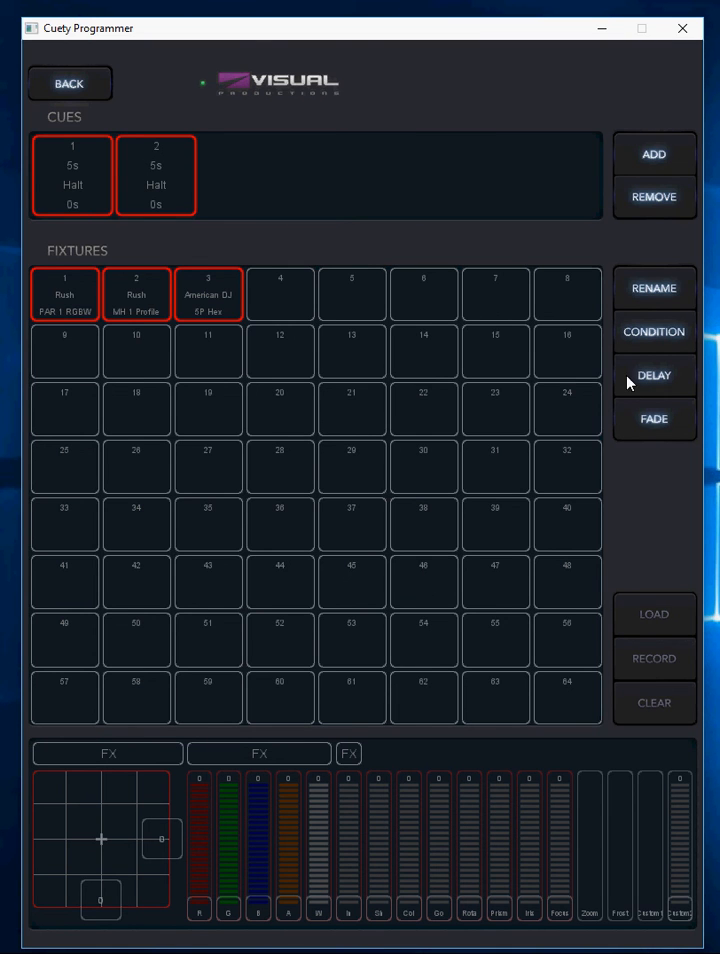
pyautogui.click(652, 376)
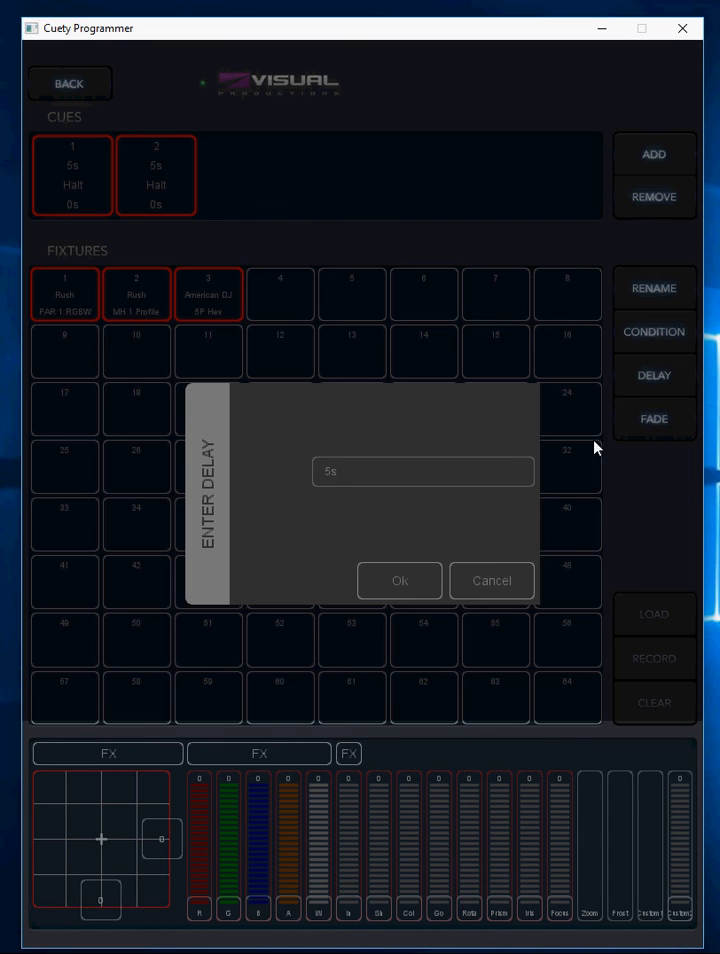
# Set the fade of both cues to 2 s
pyautogui.click(652, 418)
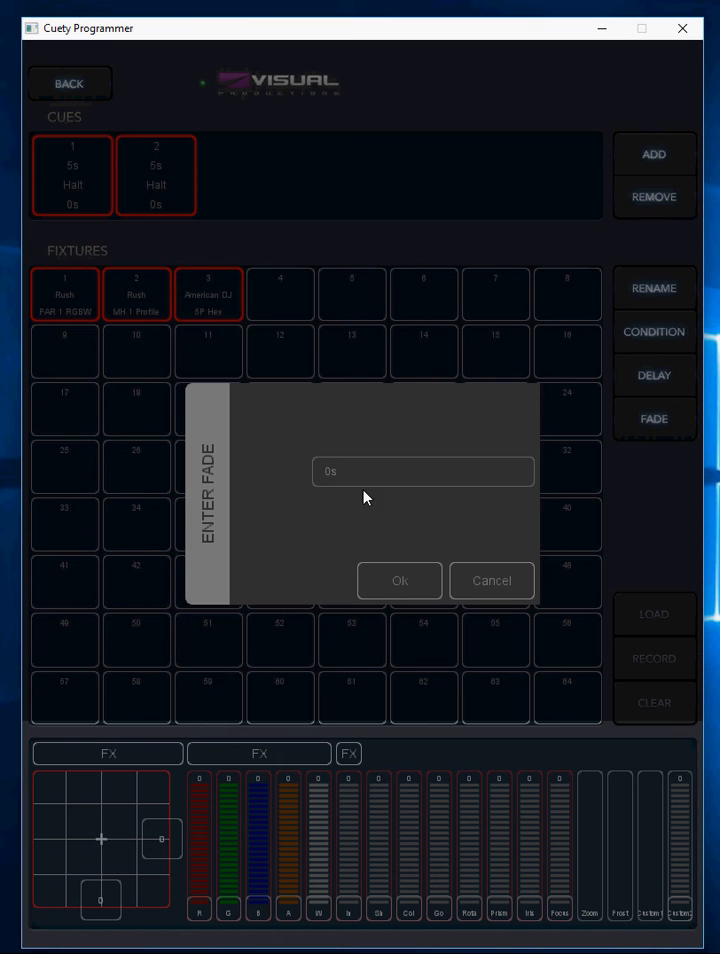
pyautogui.click(424, 472)
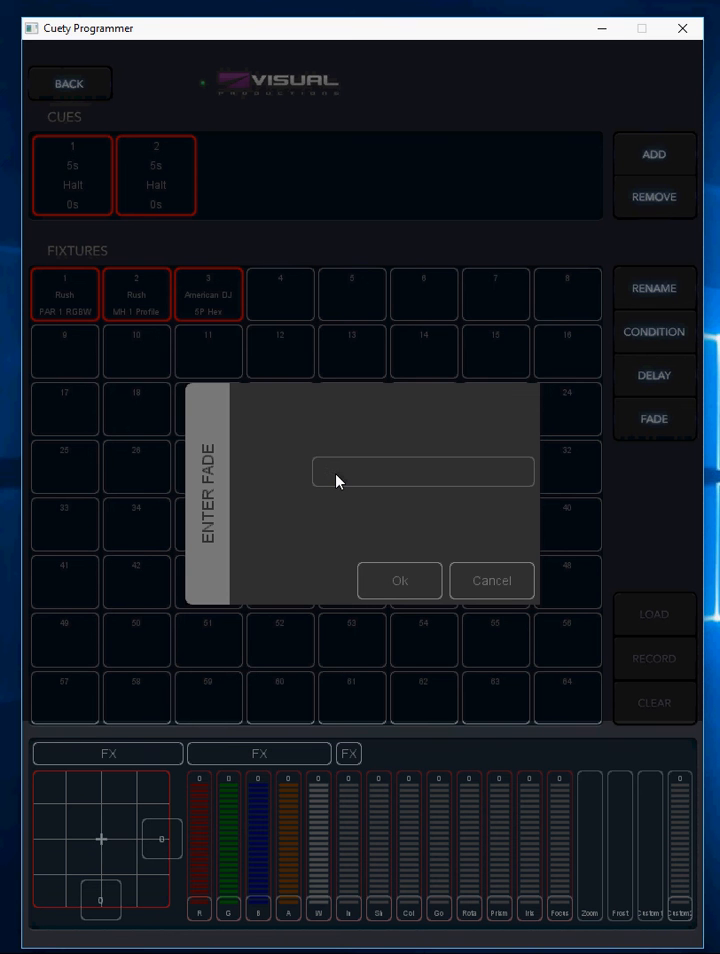
pyautogui.write('2')
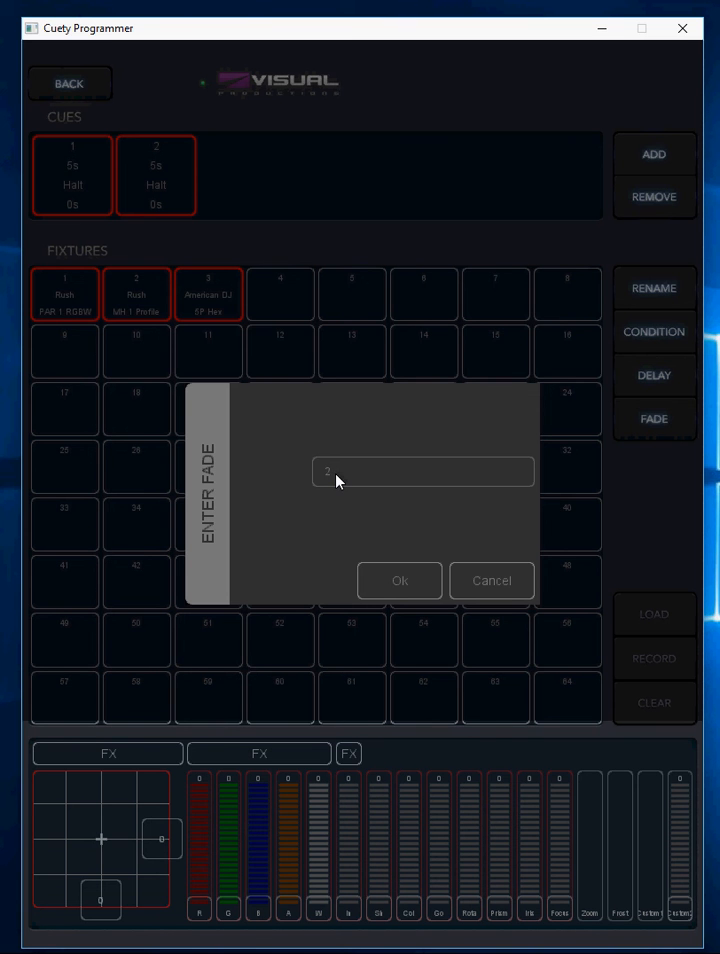
pyautogui.click(400, 580)
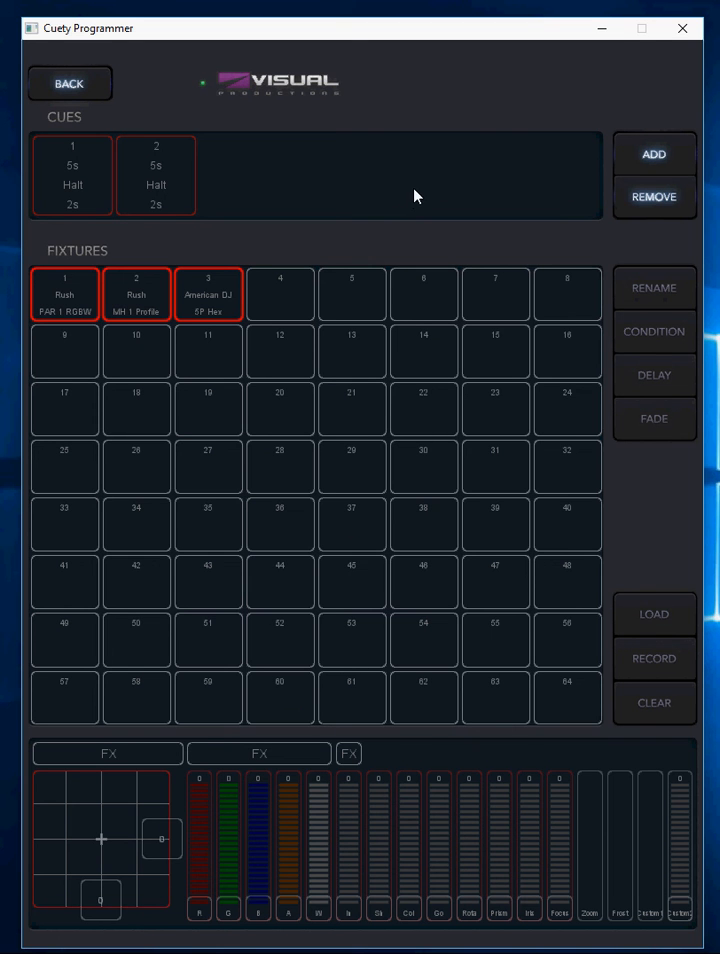
pyautogui.moveTo(82, 184)
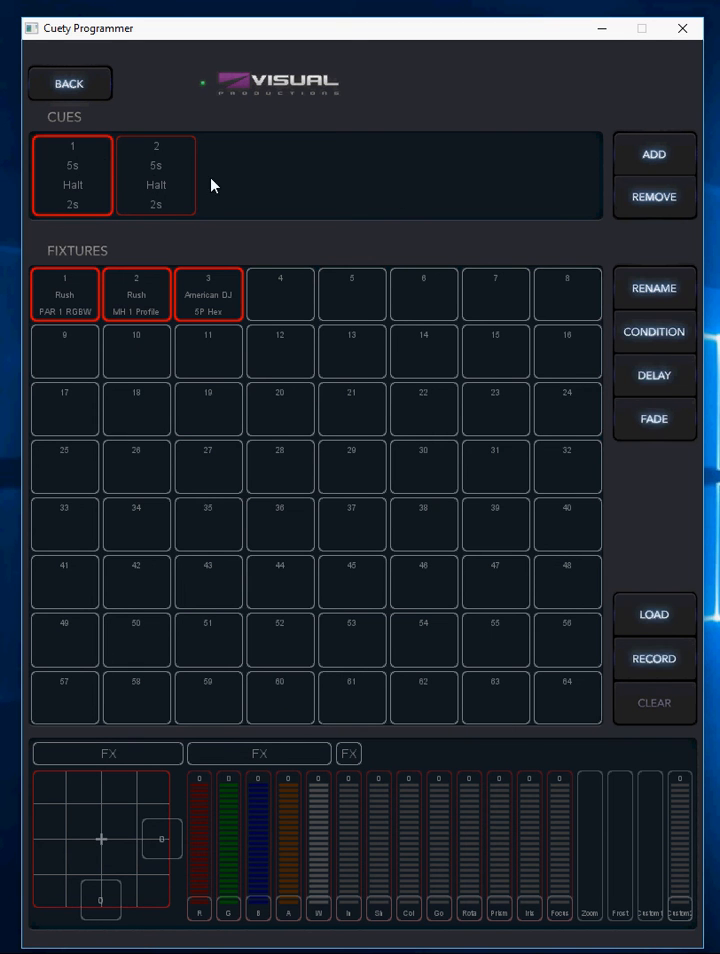
# Change cue 2's condition from Halt to Follow and return to the playback overview
pyautogui.click(156, 176)
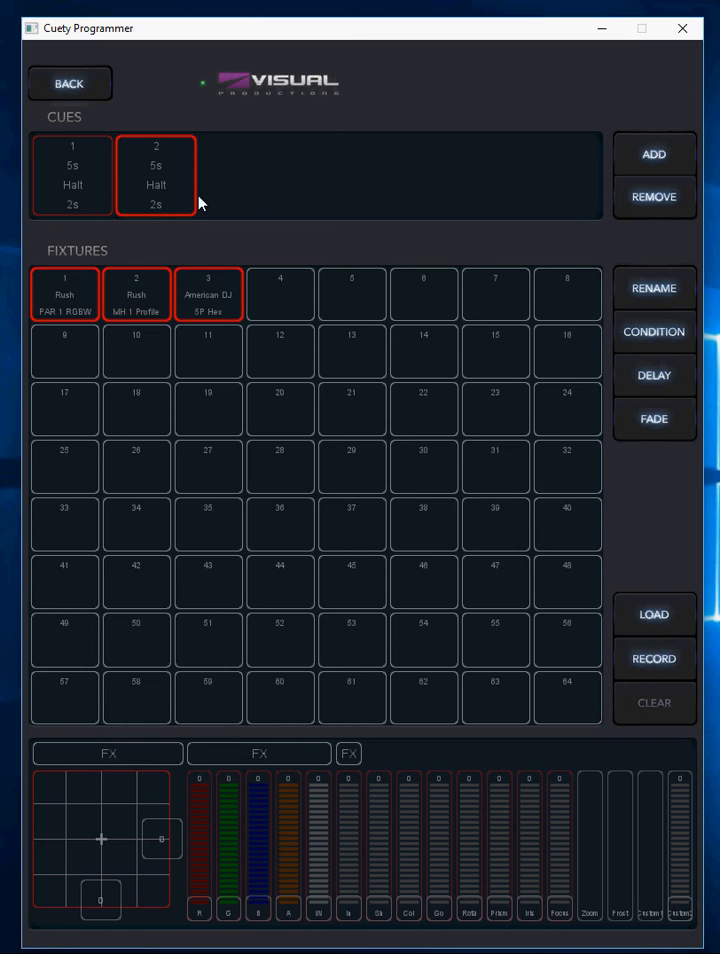
pyautogui.moveTo(80, 188)
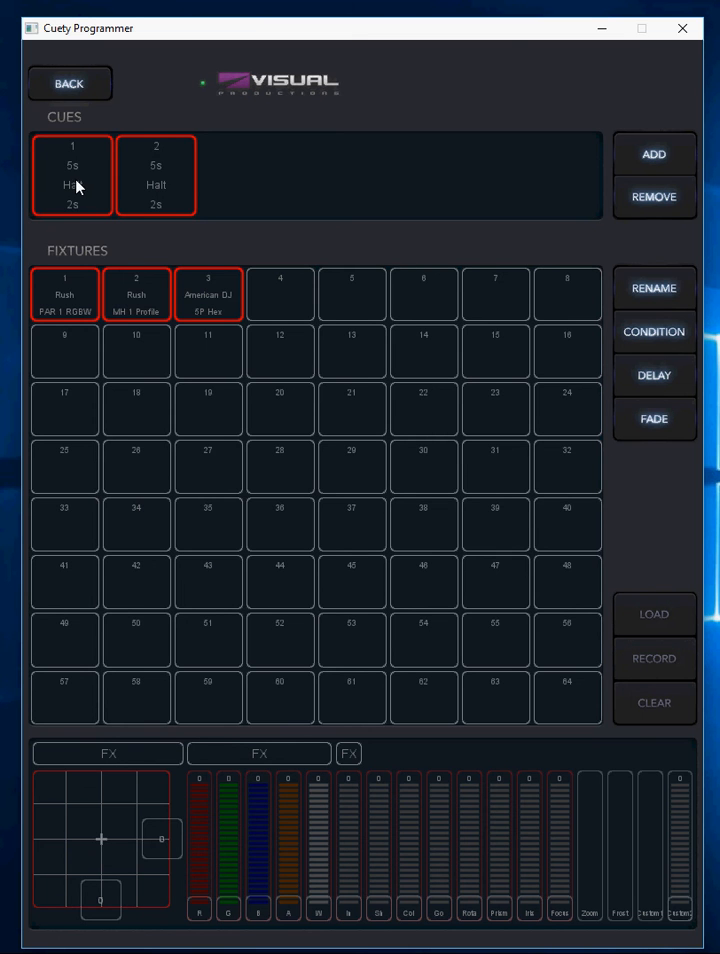
pyautogui.click(156, 176)
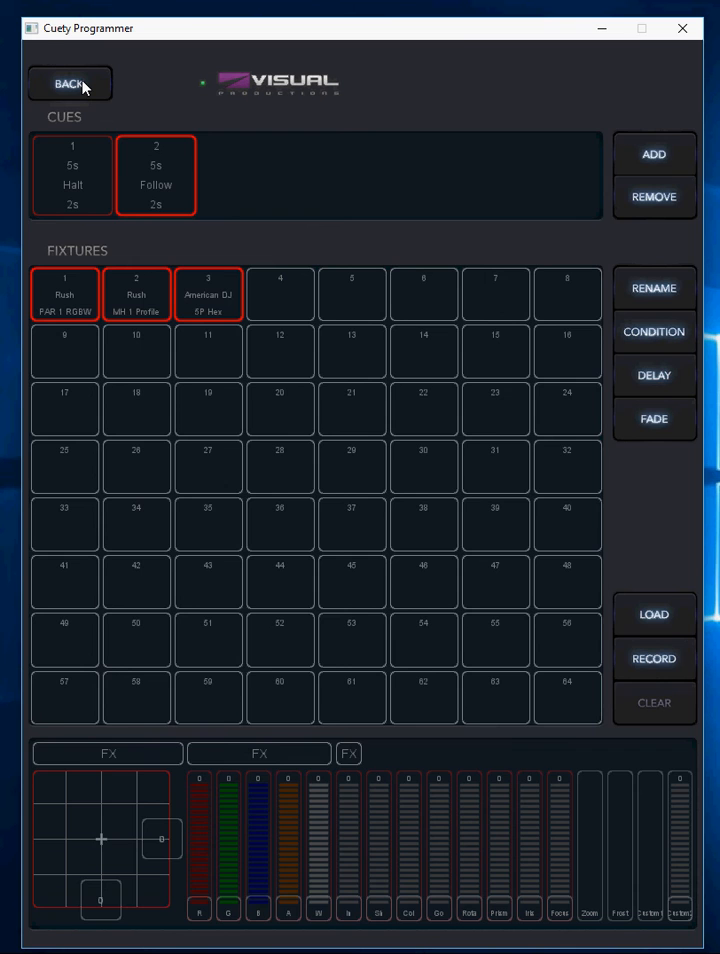
pyautogui.click(70, 84)
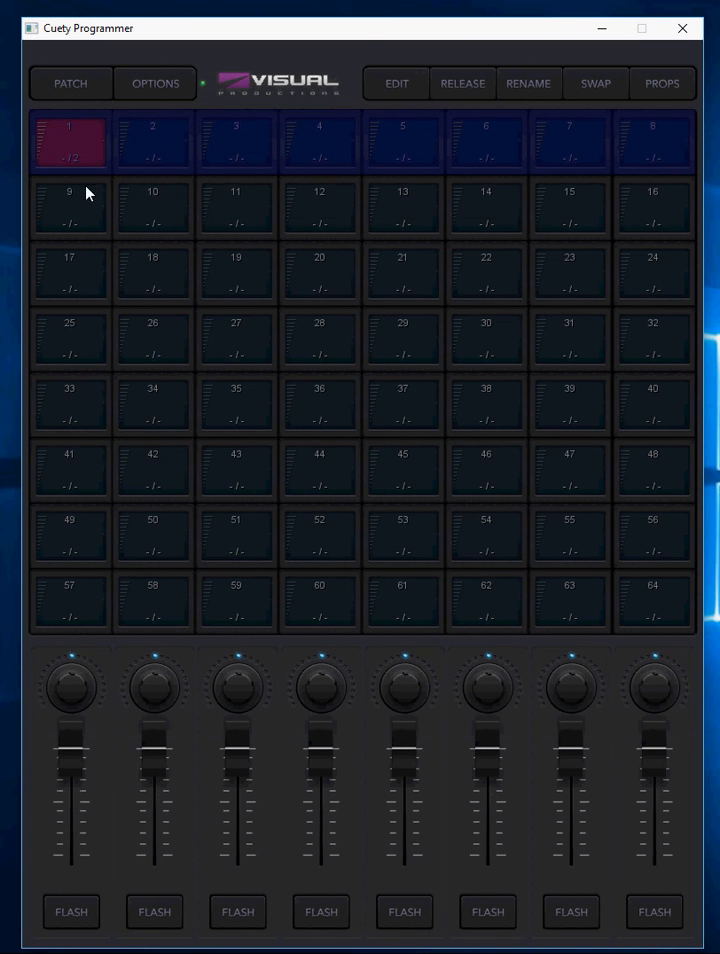
# Run playback 1, then choose a playback in edit mode to open its cue editor
pyautogui.click(70, 140)
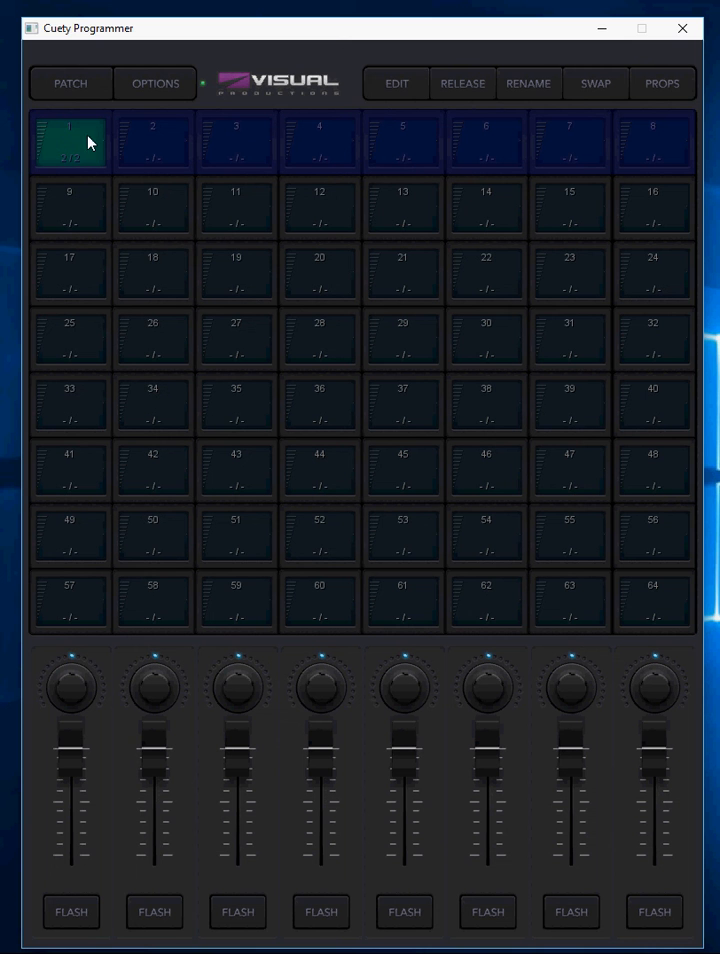
pyautogui.moveTo(128, 276)
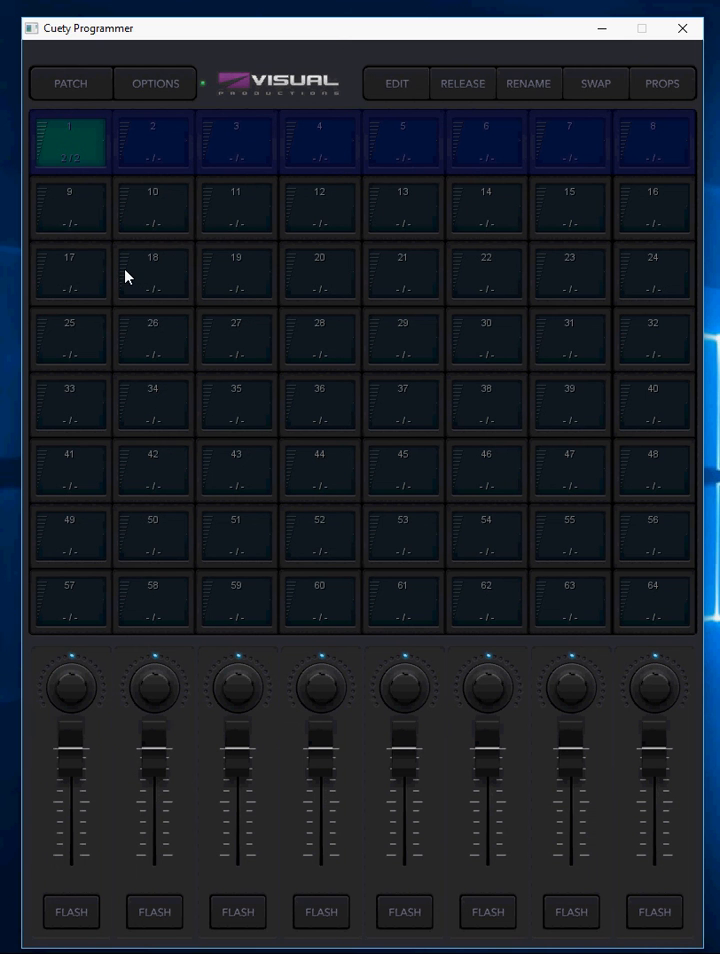
pyautogui.moveTo(136, 208)
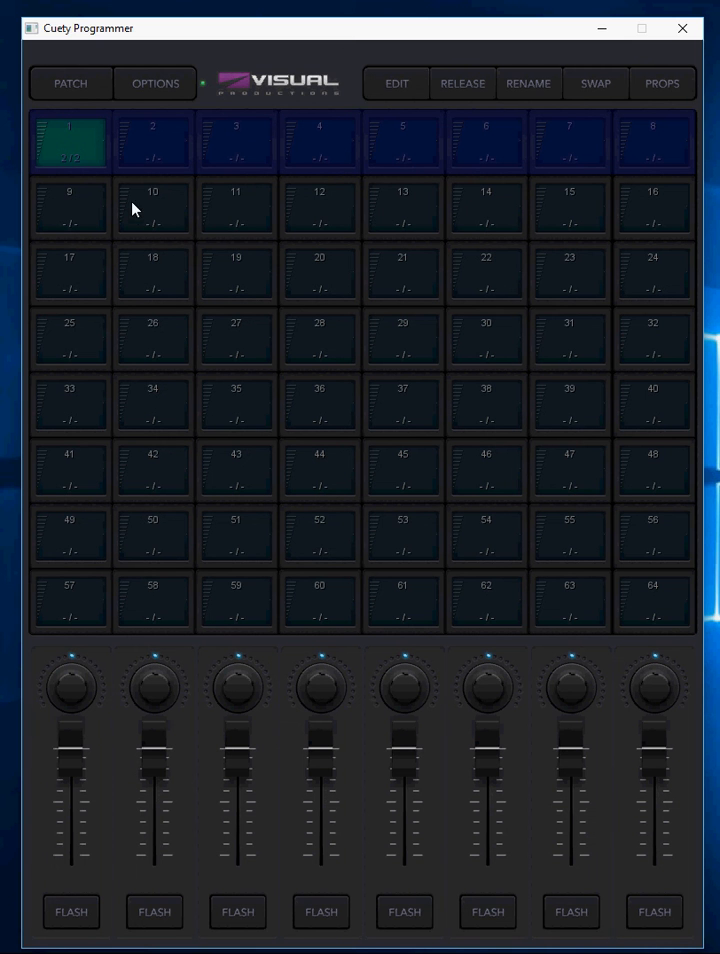
pyautogui.moveTo(100, 232)
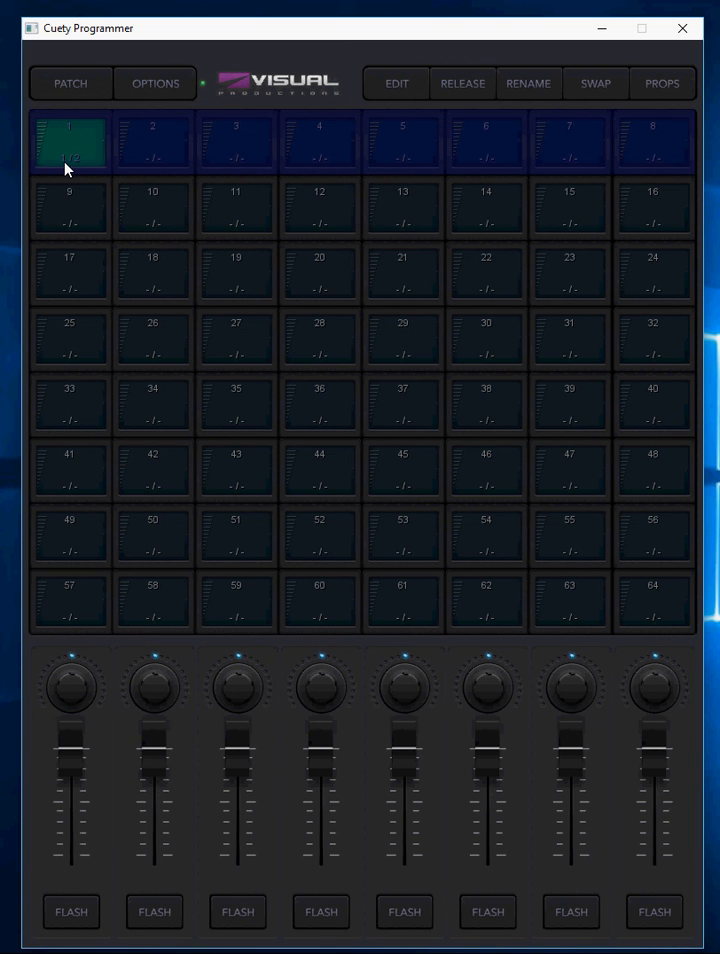
pyautogui.moveTo(396, 84)
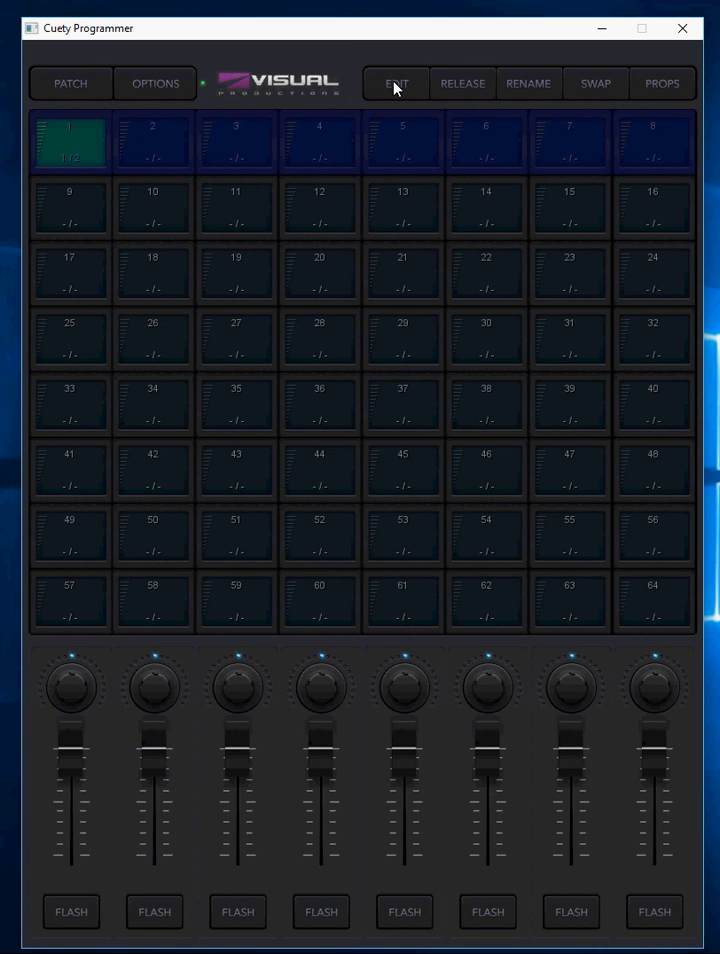
pyautogui.click(396, 84)
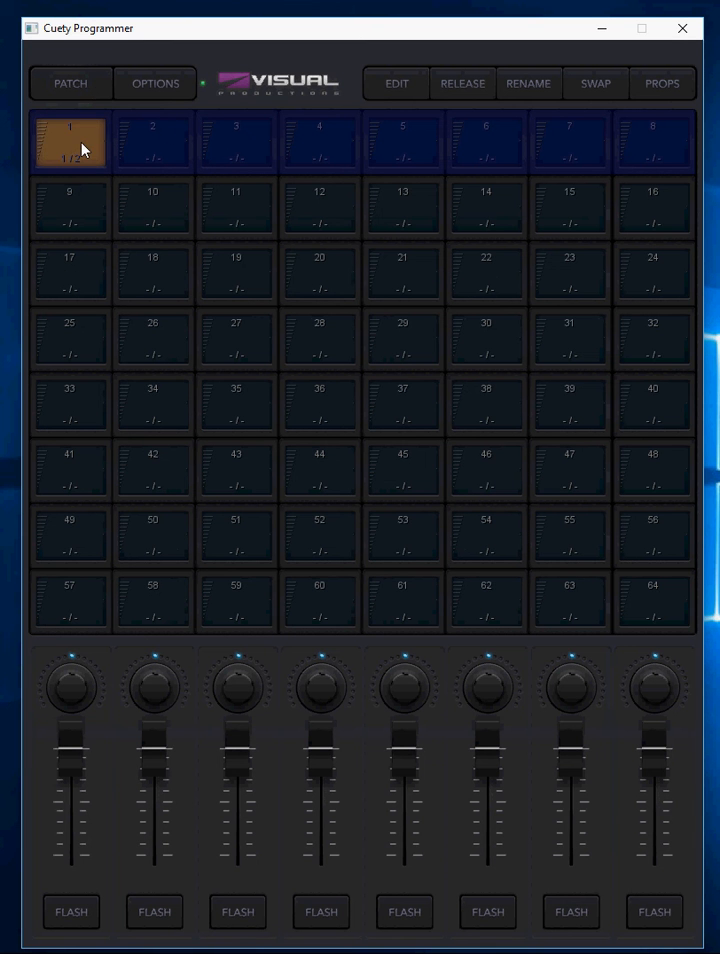
pyautogui.click(70, 140)
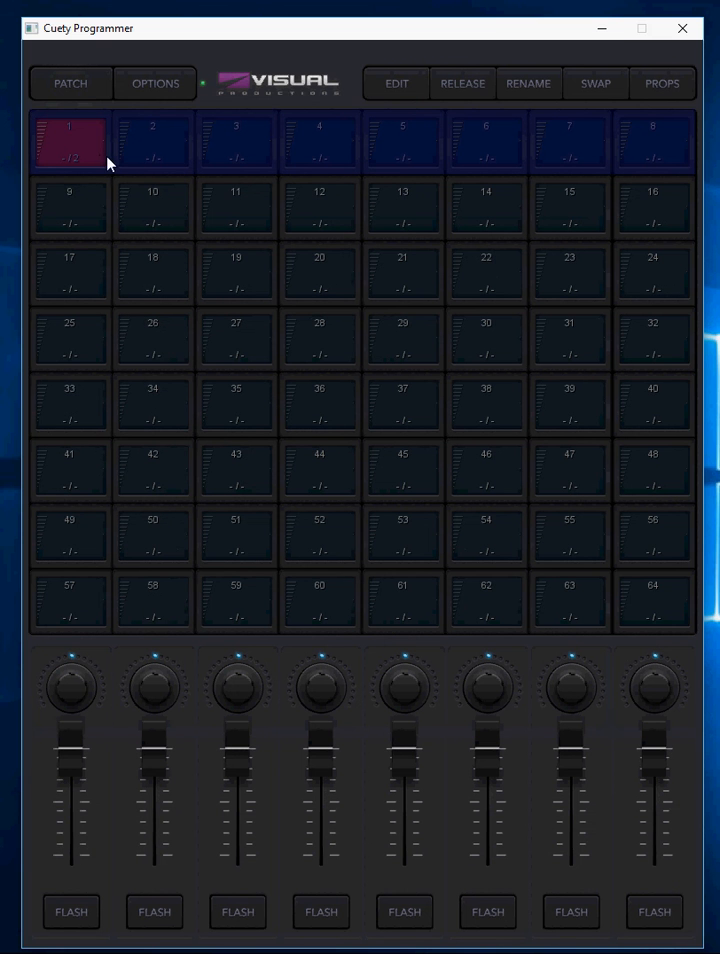
pyautogui.moveTo(68, 748)
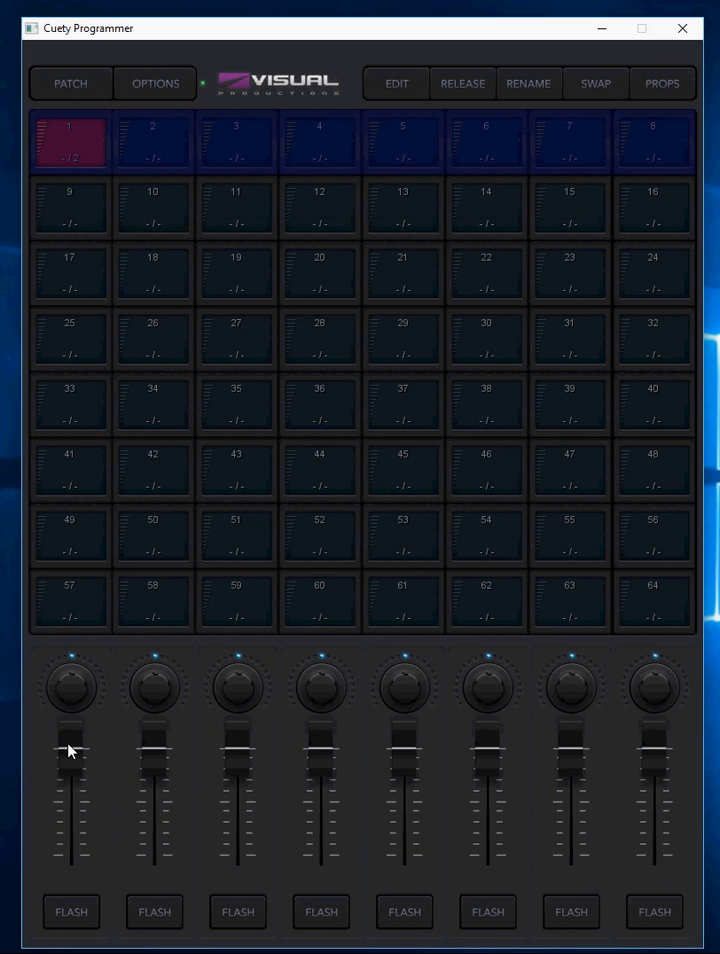
pyautogui.moveTo(78, 746)
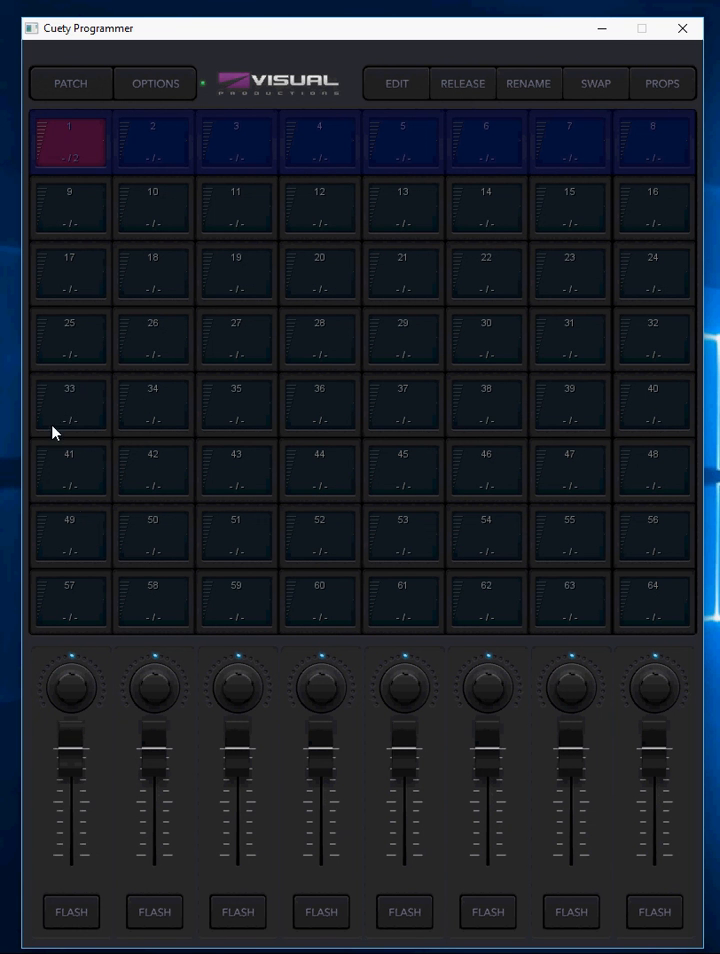
pyautogui.moveTo(68, 684)
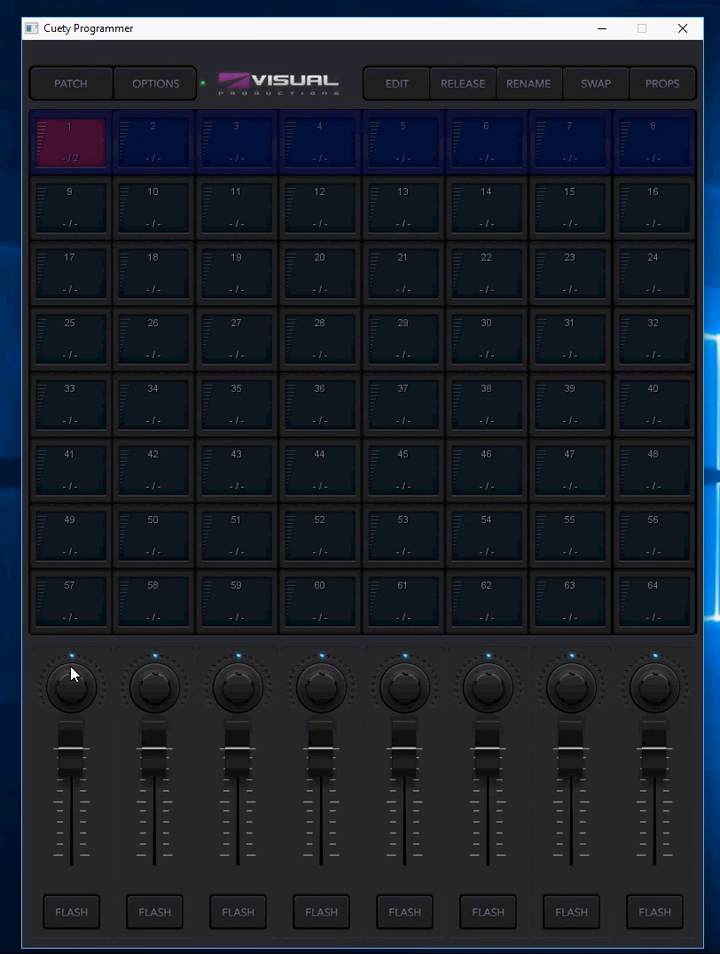
pyautogui.moveTo(320, 116)
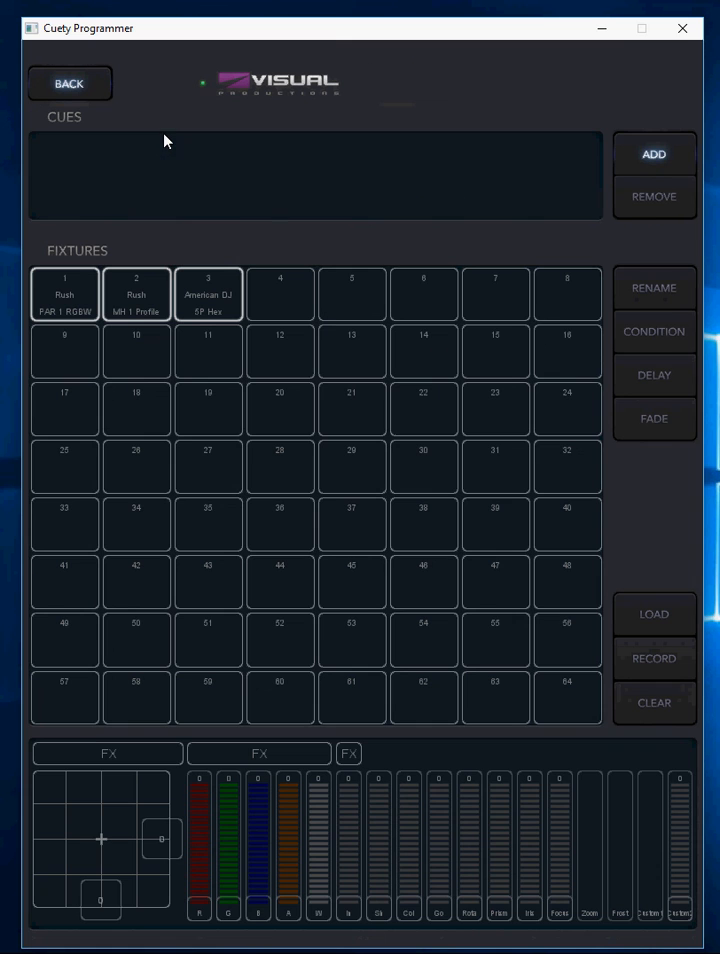
# Add a first cue and give fixture 2 the Eight position effect
pyautogui.click(652, 152)
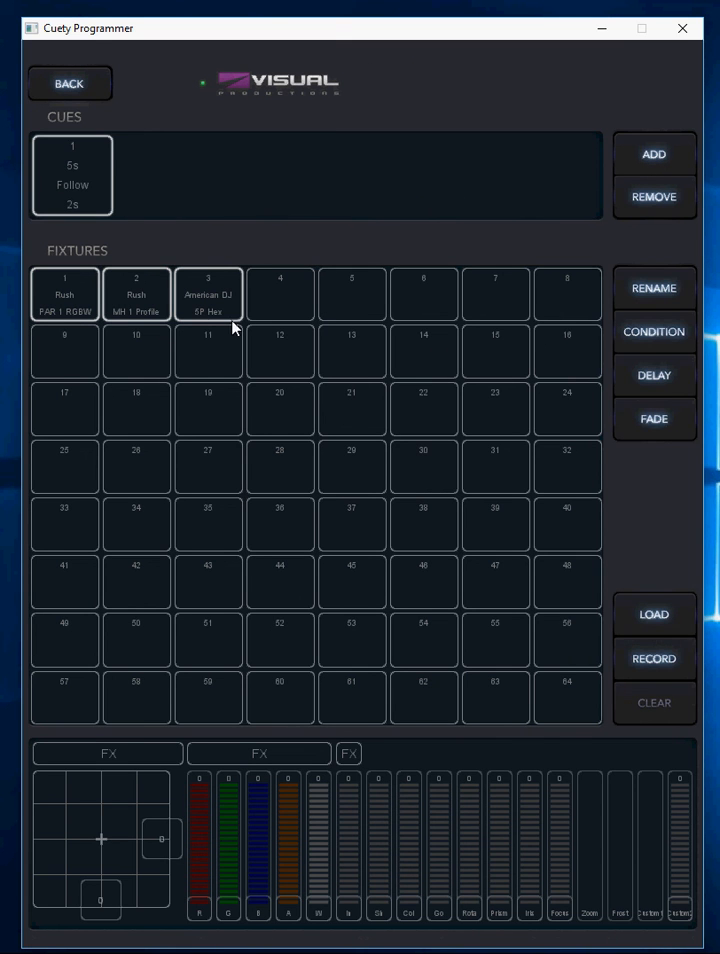
pyautogui.click(136, 292)
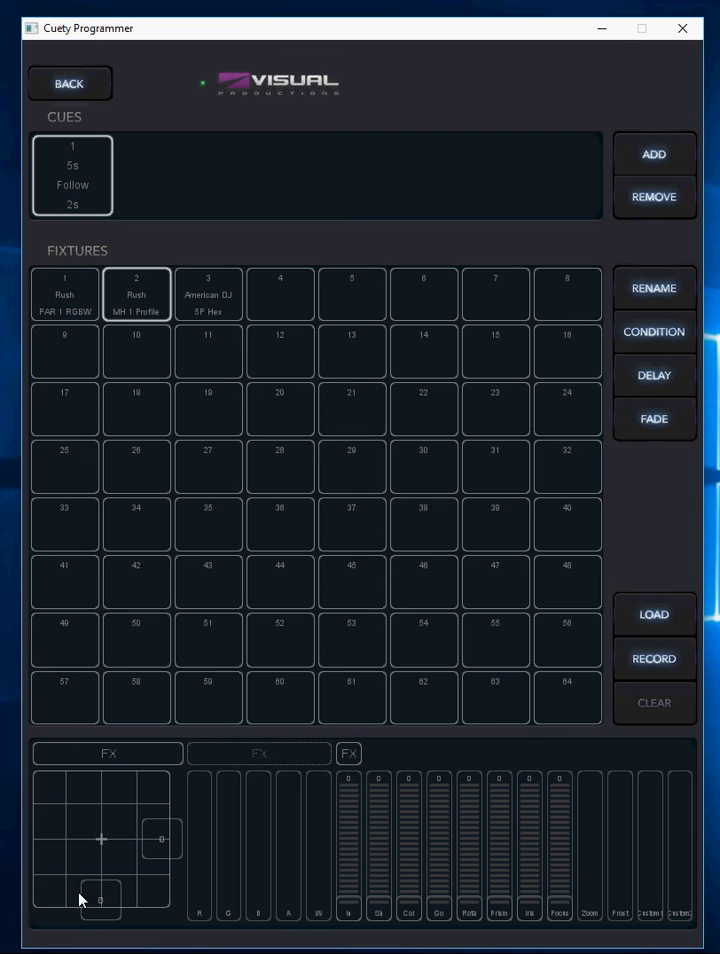
pyautogui.moveTo(124, 764)
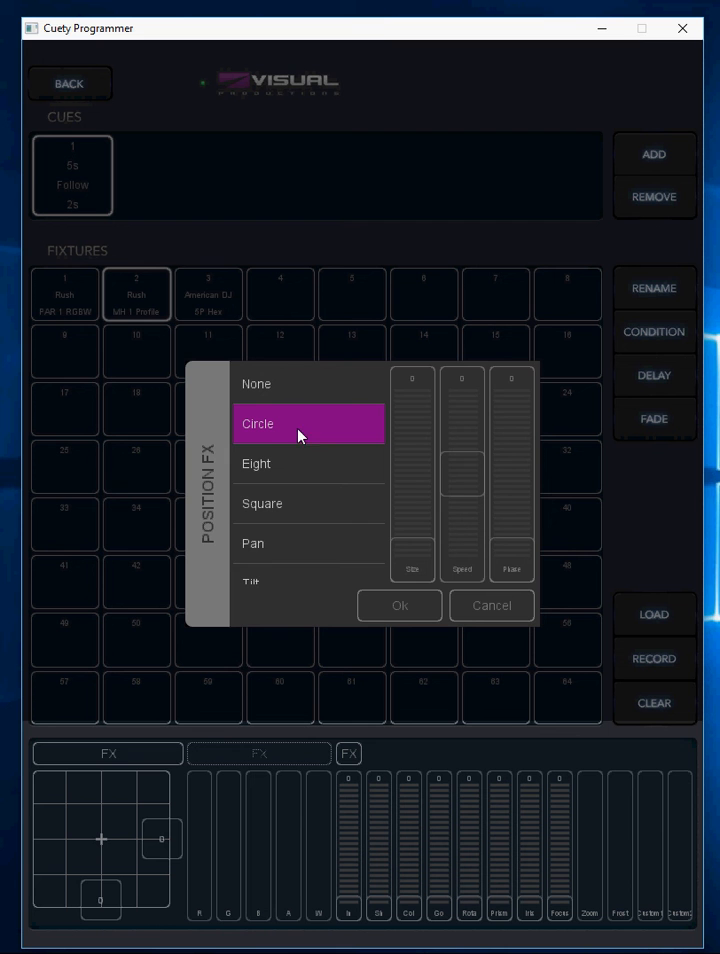
pyautogui.moveTo(456, 476)
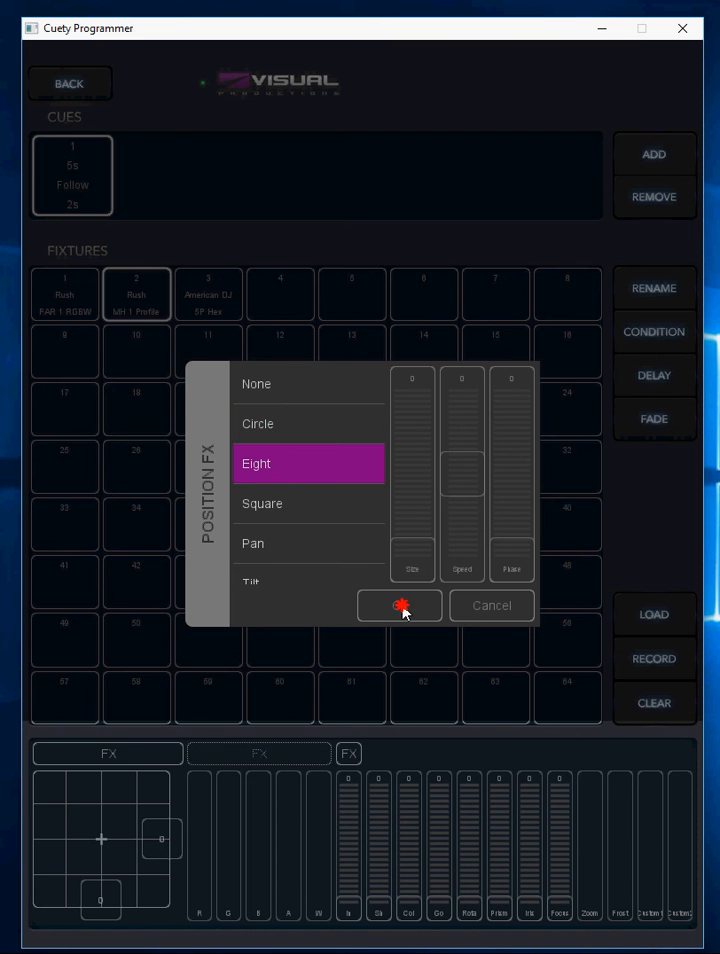
pyautogui.click(400, 604)
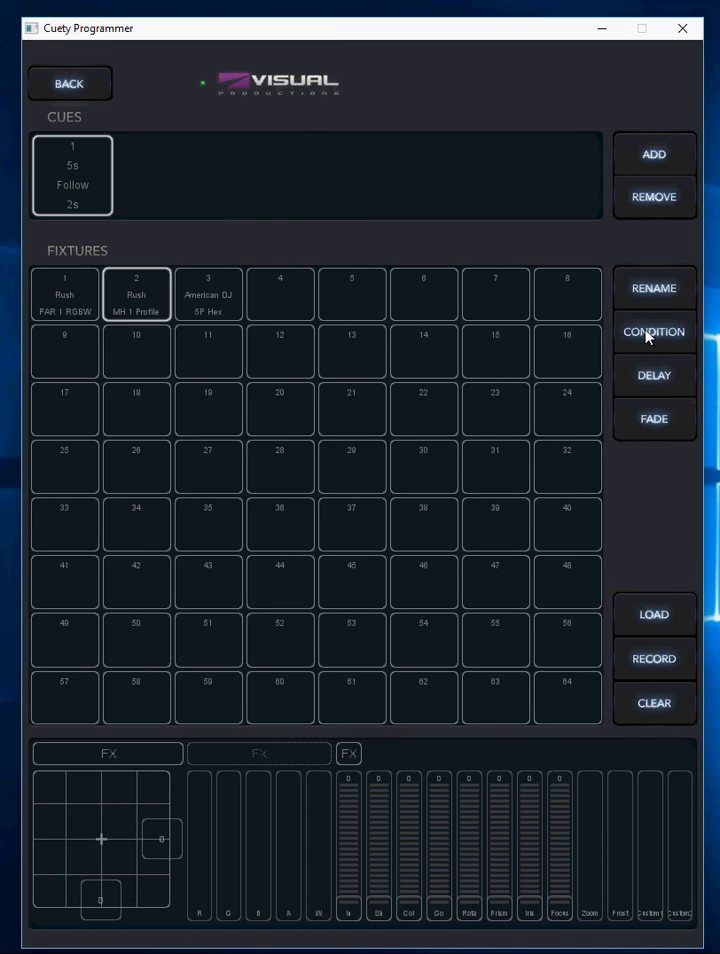
# Set the cue's delay to 1 s
pyautogui.click(652, 376)
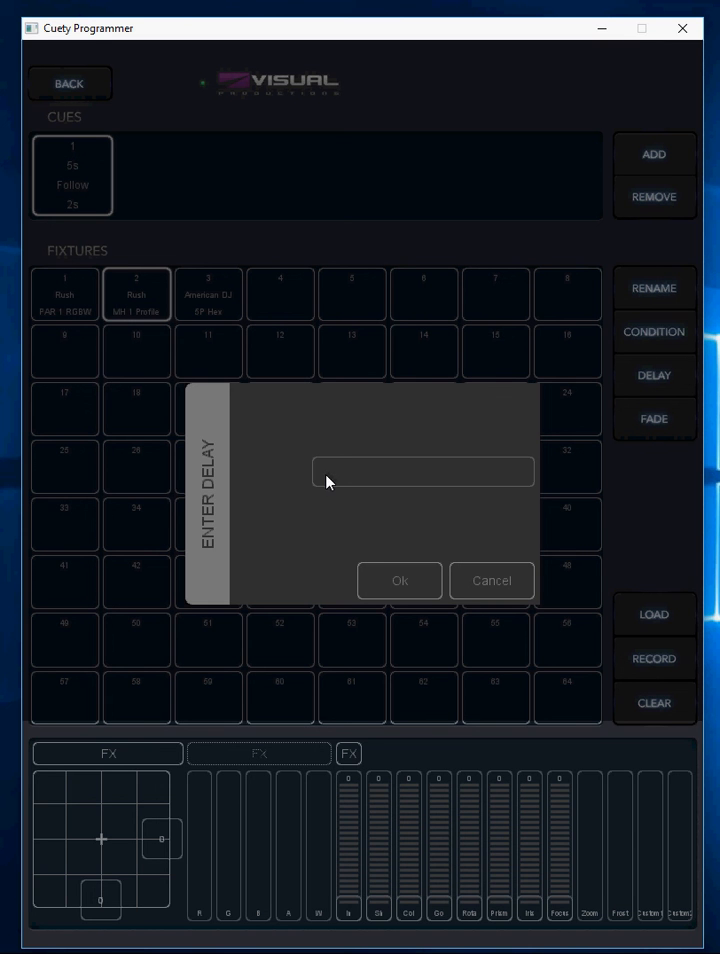
pyautogui.write('1')
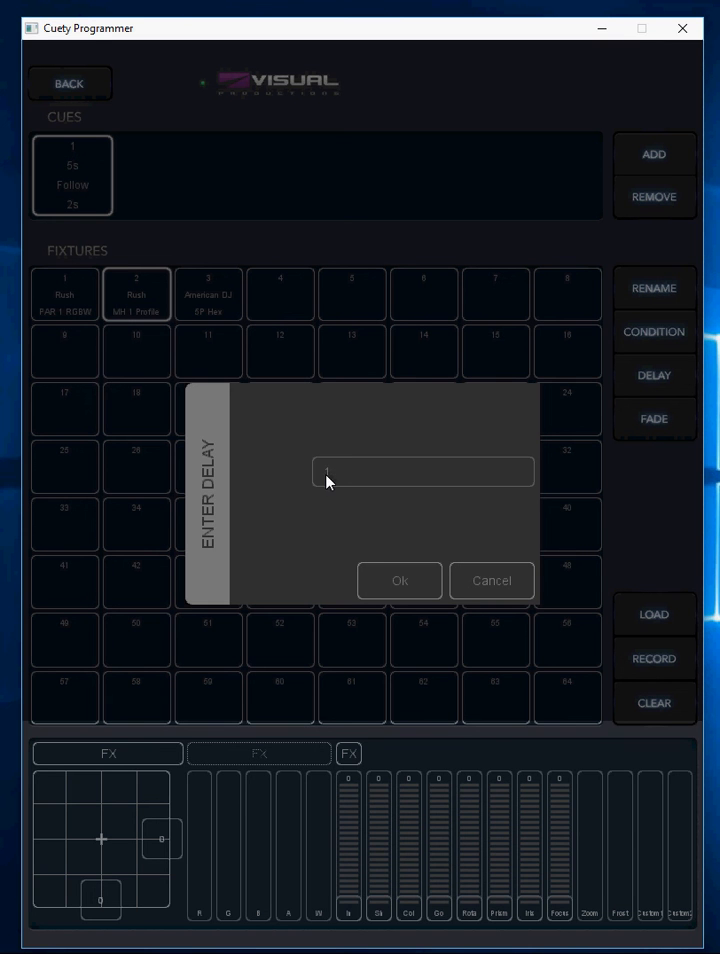
pyautogui.click(398, 580)
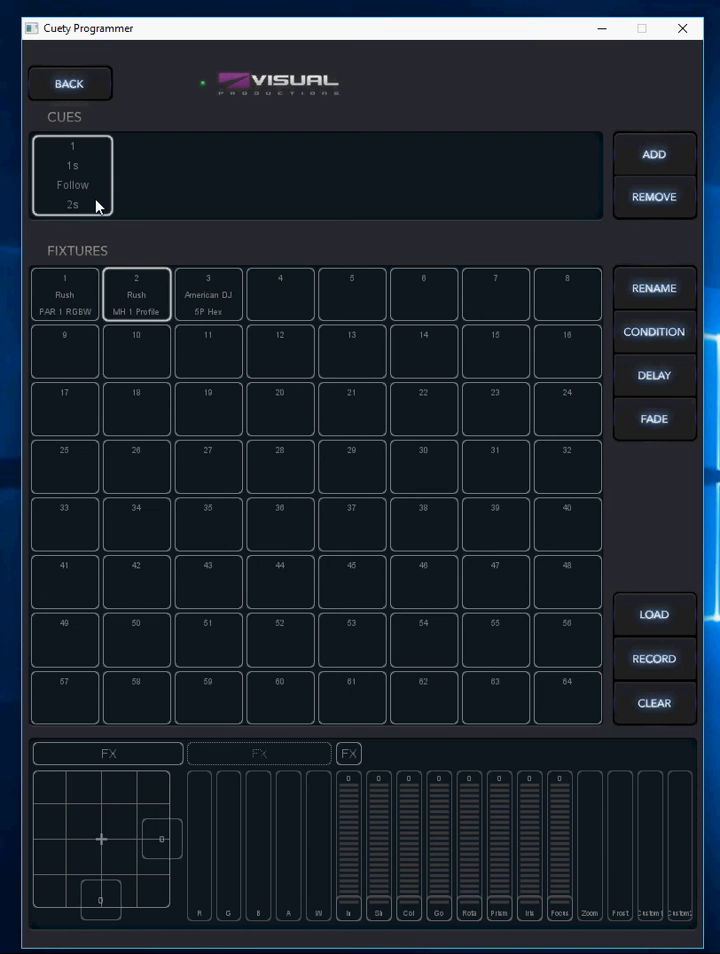
# Set the cue's fade to 1 s and return to the playback overview
pyautogui.click(652, 418)
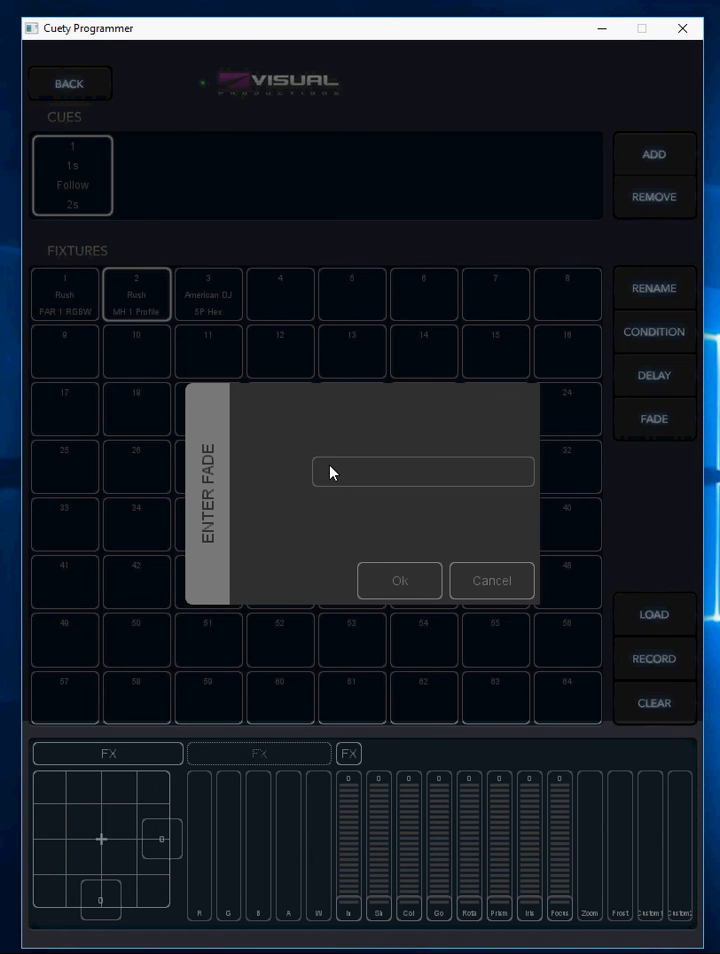
pyautogui.click(400, 580)
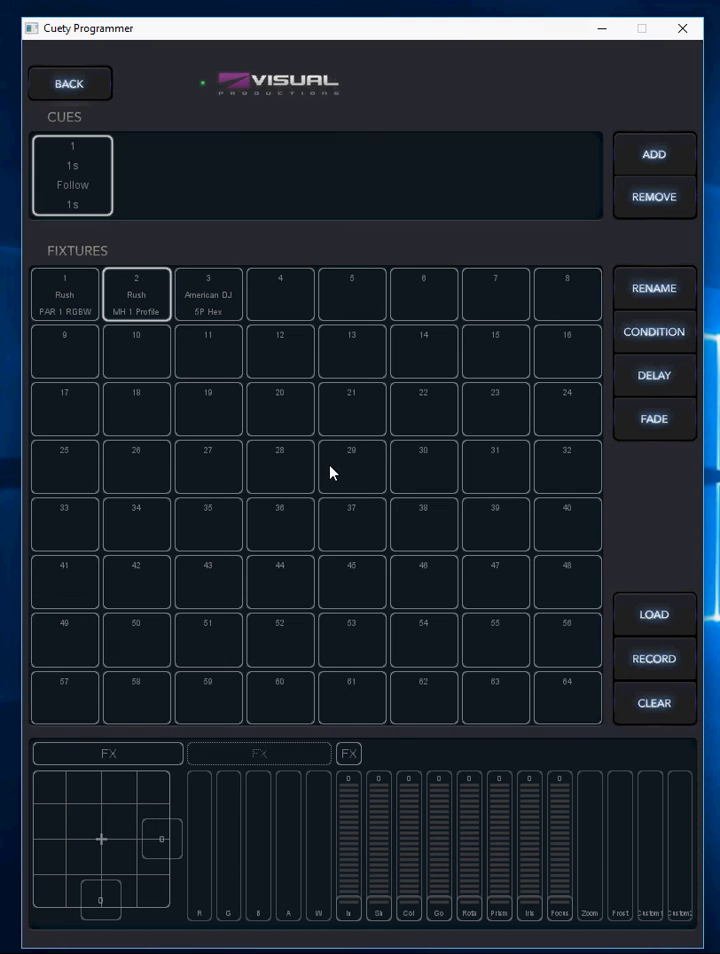
pyautogui.moveTo(340, 248)
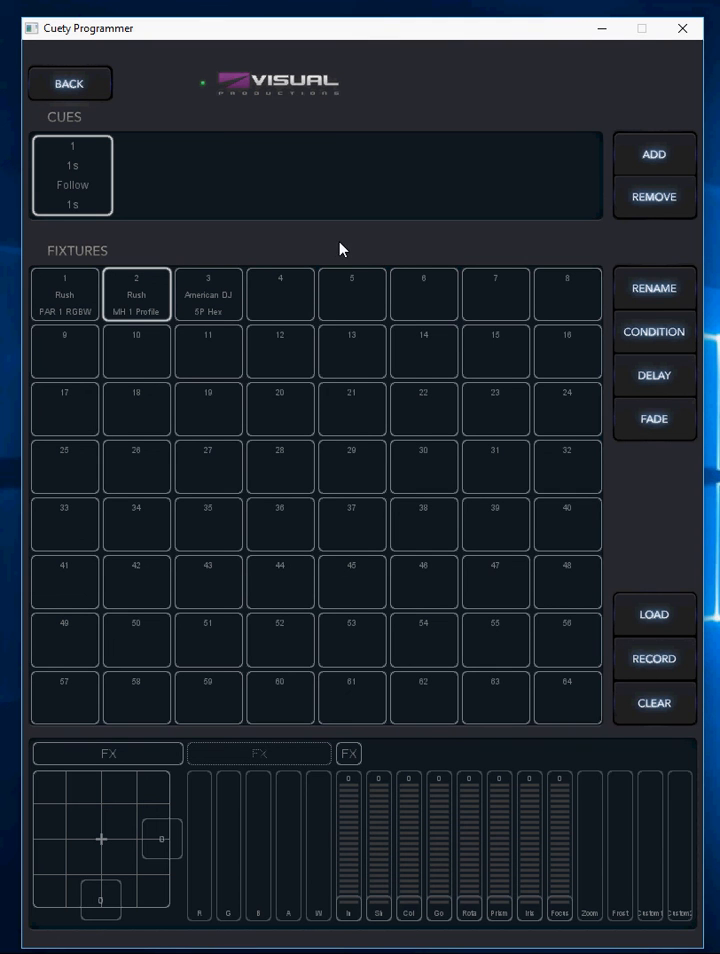
pyautogui.moveTo(148, 196)
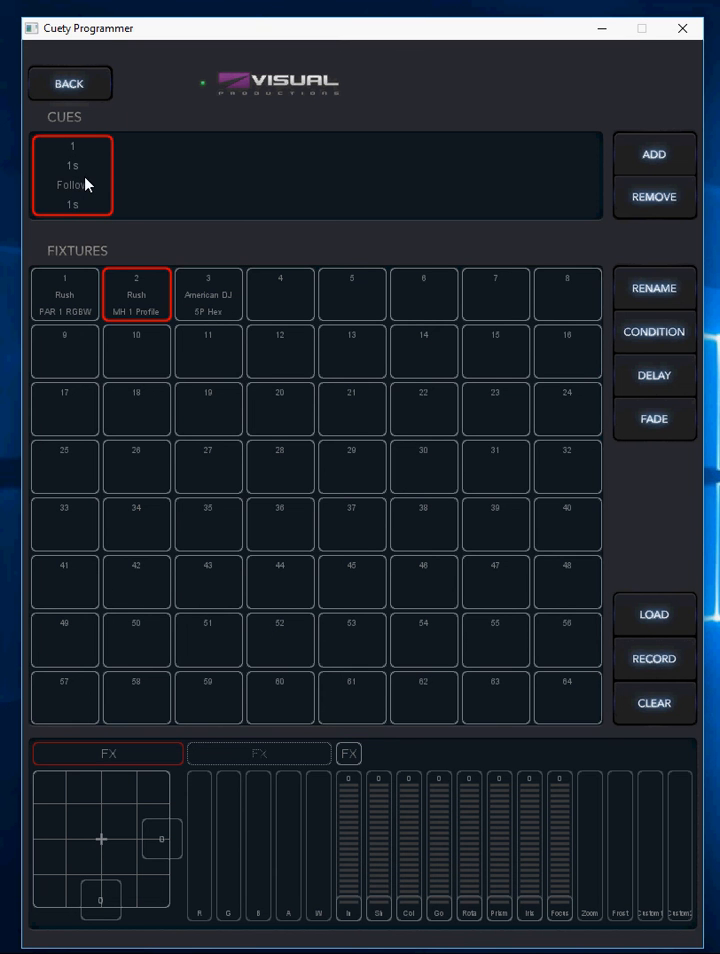
pyautogui.moveTo(146, 162)
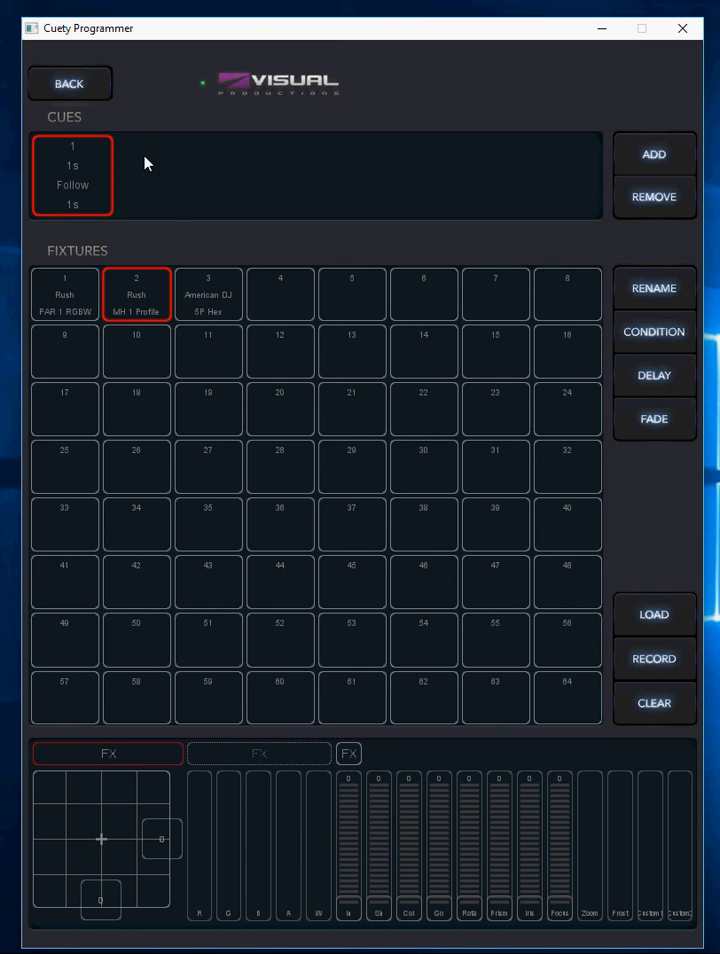
pyautogui.click(68, 84)
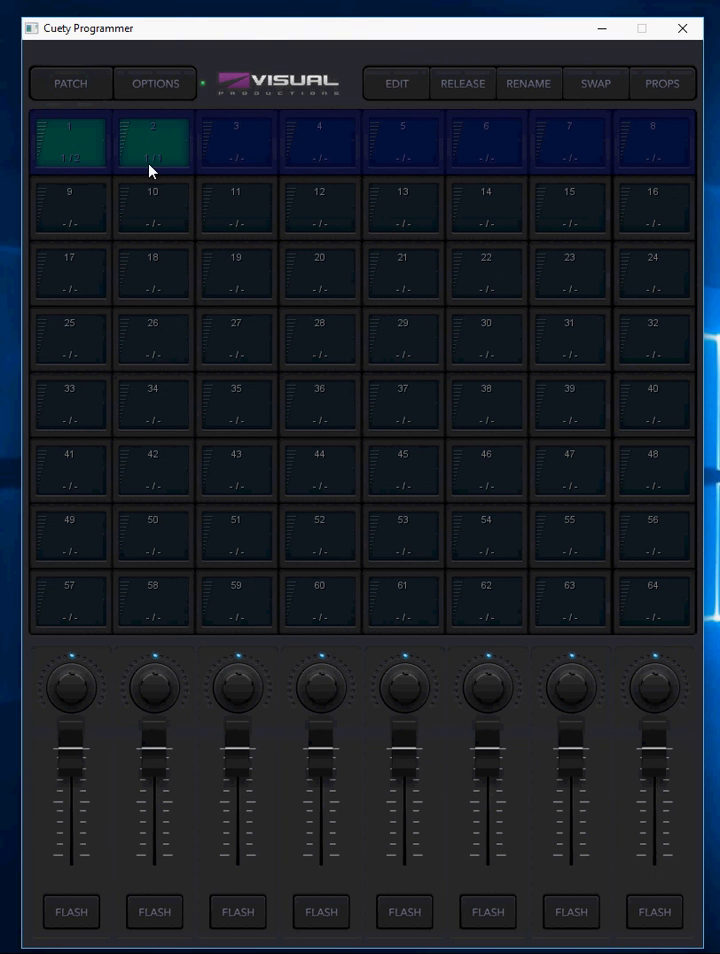
pyautogui.moveTo(166, 260)
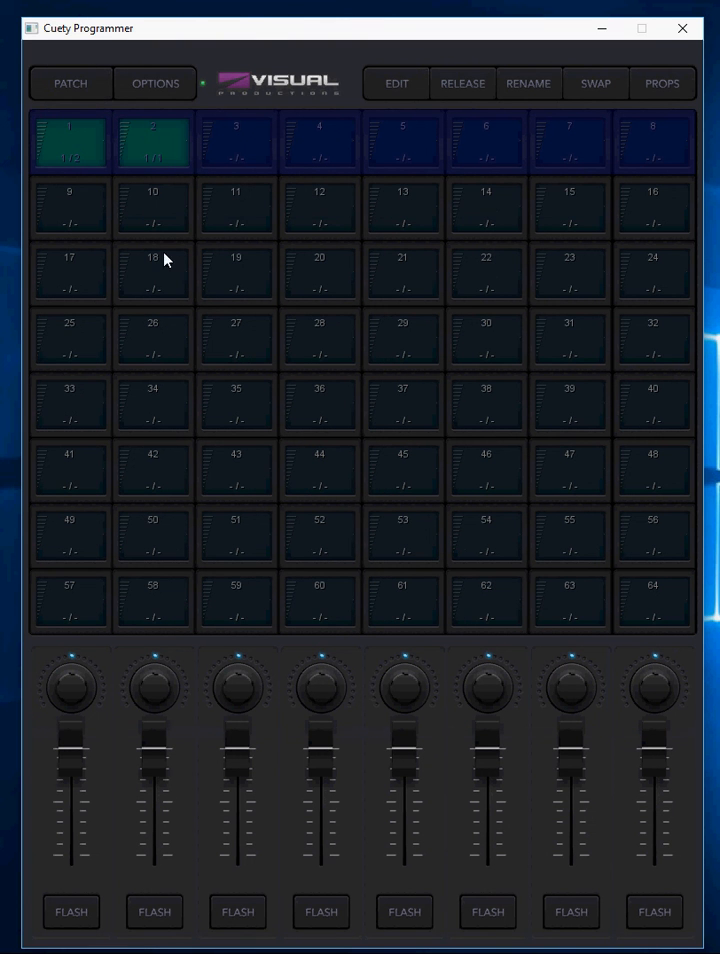
pyautogui.moveTo(130, 240)
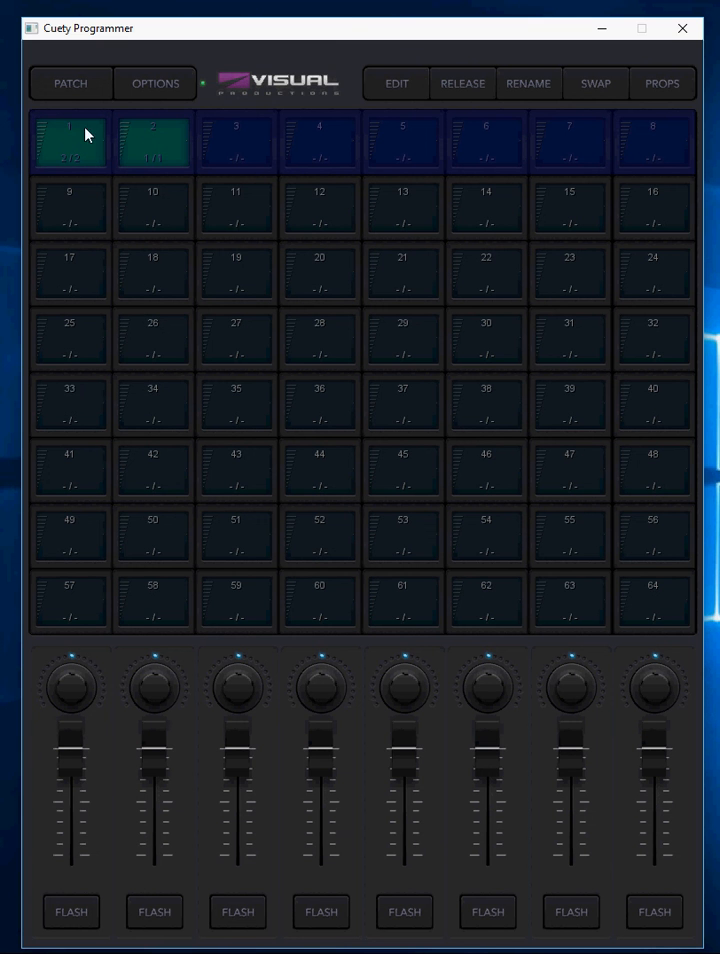
pyautogui.moveTo(244, 276)
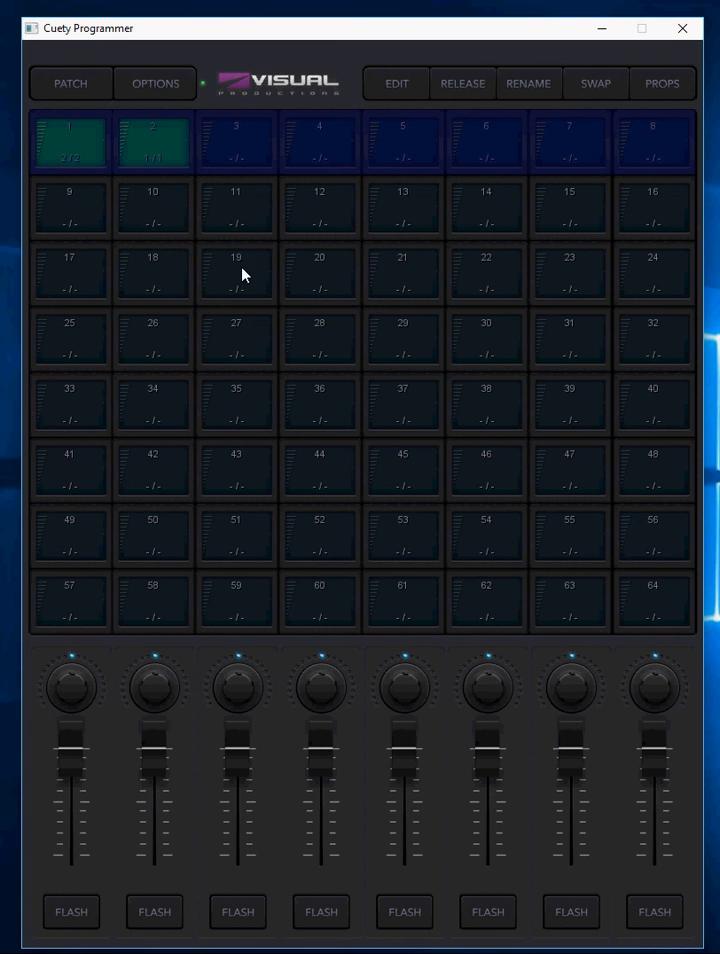
pyautogui.moveTo(68, 162)
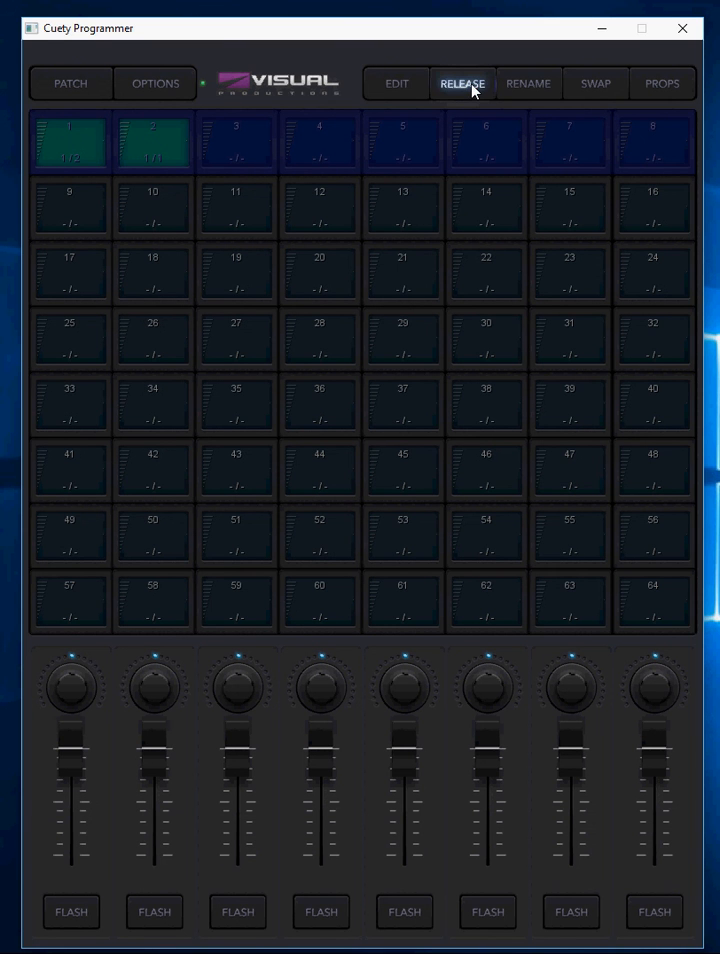
# Release the running playbacks 1 and 2
pyautogui.click(154, 140)
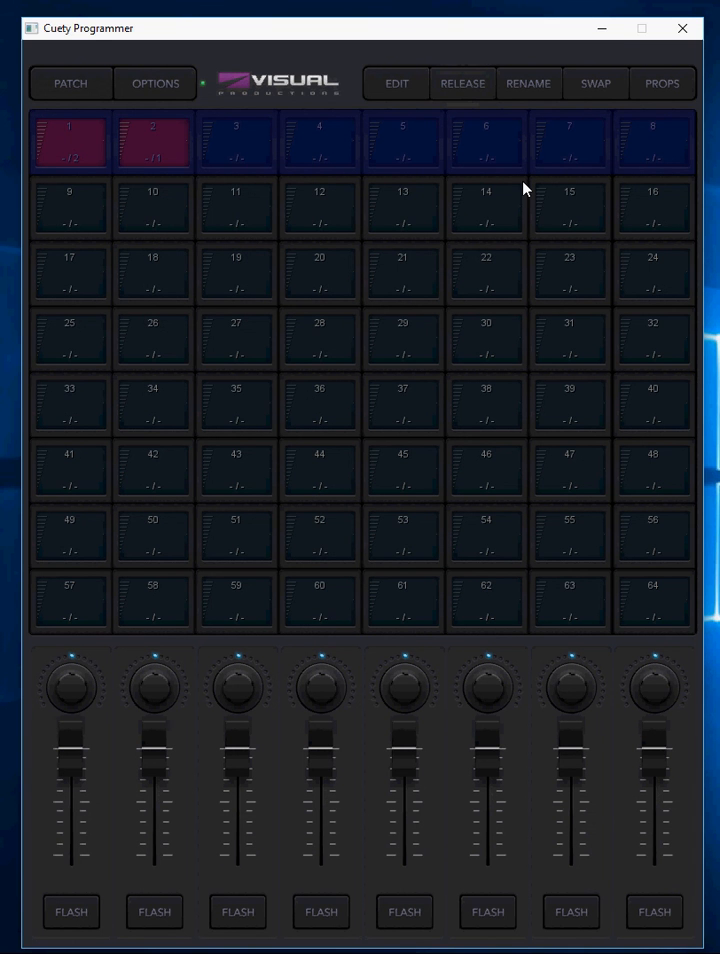
pyautogui.moveTo(480, 140)
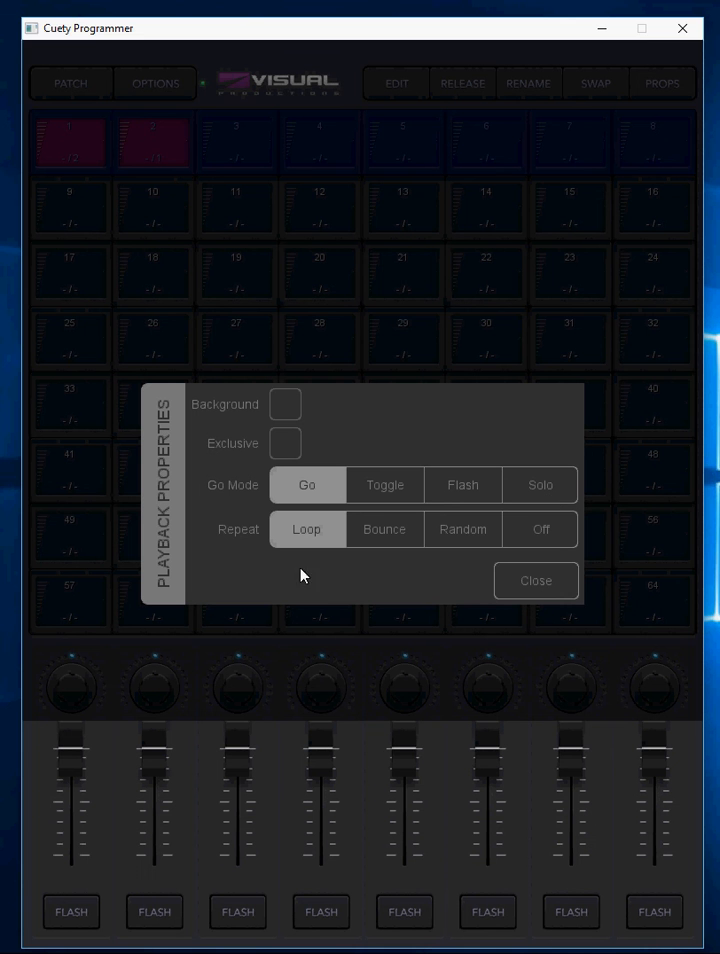
pyautogui.moveTo(538, 576)
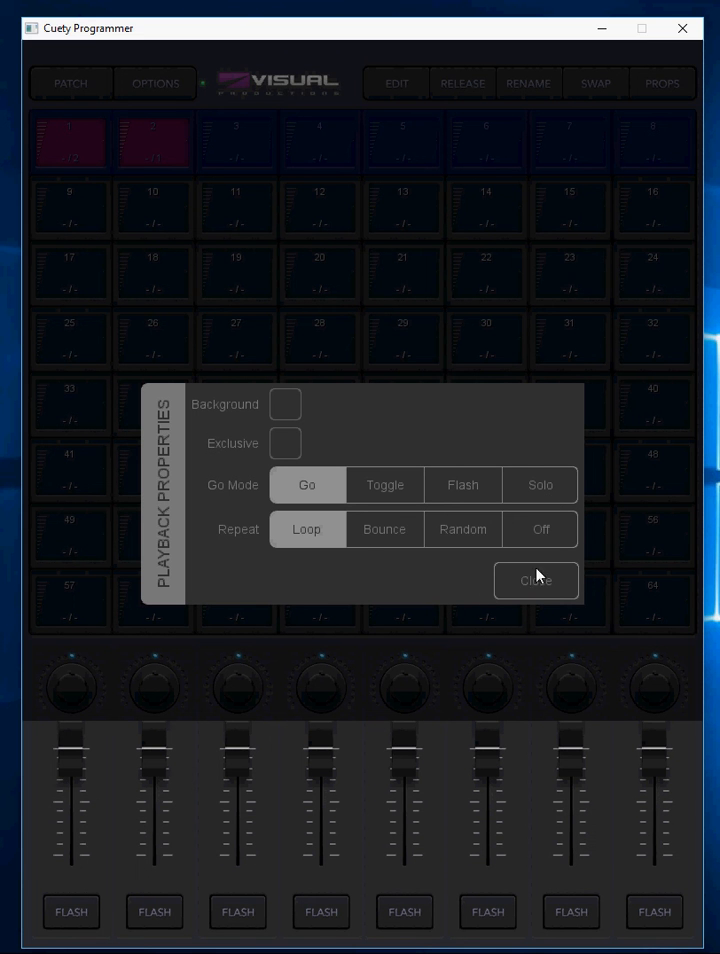
pyautogui.click(536, 580)
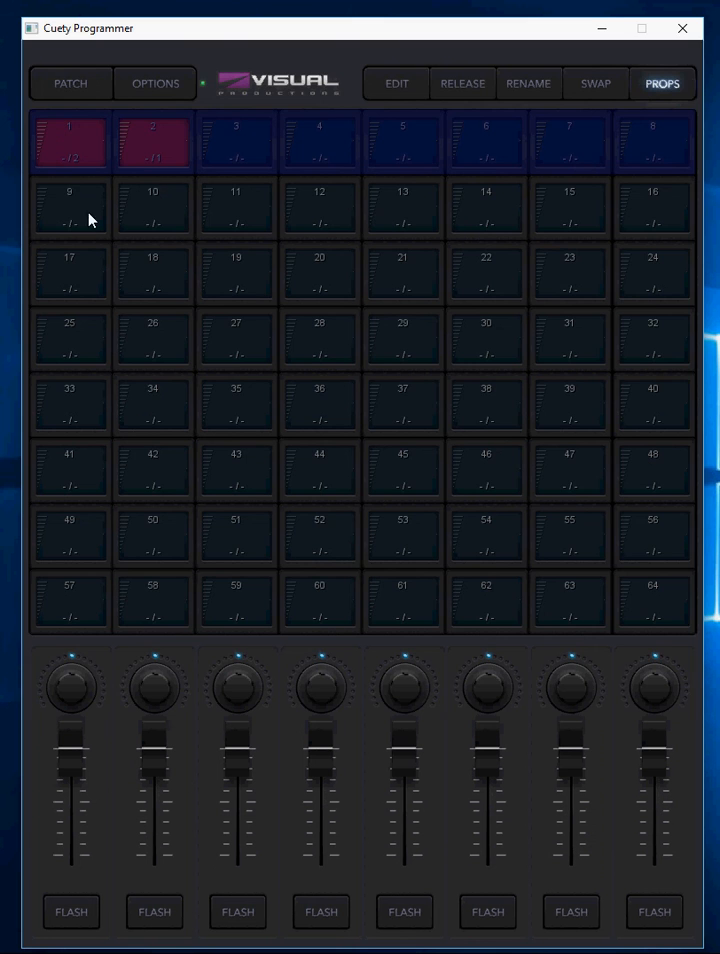
pyautogui.click(660, 84)
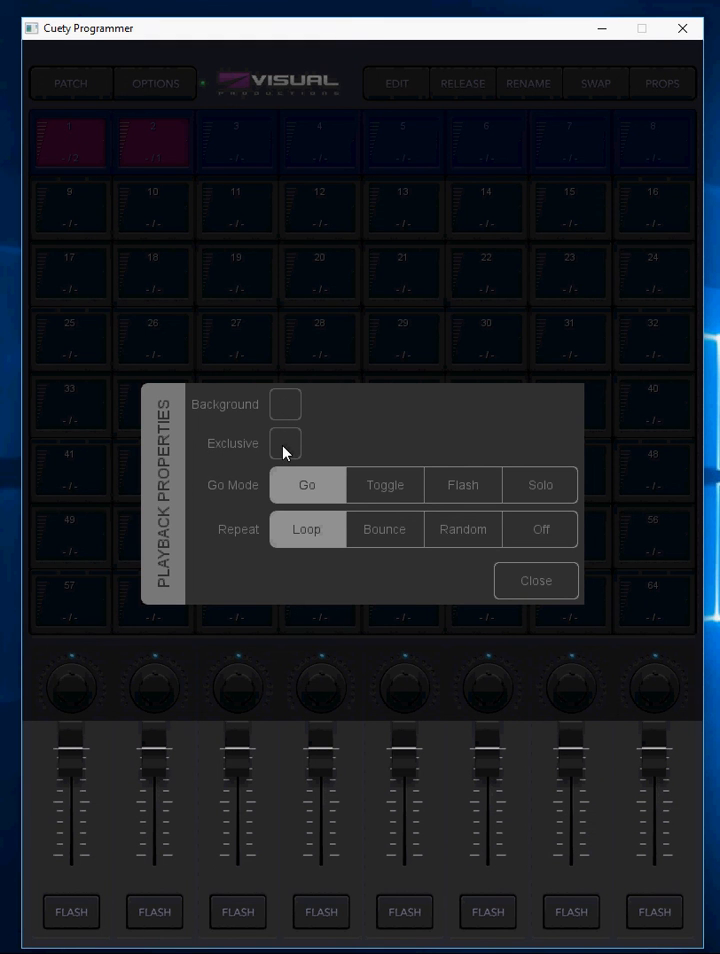
pyautogui.moveTo(324, 490)
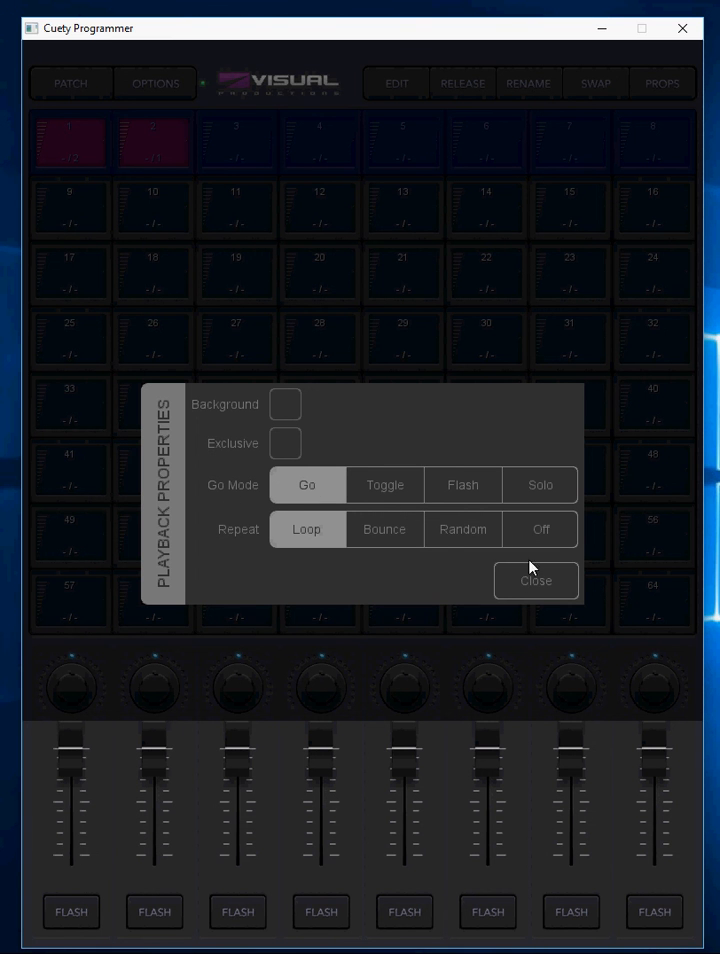
pyautogui.click(536, 580)
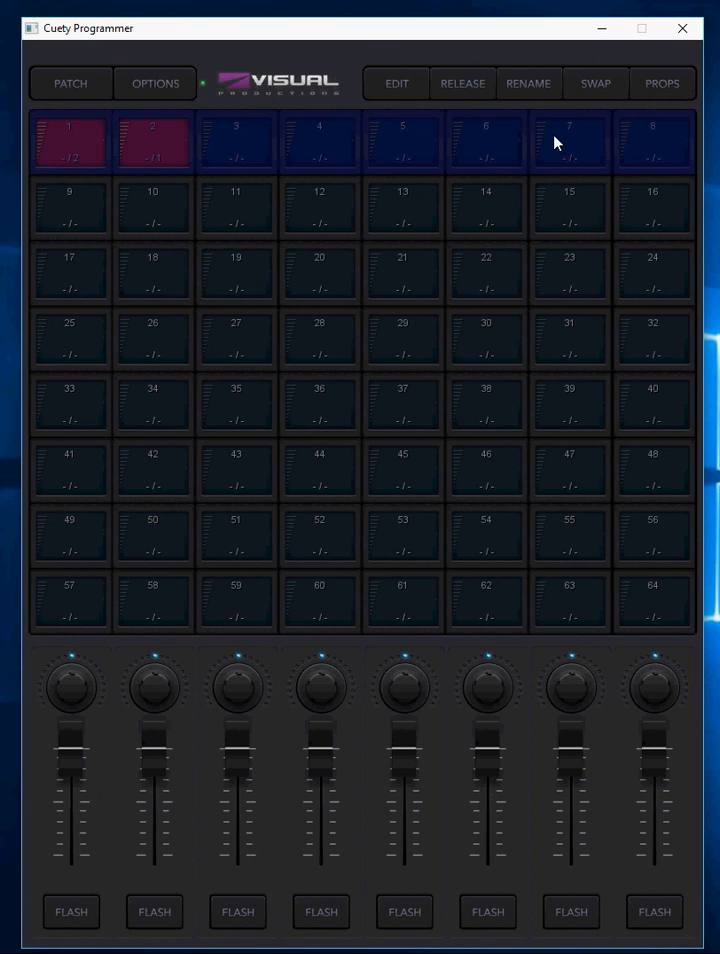
# Trigger playbacks 1 and 2 from the overview
pyautogui.click(596, 84)
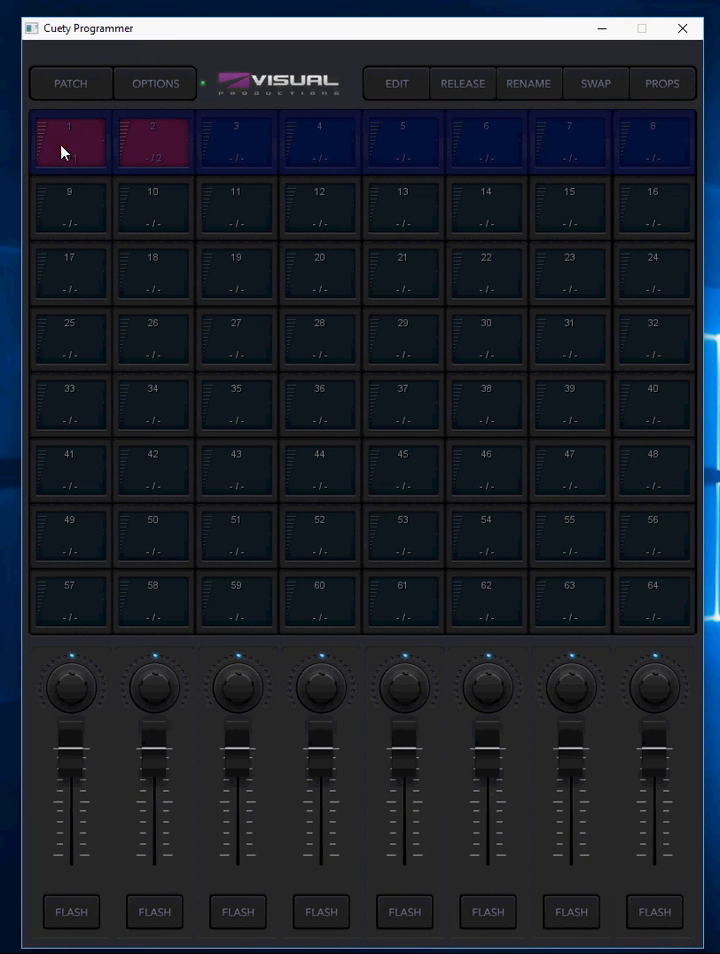
pyautogui.click(68, 140)
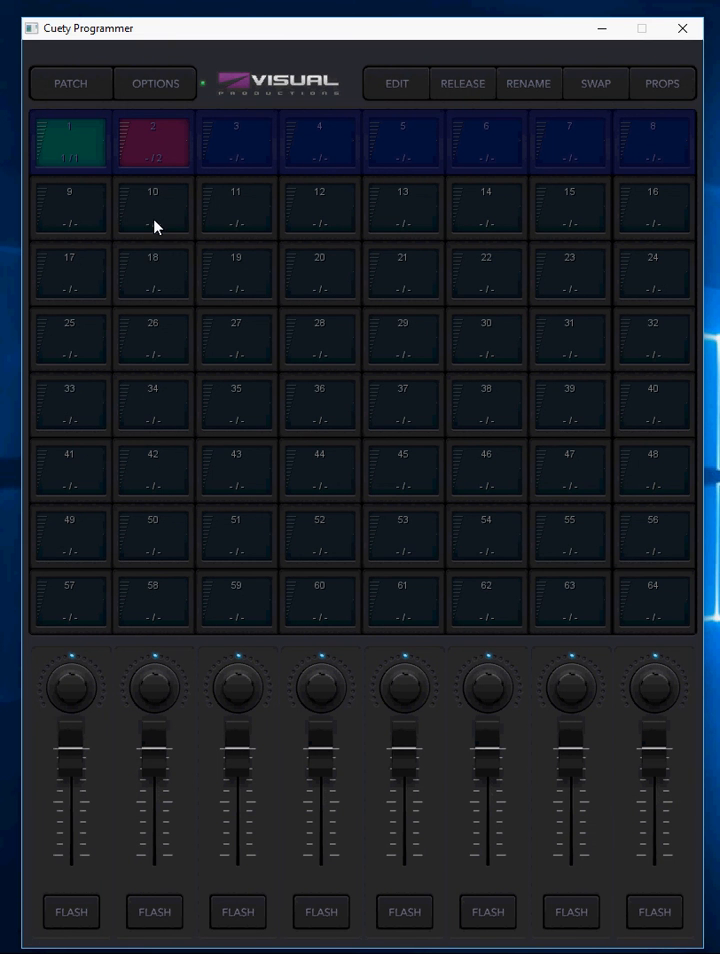
pyautogui.moveTo(588, 84)
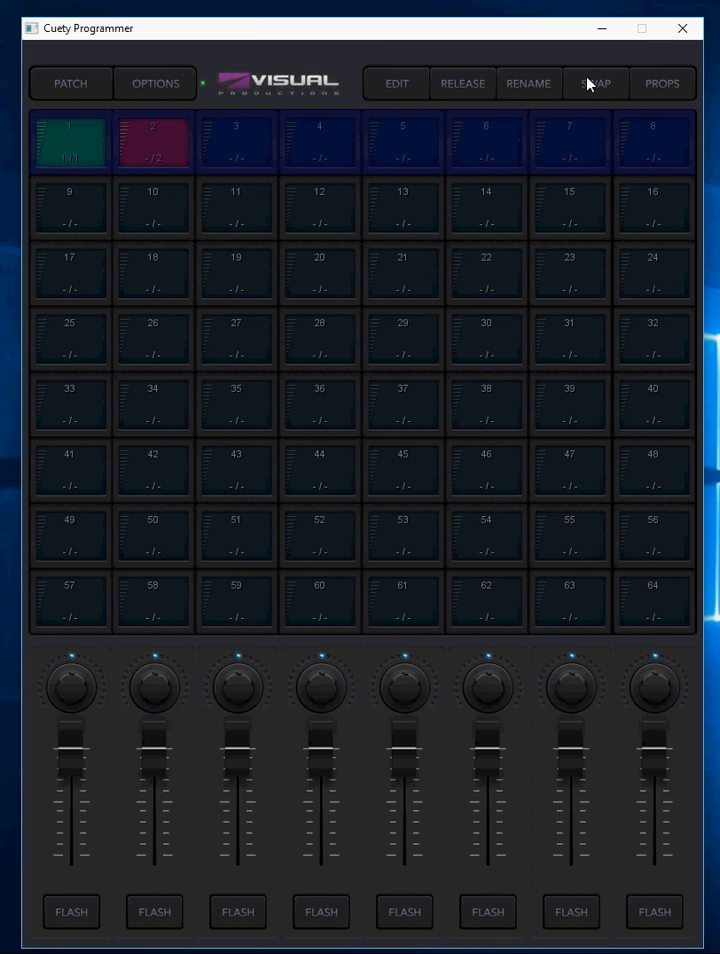
pyautogui.moveTo(164, 156)
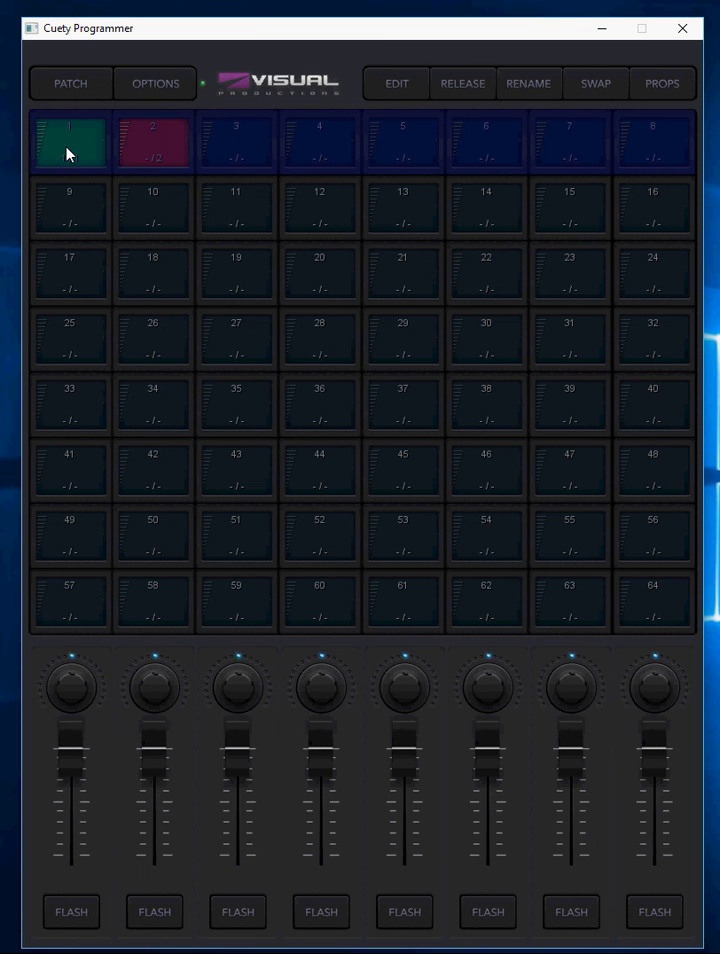
pyautogui.click(152, 140)
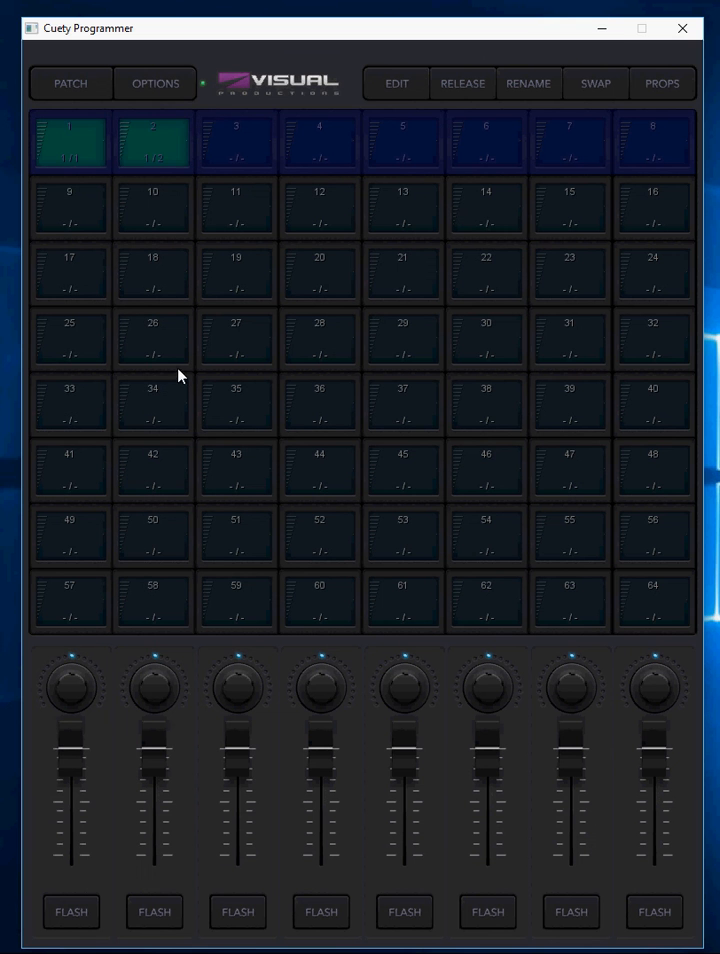
# Enable SWAP and start playback 1 so it runs alone while the others stop
pyautogui.click(596, 84)
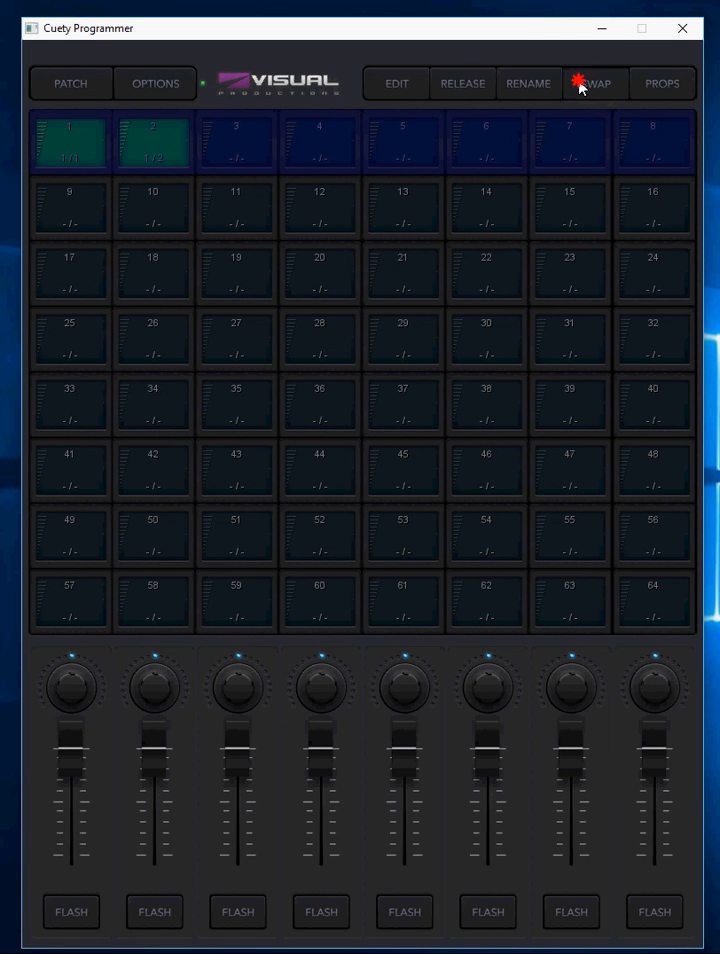
pyautogui.click(596, 84)
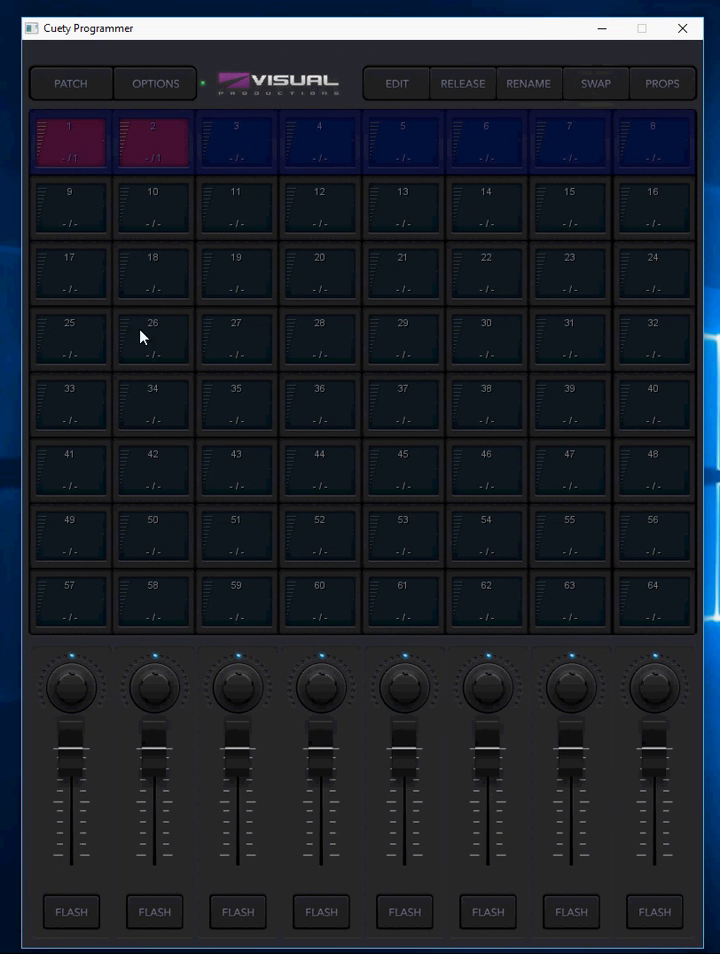
pyautogui.moveTo(74, 160)
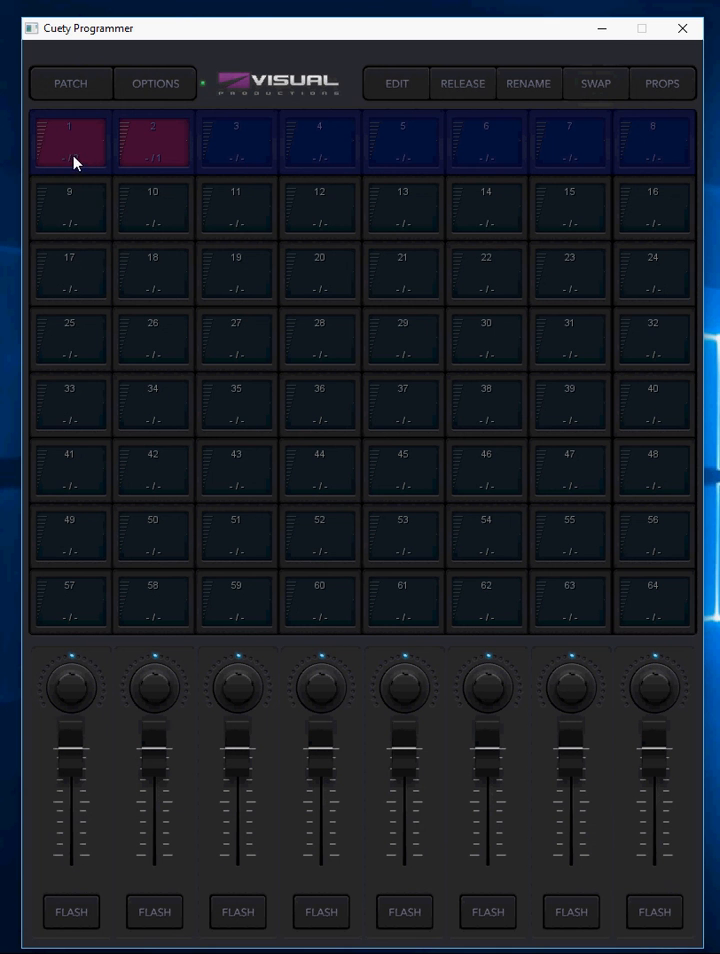
pyautogui.click(70, 140)
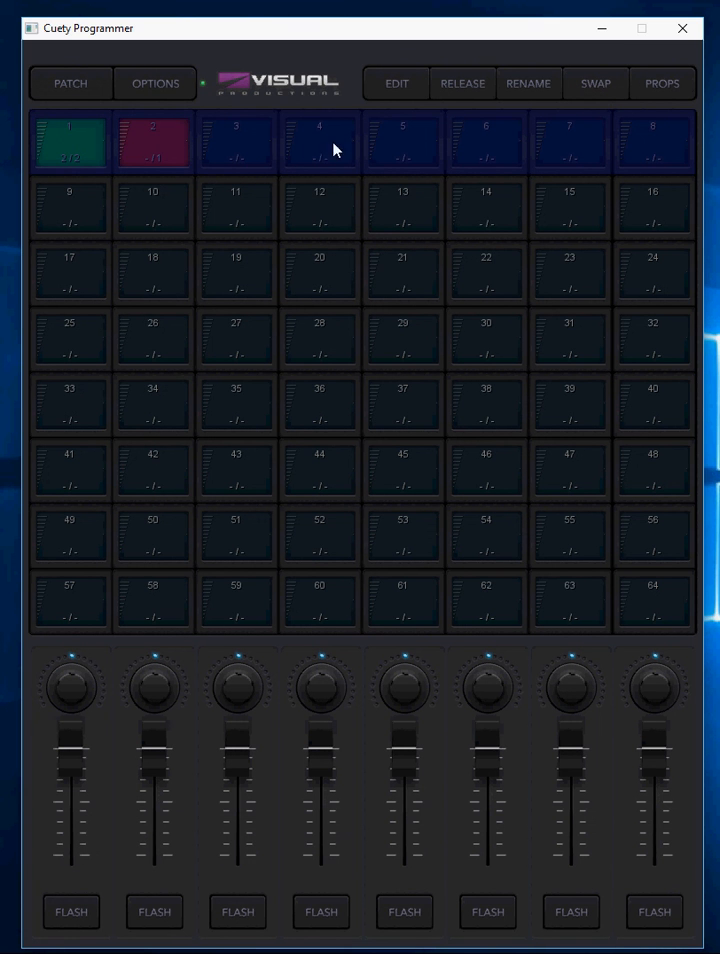
pyautogui.moveTo(264, 212)
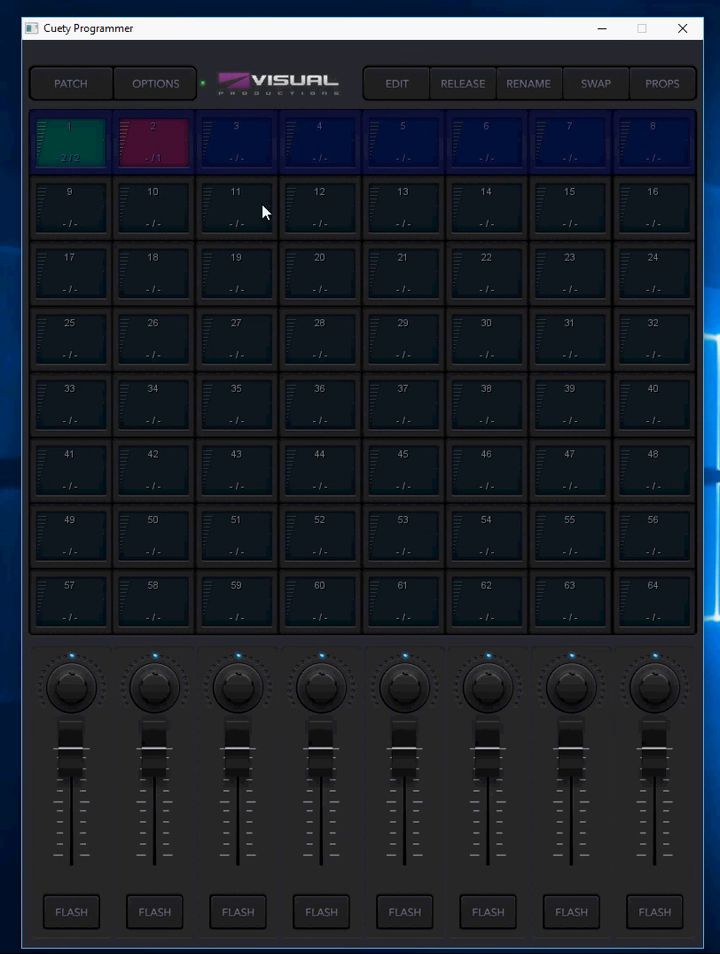
pyautogui.moveTo(110, 630)
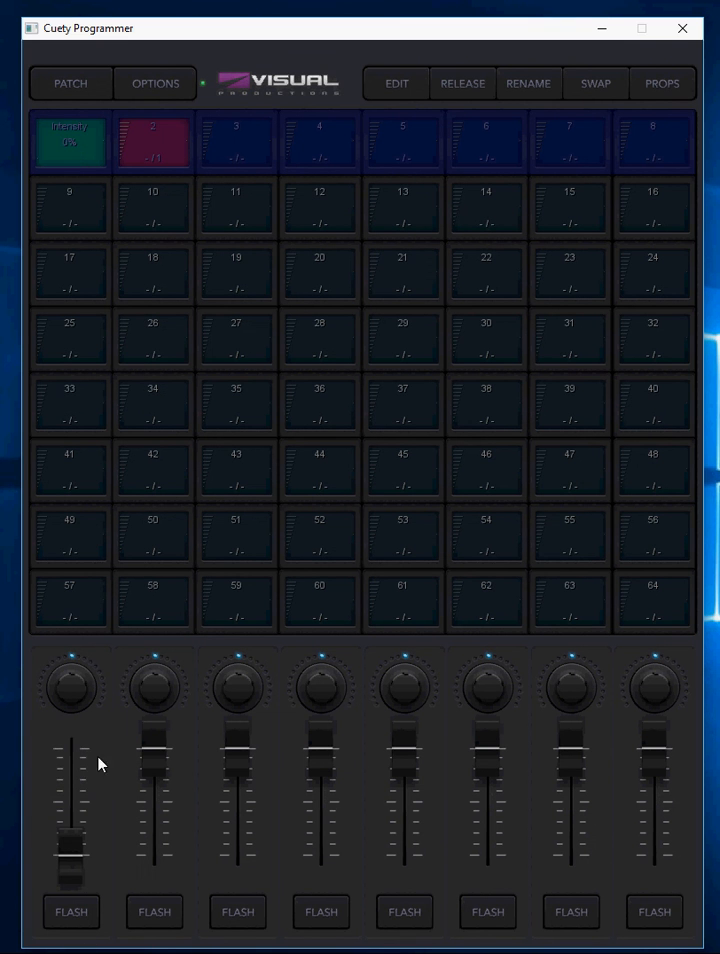
pyautogui.moveTo(76, 916)
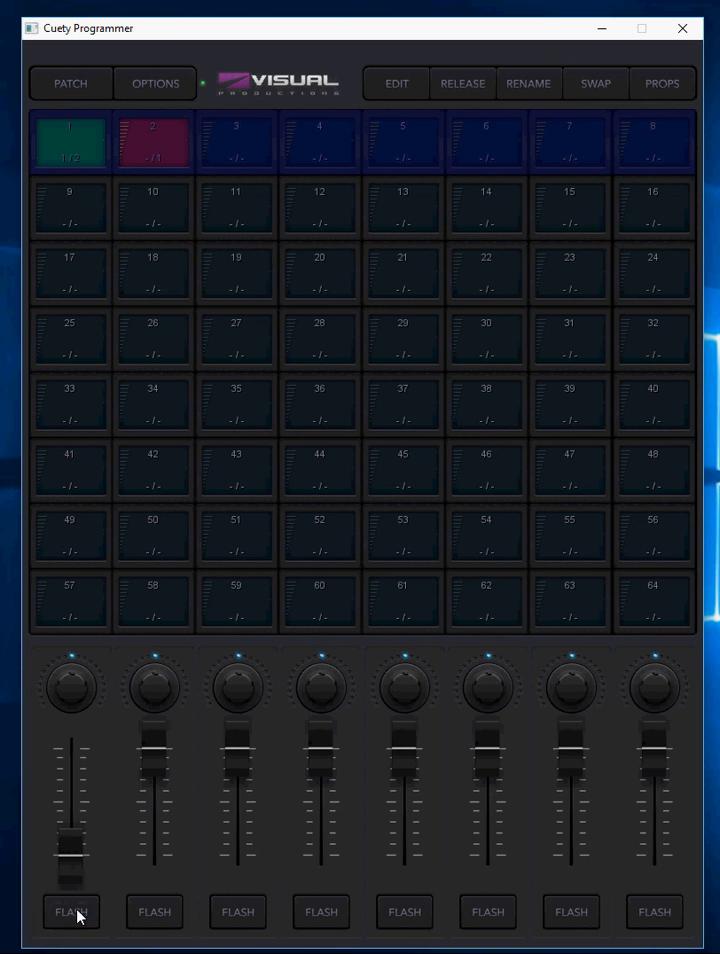
pyautogui.moveTo(178, 92)
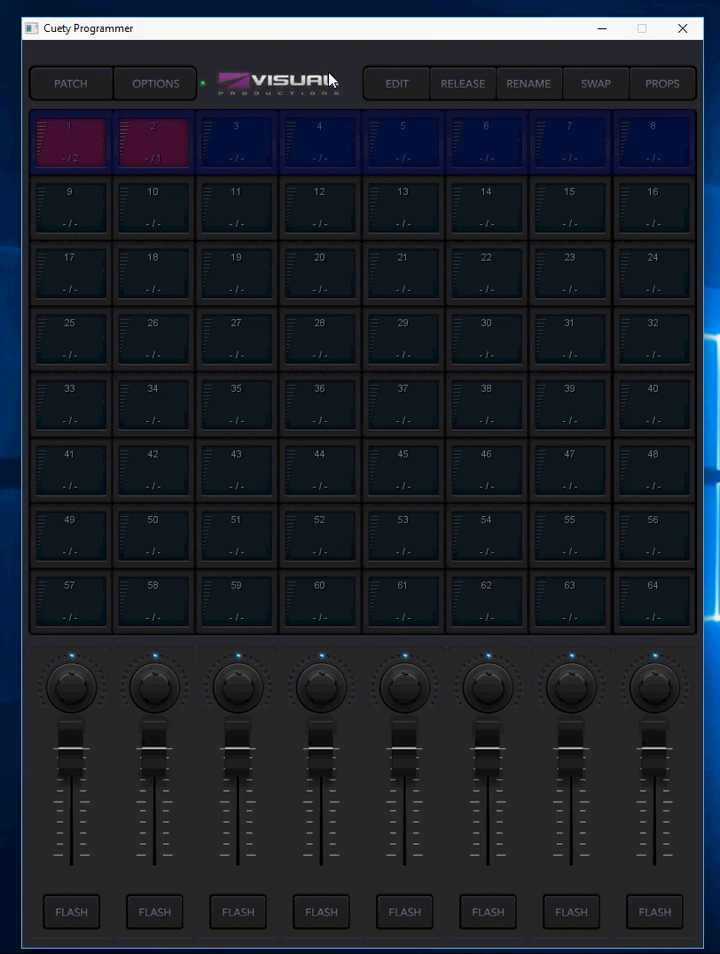
pyautogui.moveTo(388, 40)
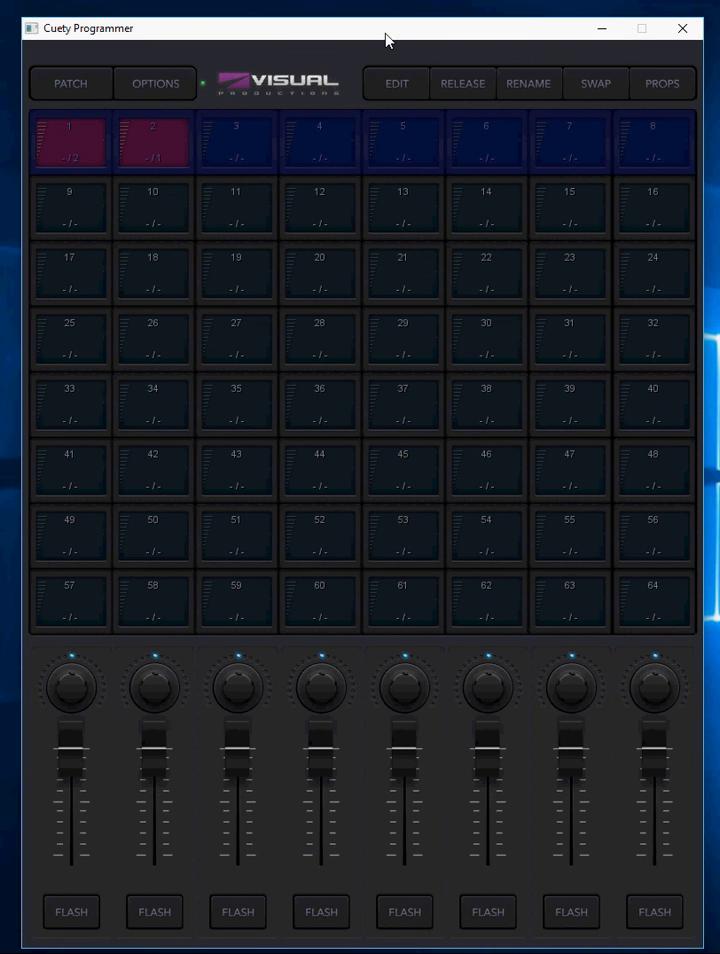
pyautogui.moveTo(274, 296)
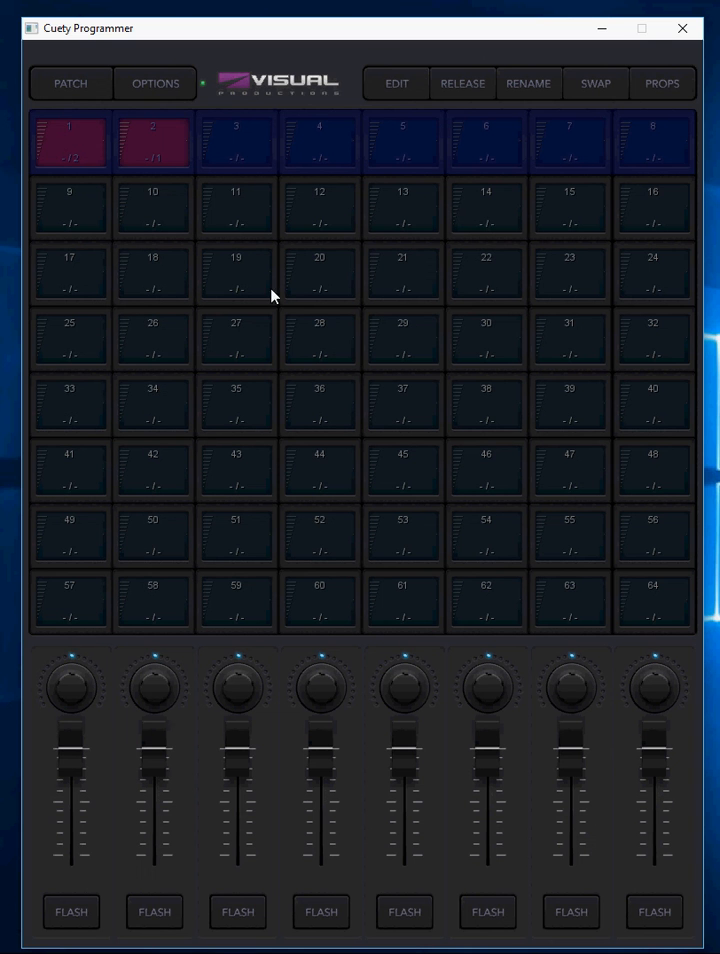
pyautogui.moveTo(304, 316)
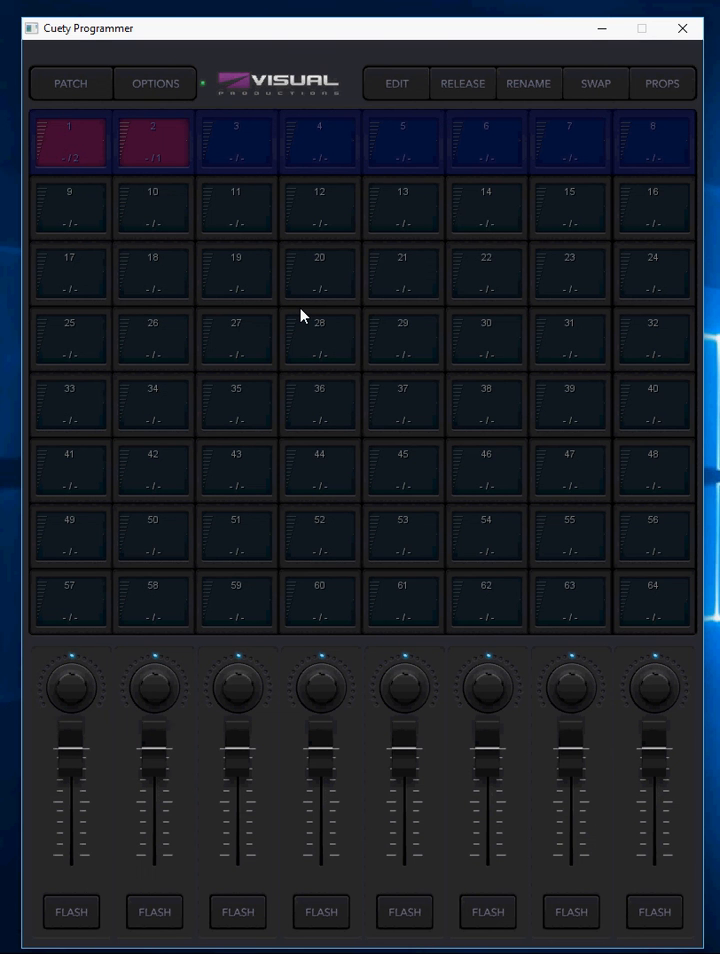